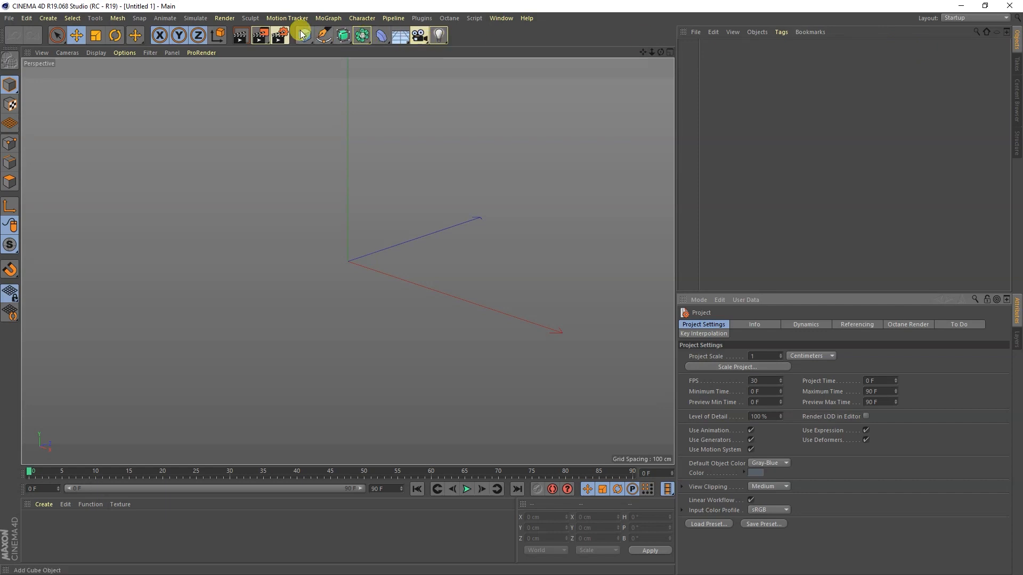
Create a Plane object and change its Orientation so it stands upright
{"action": "left_click", "coordinate": [302, 35]}
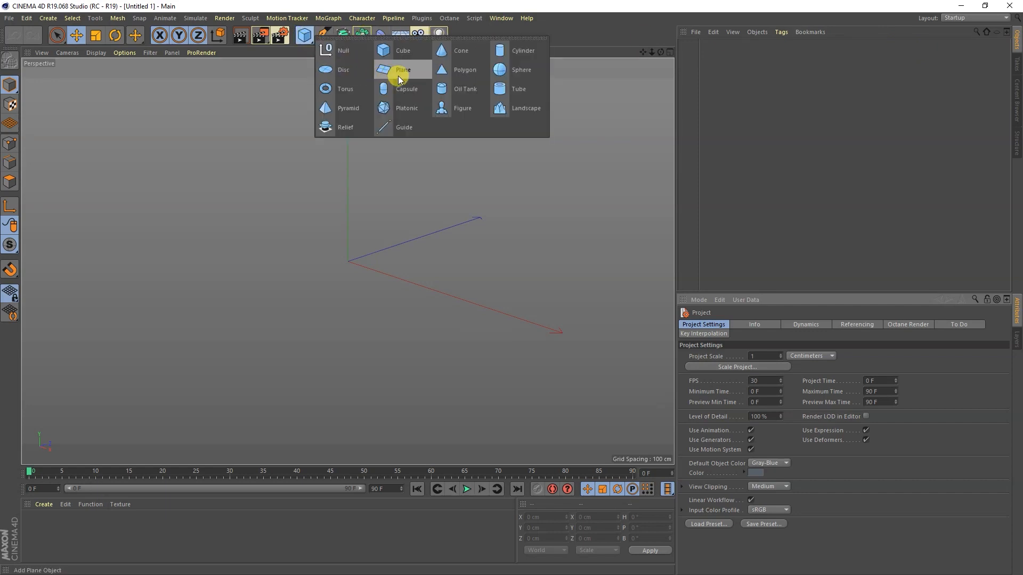
{"action": "left_click", "coordinate": [402, 70]}
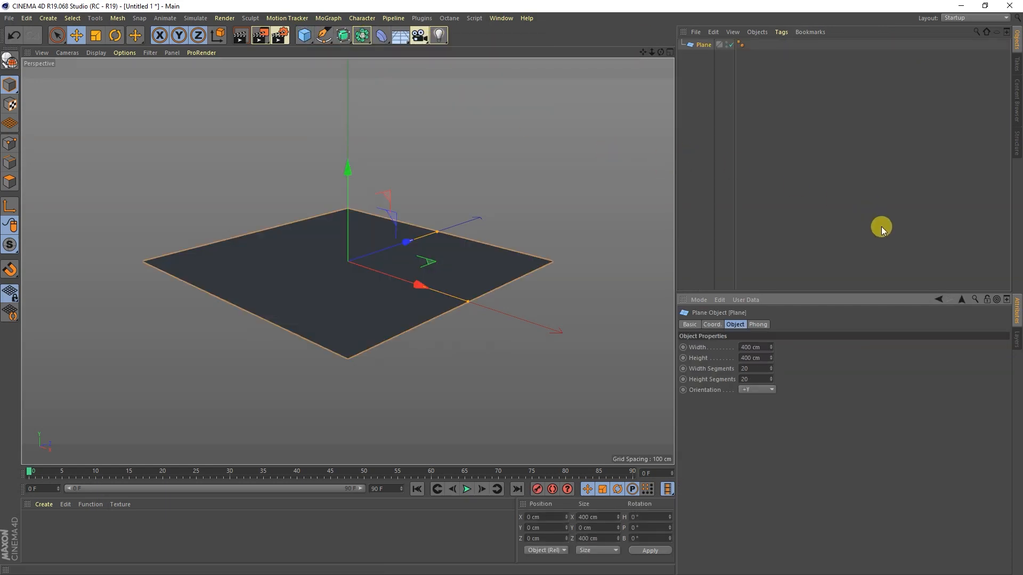
{"action": "left_click", "coordinate": [756, 389]}
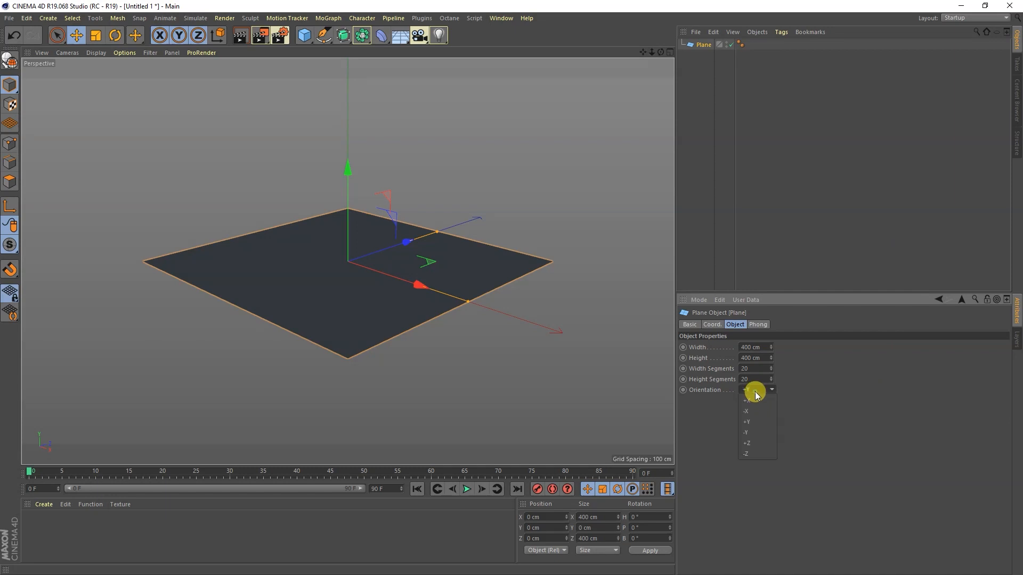
{"action": "left_click", "coordinate": [746, 443]}
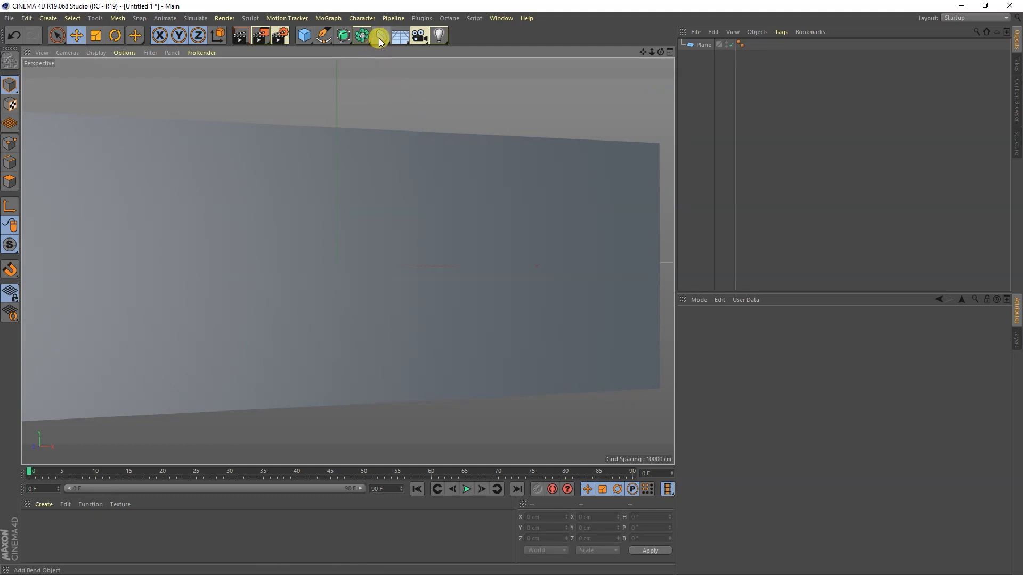
Add a Displacer deformer using a Noise shader and open the noise scale settings
{"action": "left_click", "coordinate": [379, 35]}
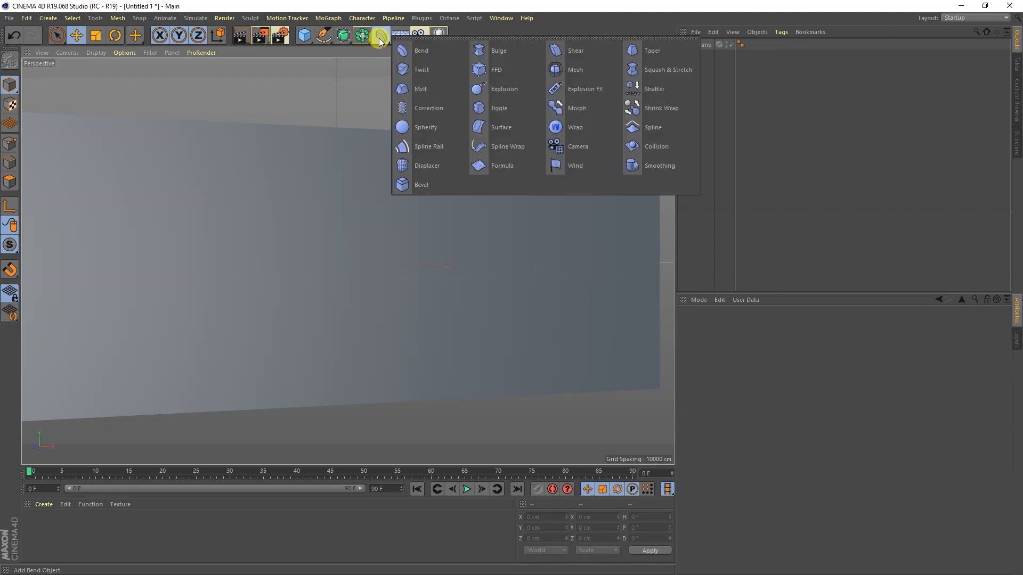
{"action": "mouse_move", "coordinate": [427, 165]}
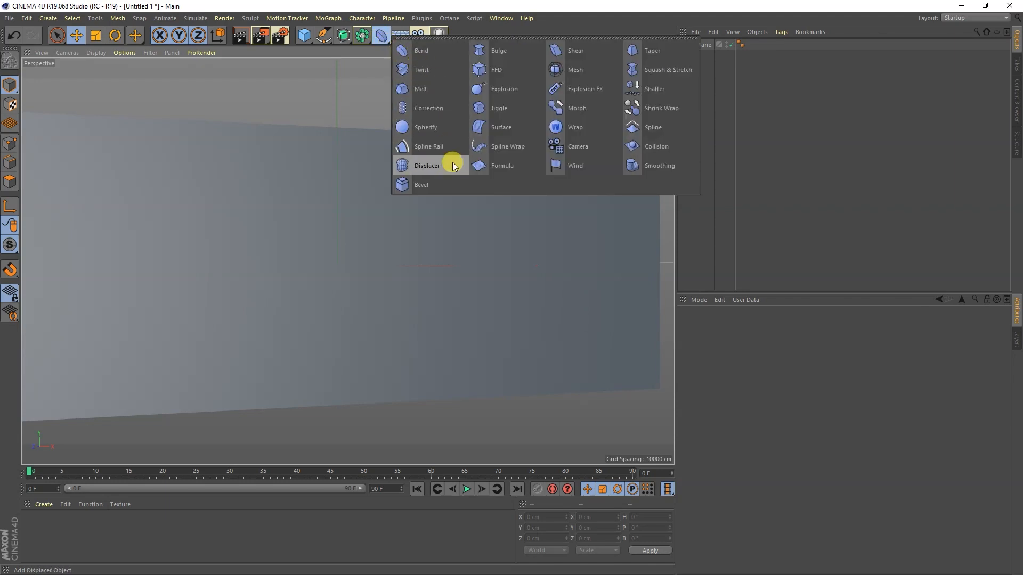
{"action": "left_click", "coordinate": [427, 165]}
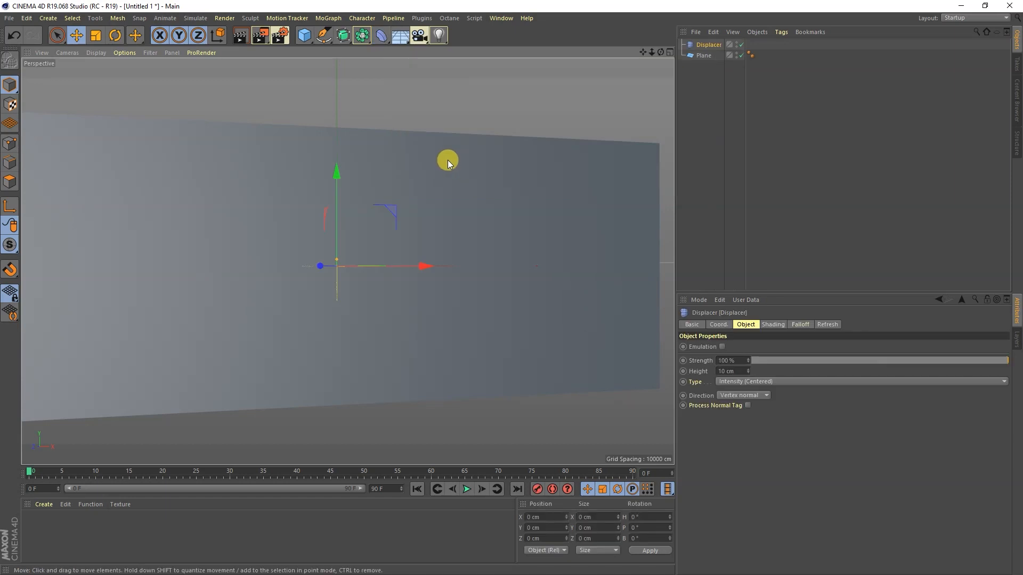
{"action": "mouse_move", "coordinate": [708, 44]}
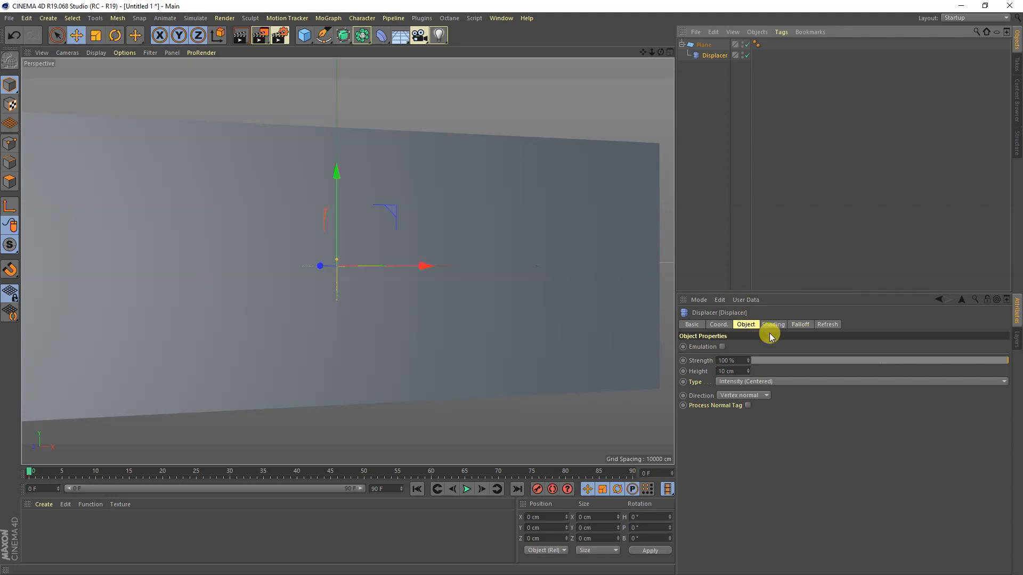
{"action": "left_click", "coordinate": [772, 325]}
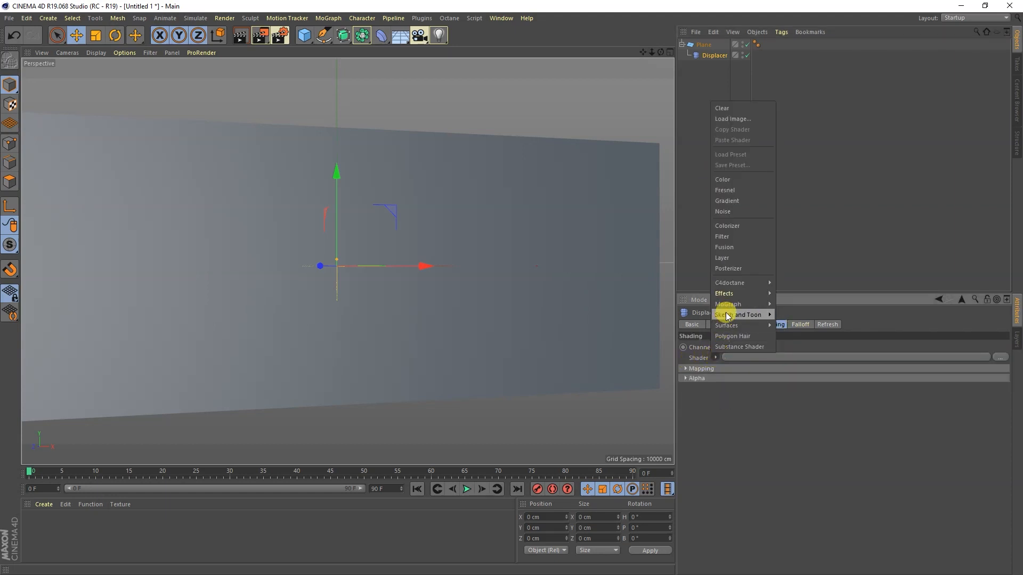
{"action": "left_click", "coordinate": [723, 211]}
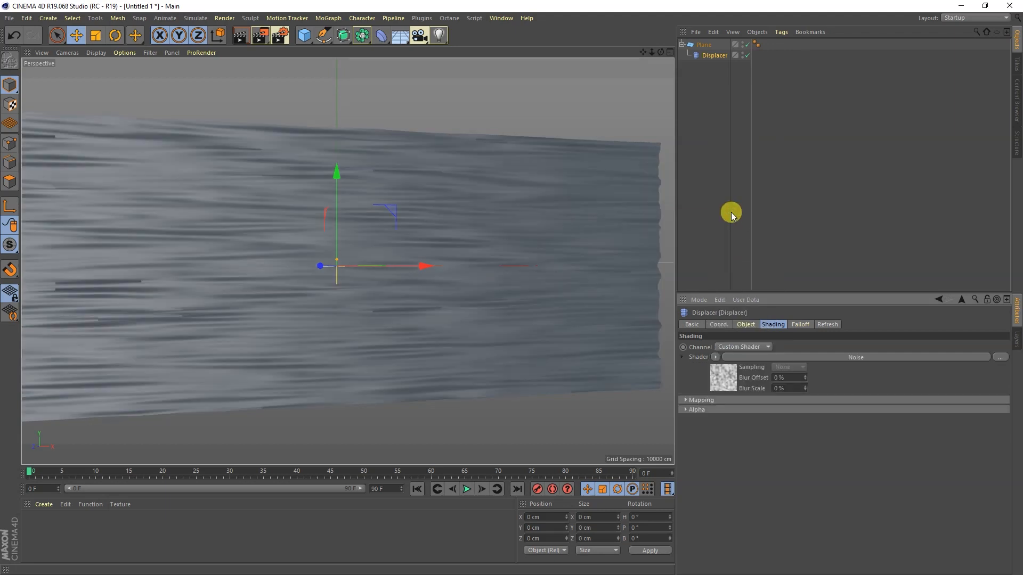
{"action": "mouse_move", "coordinate": [877, 373]}
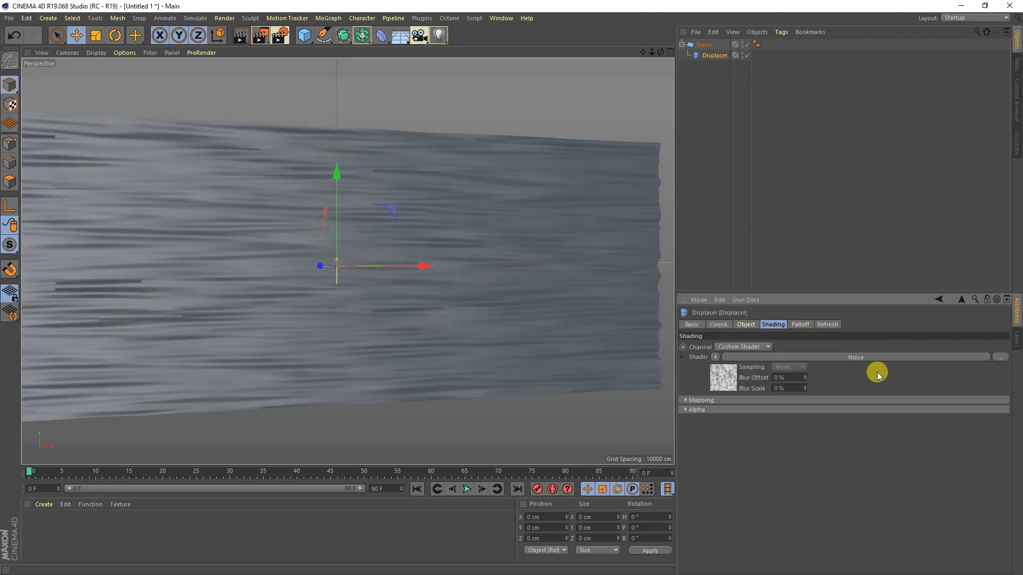
{"action": "left_click", "coordinate": [724, 380]}
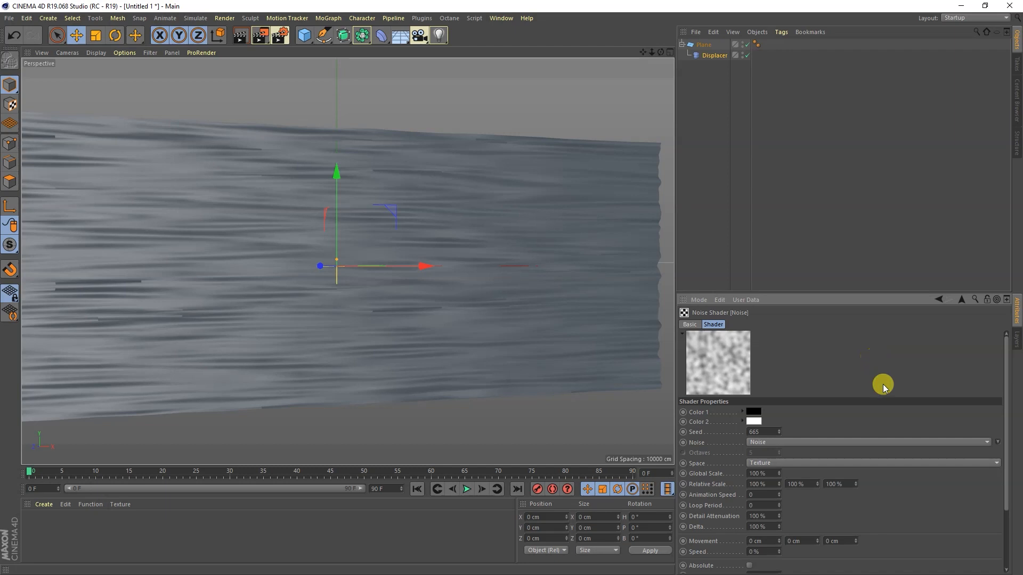
{"action": "scroll", "scroll_direction": "down", "scroll_amount": 3}
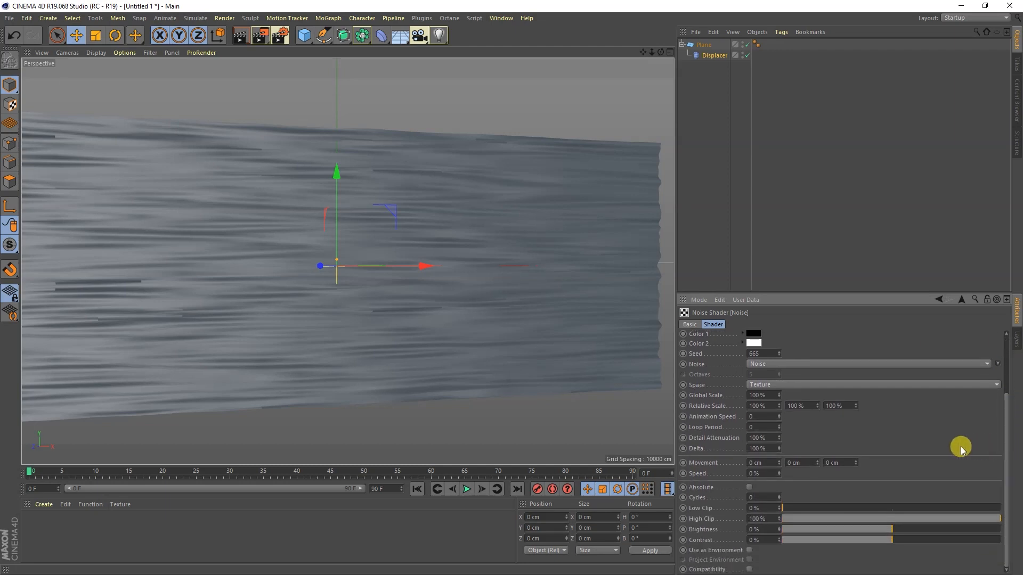
{"action": "mouse_move", "coordinate": [917, 441]}
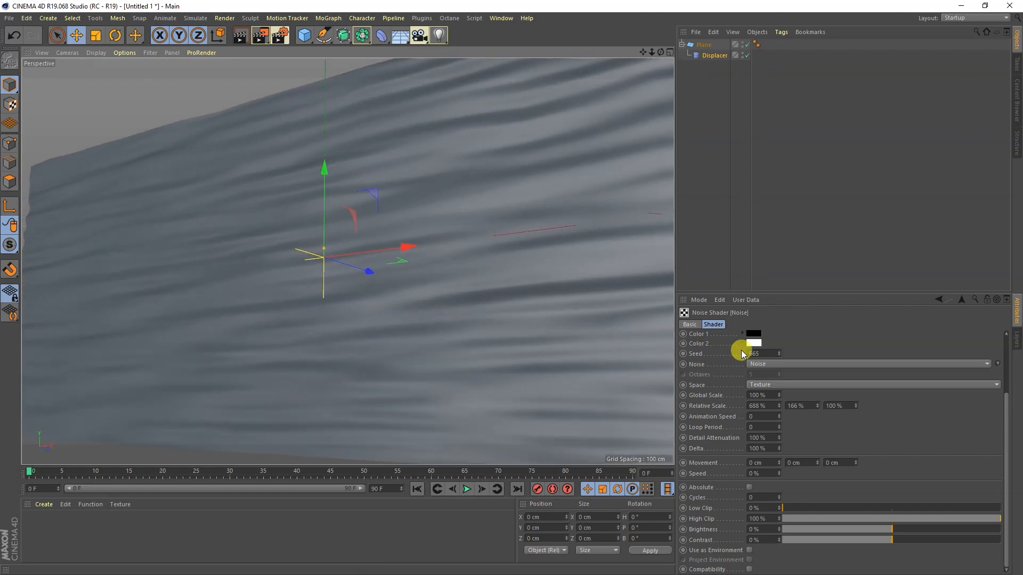
Set the Displacer height to 124 cm and adjust the Phong tag's angle limit
{"action": "left_click", "coordinate": [715, 55]}
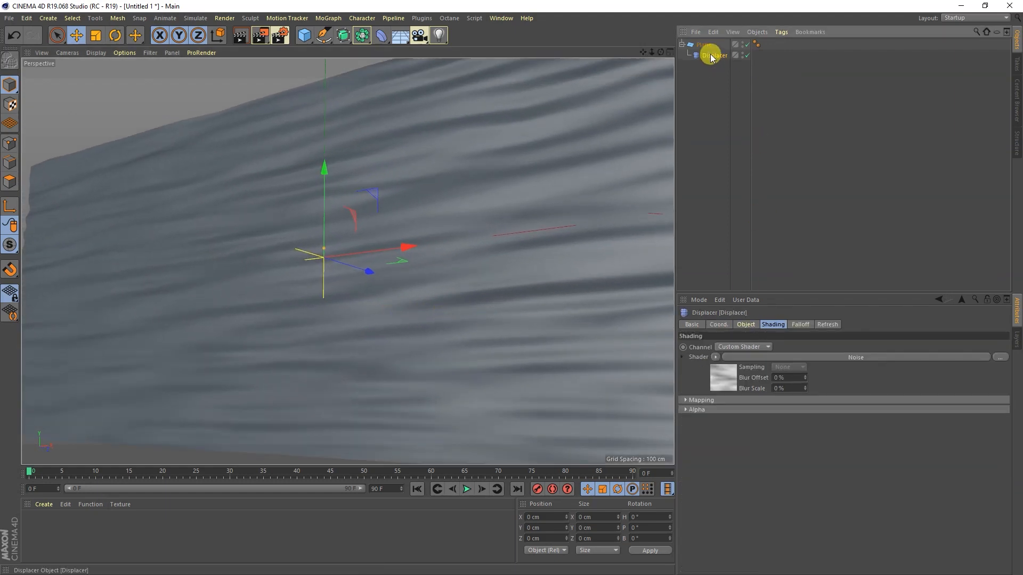
{"action": "left_click", "coordinate": [745, 324]}
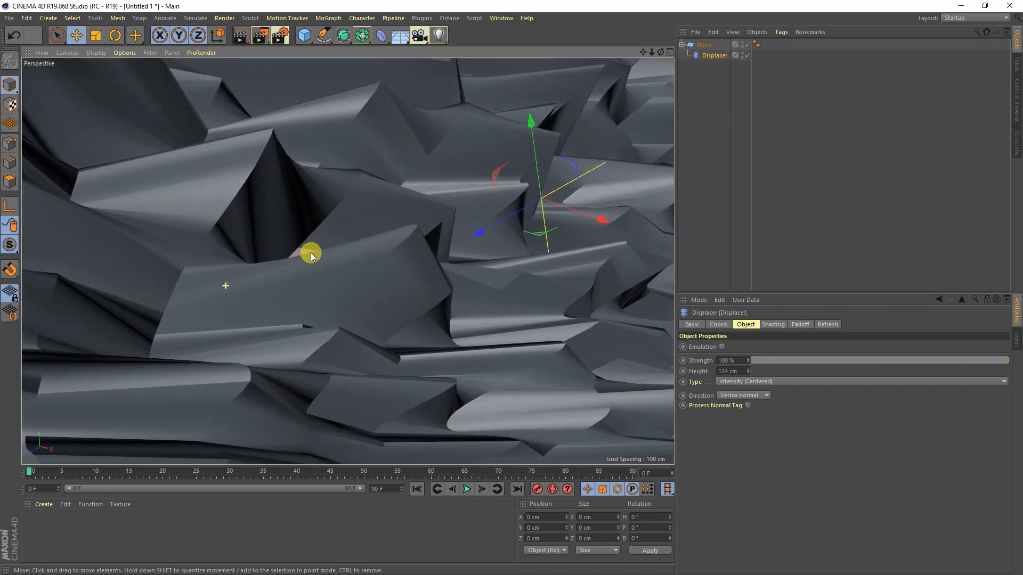
{"action": "mouse_move", "coordinate": [265, 154]}
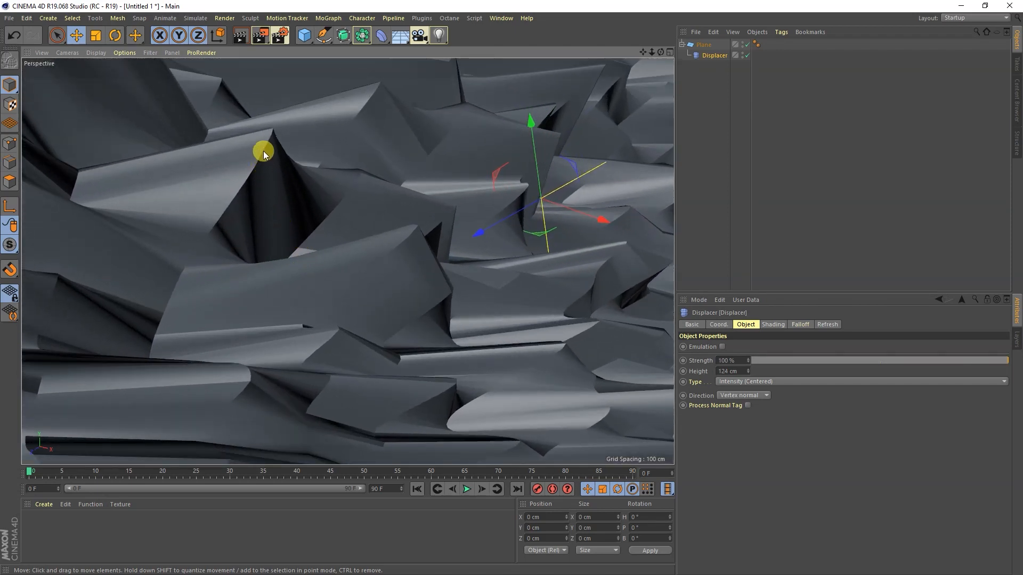
{"action": "left_click_drag", "start_coordinate": [264, 155], "coordinate": [315, 218]}
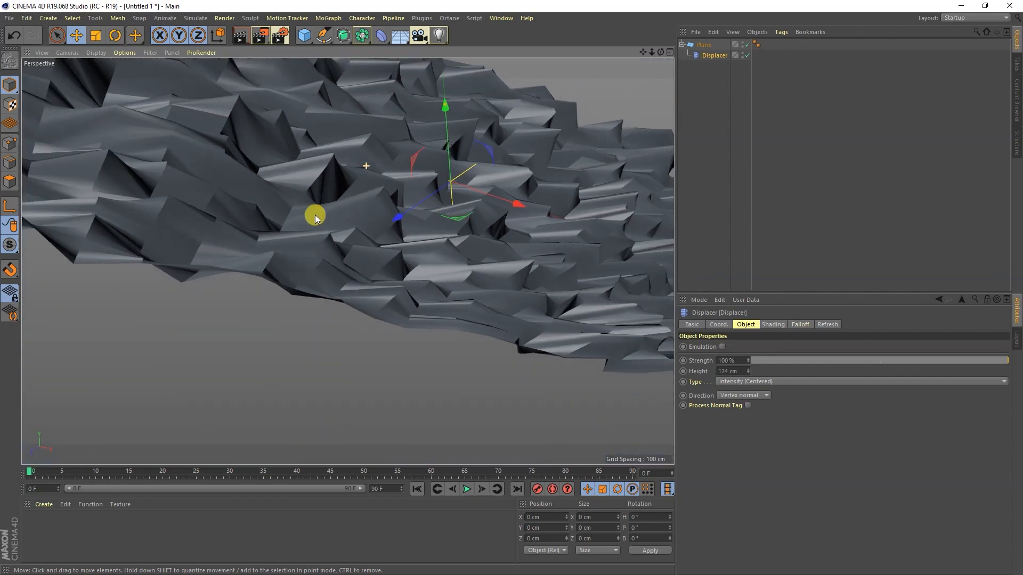
{"action": "left_click_drag", "start_coordinate": [315, 217], "coordinate": [329, 224]}
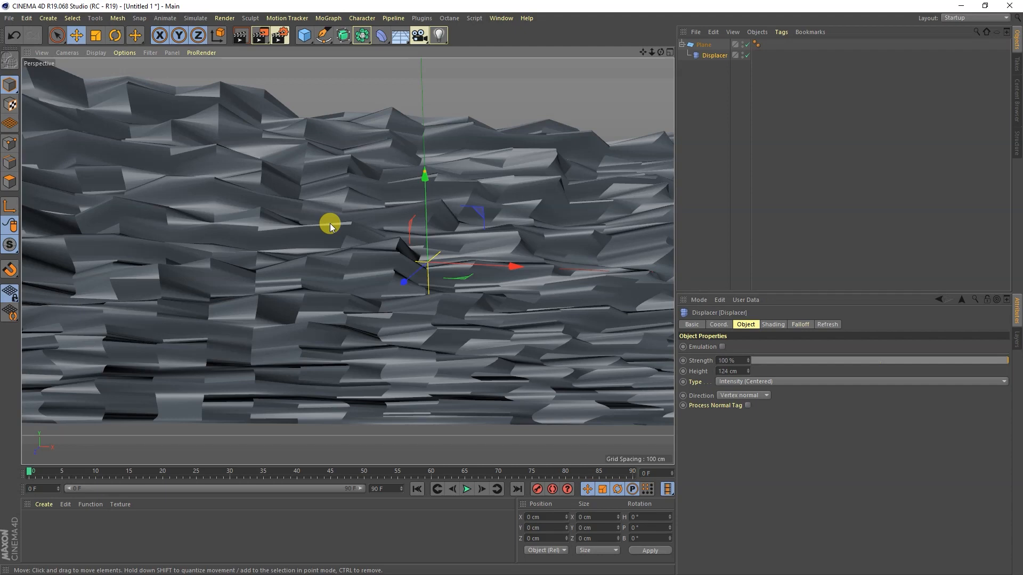
{"action": "mouse_move", "coordinate": [393, 212]}
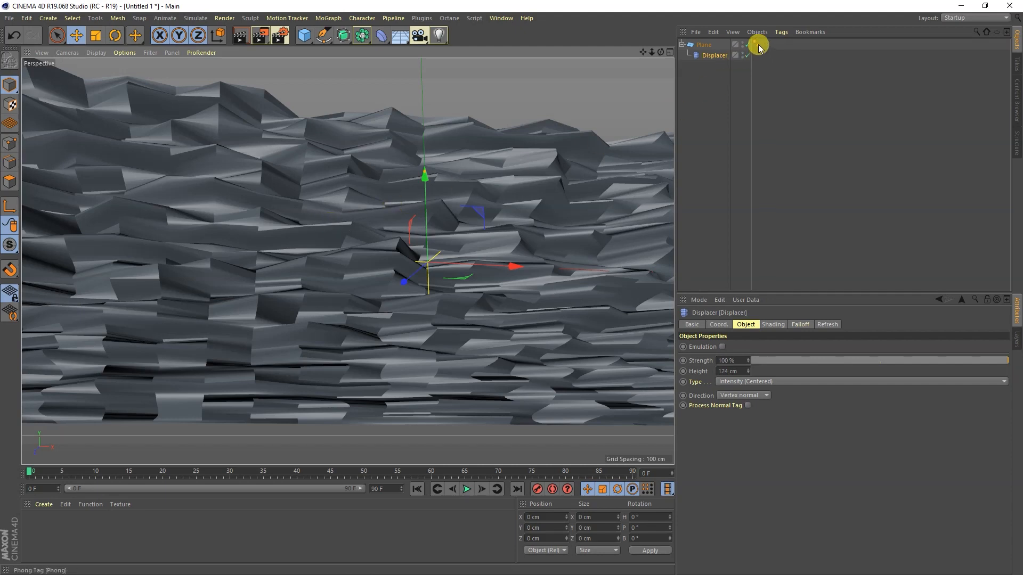
{"action": "left_click", "coordinate": [756, 45]}
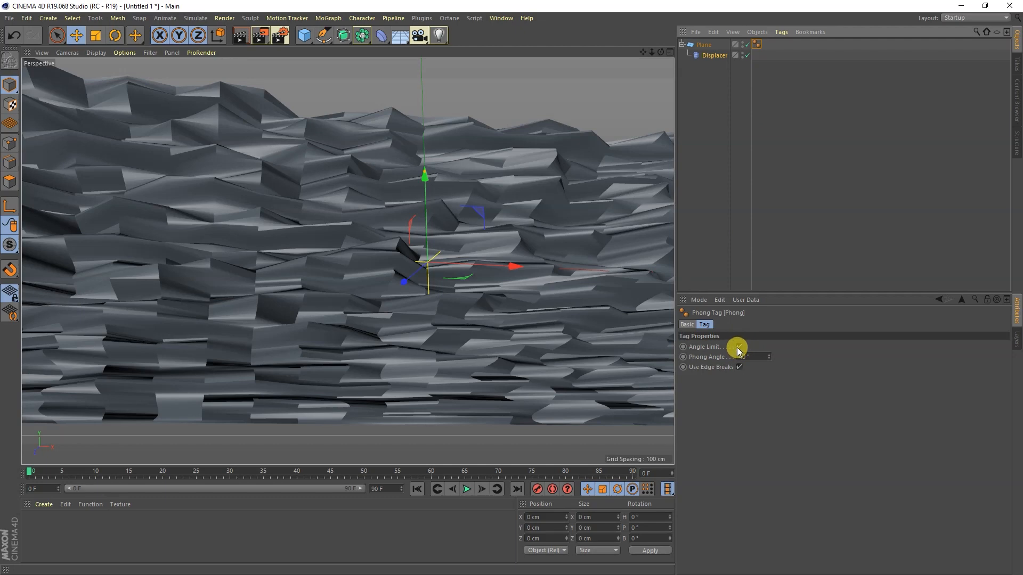
{"action": "left_click", "coordinate": [739, 346]}
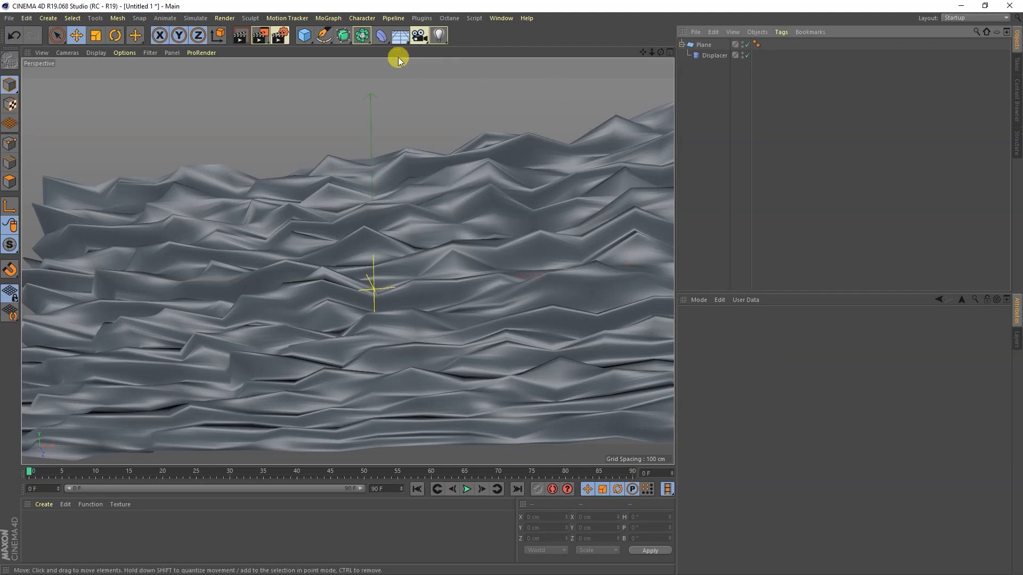
Add a Shear deformer with a Box Noise falloff, 70% strength and Fillet ticked
{"action": "left_click", "coordinate": [380, 35]}
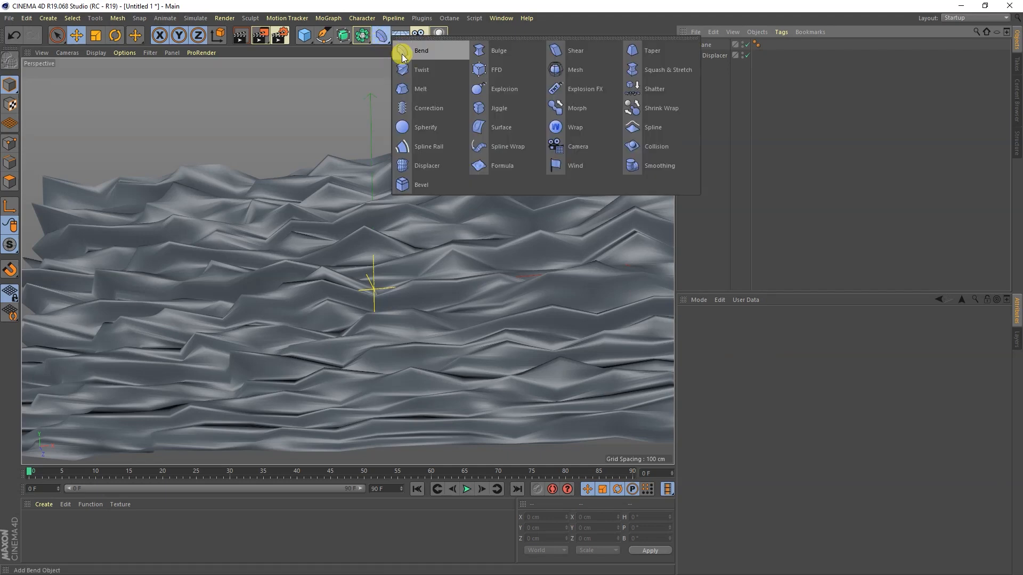
{"action": "mouse_move", "coordinate": [574, 51]}
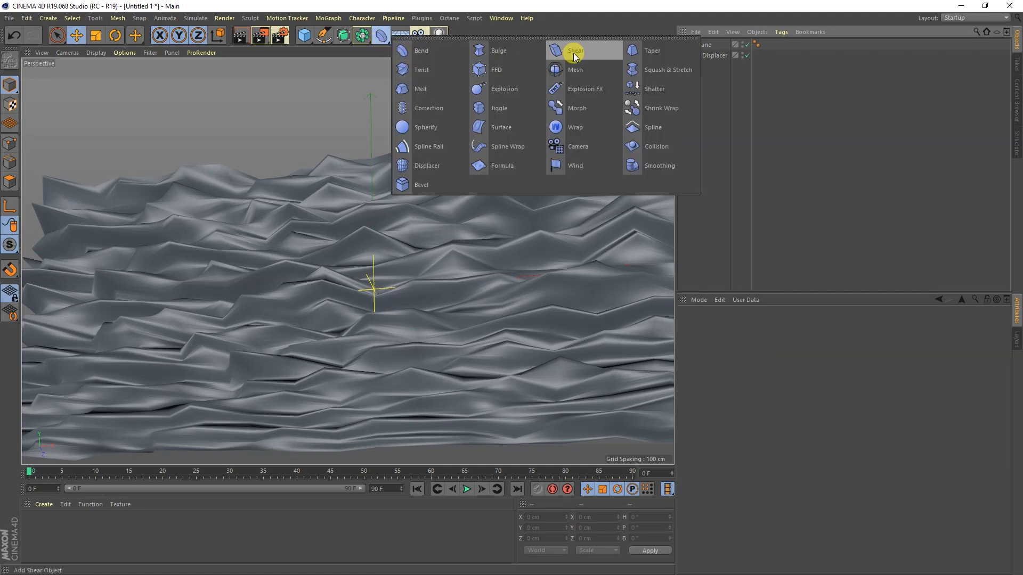
{"action": "left_click", "coordinate": [575, 51]}
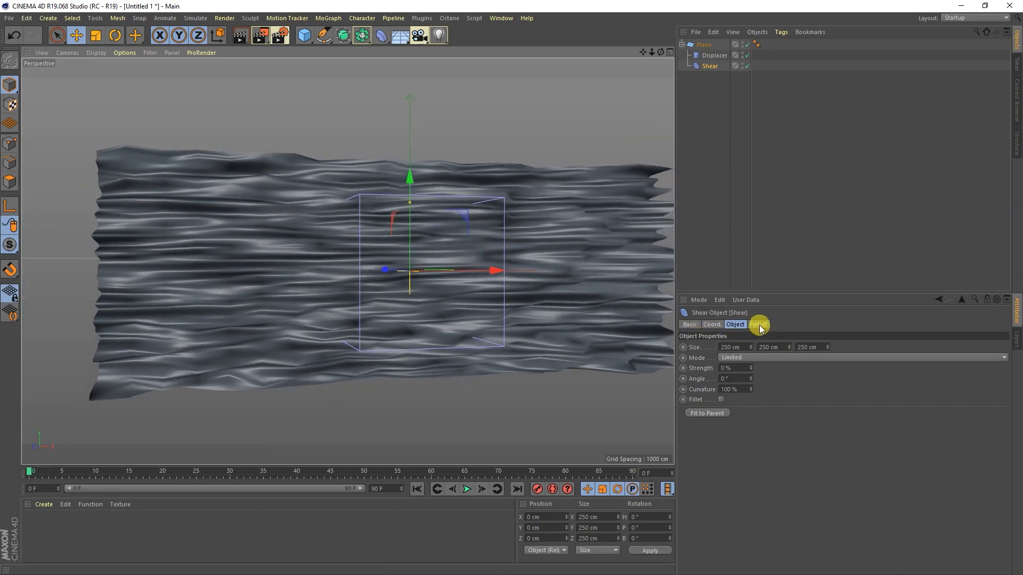
{"action": "left_click", "coordinate": [757, 324]}
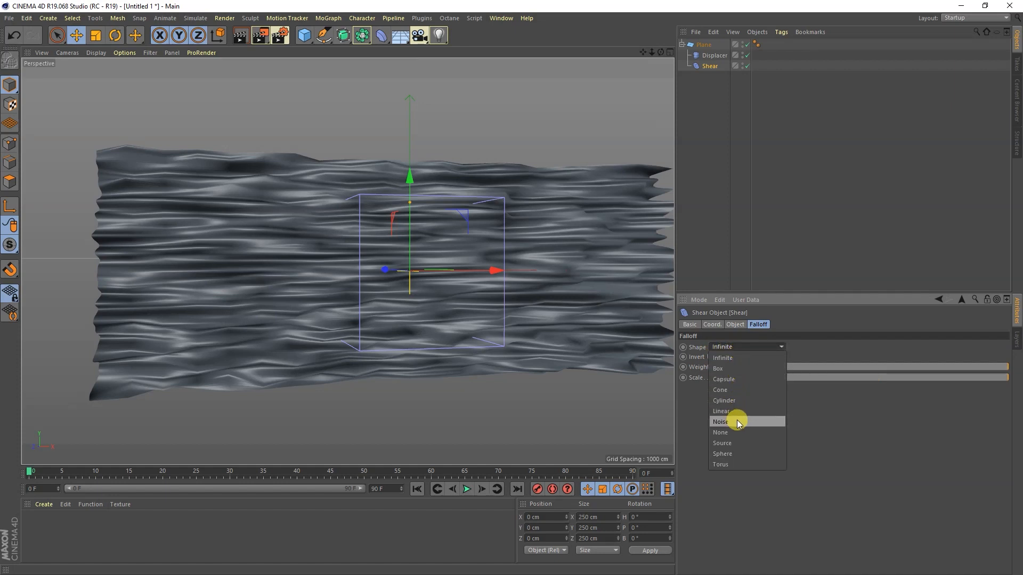
{"action": "left_click", "coordinate": [720, 421]}
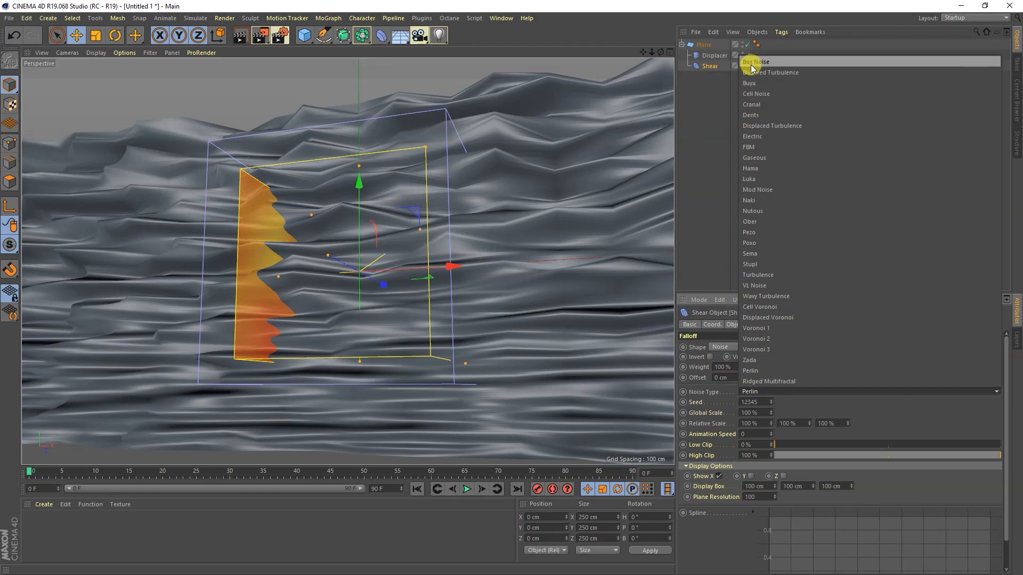
{"action": "left_click", "coordinate": [756, 61]}
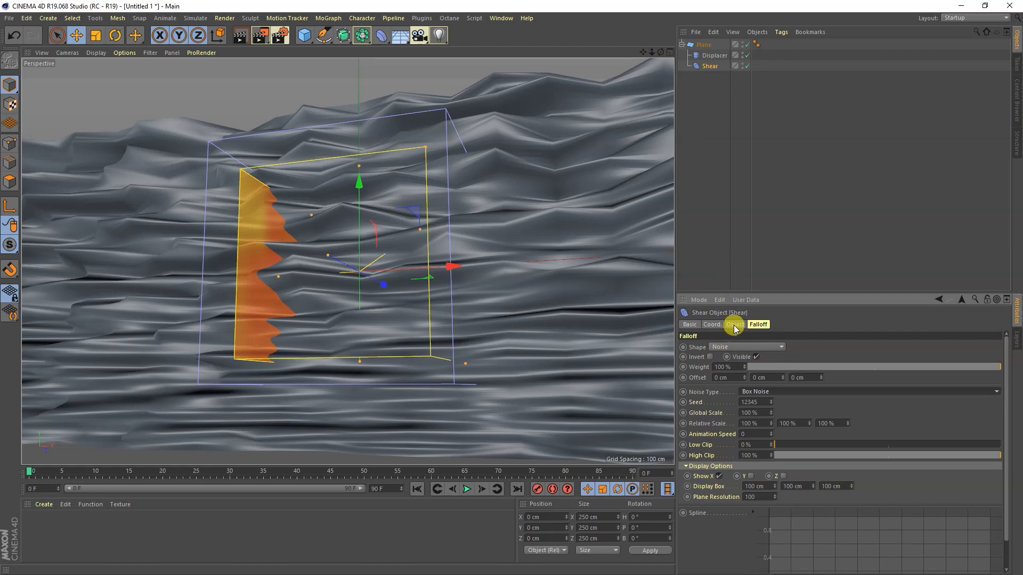
{"action": "left_click", "coordinate": [735, 324]}
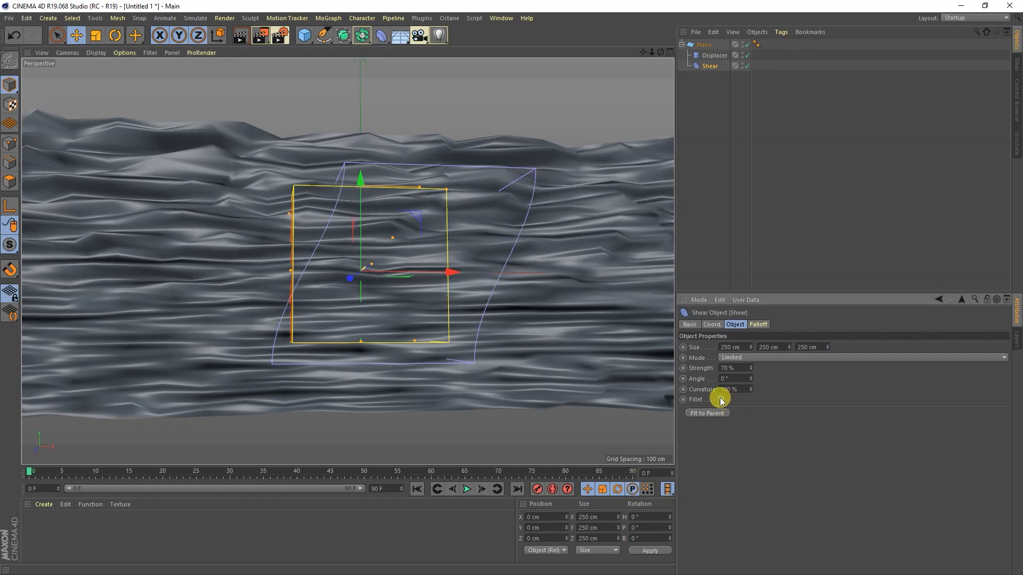
{"action": "left_click", "coordinate": [721, 399]}
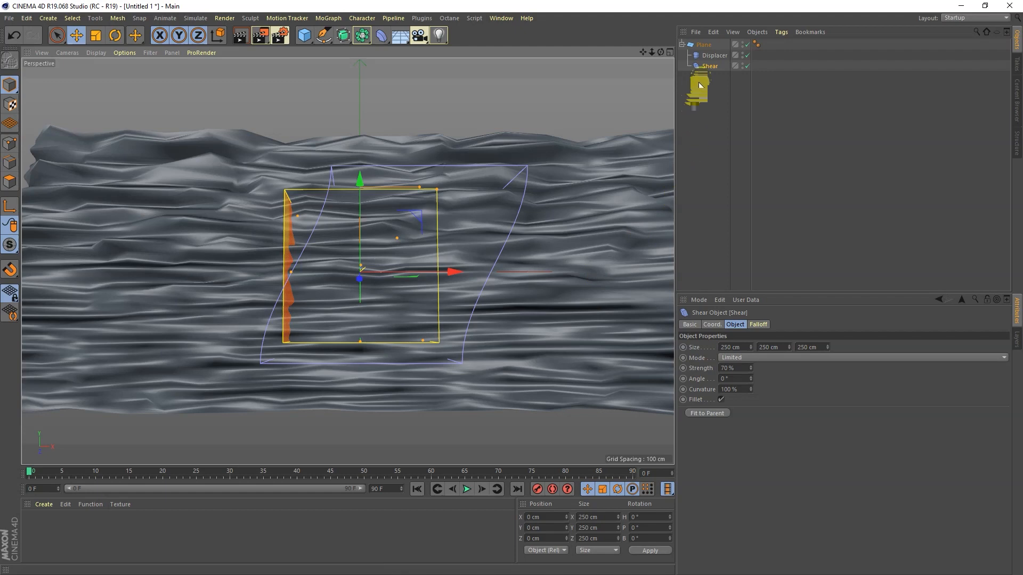
{"action": "mouse_move", "coordinate": [486, 265]}
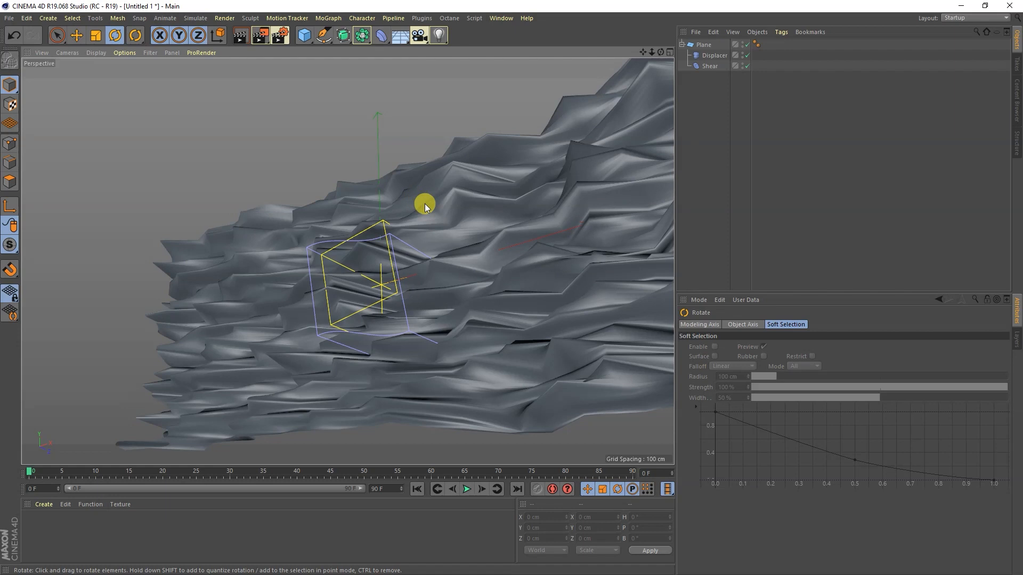
Select the displaced Plane object in the Object Manager
{"action": "left_click", "coordinate": [704, 44]}
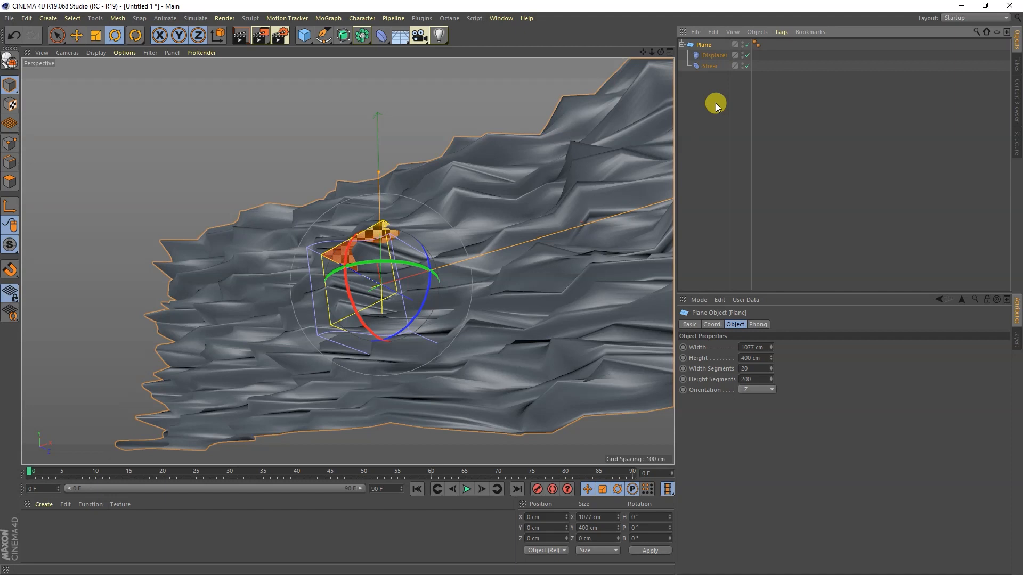
{"action": "mouse_move", "coordinate": [712, 87]}
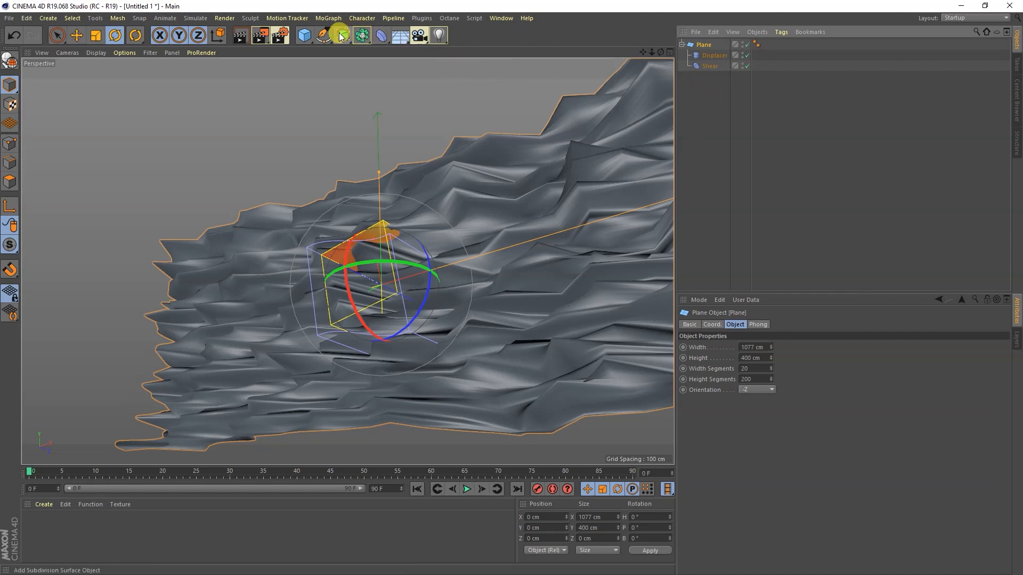
{"action": "mouse_move", "coordinate": [339, 35]}
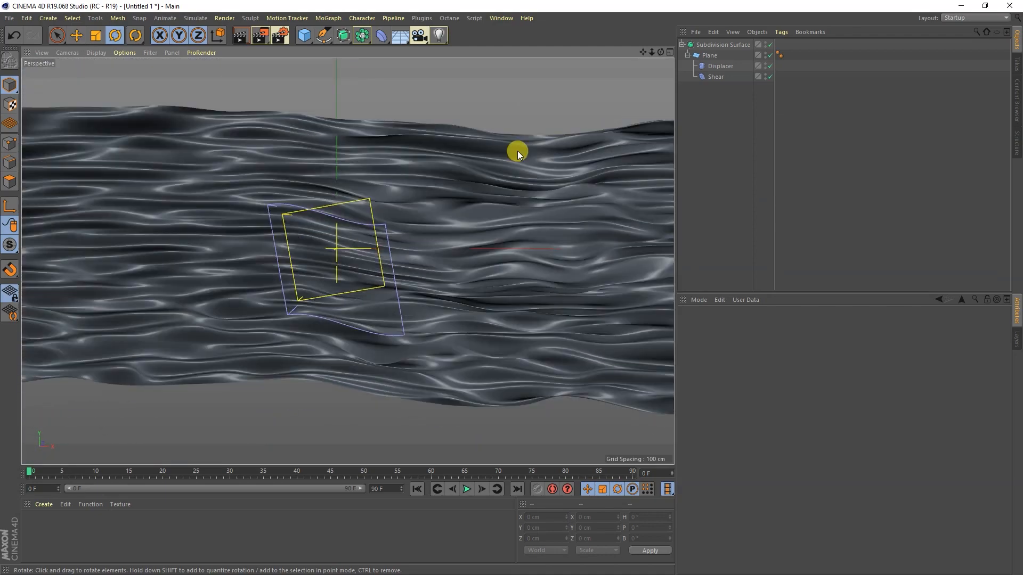
{"action": "mouse_move", "coordinate": [448, 74]}
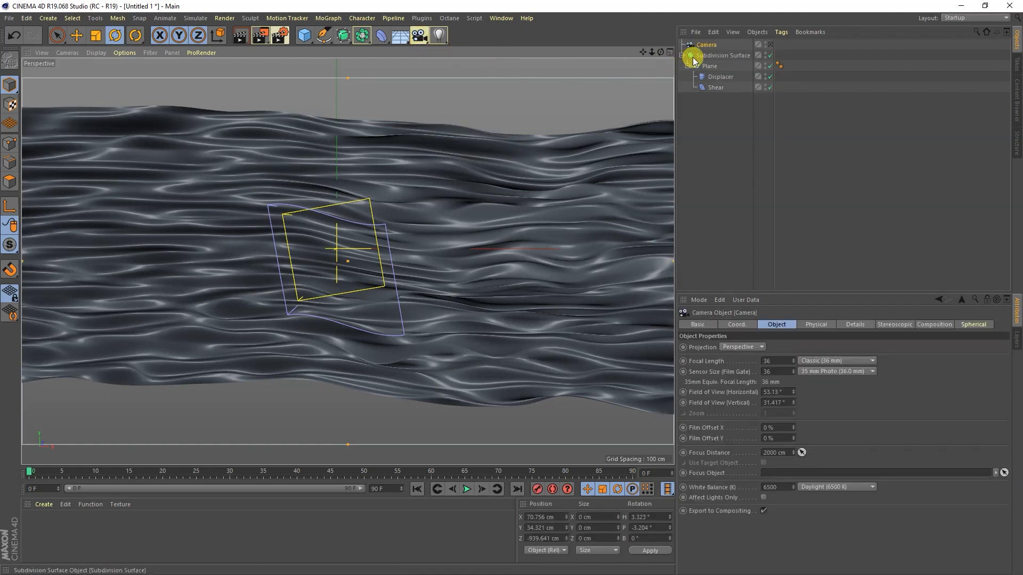
Give the camera an Octane camera tag and a Portrait 80 mm focal length
{"action": "left_click", "coordinate": [706, 45]}
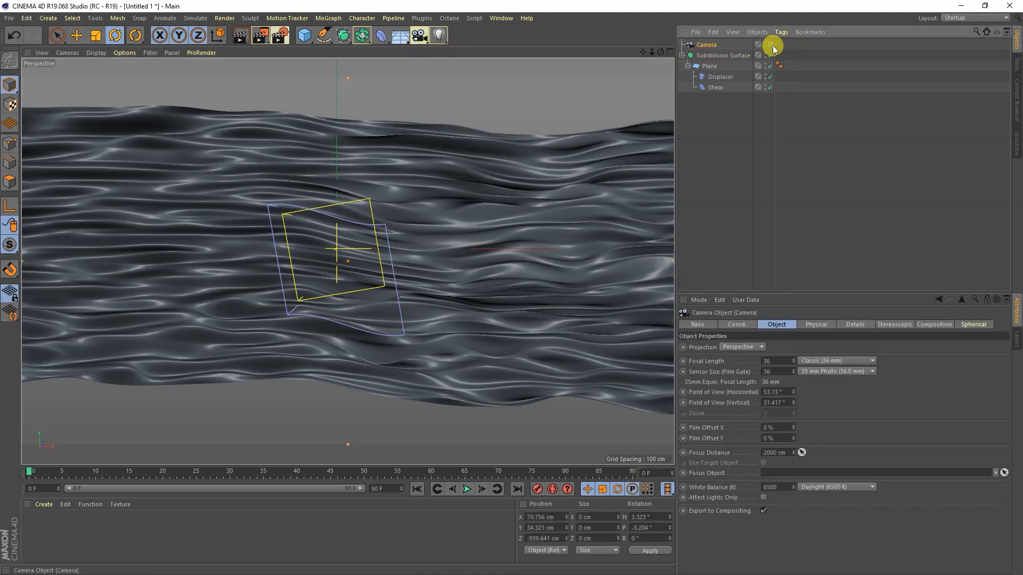
{"action": "right_click", "coordinate": [772, 46]}
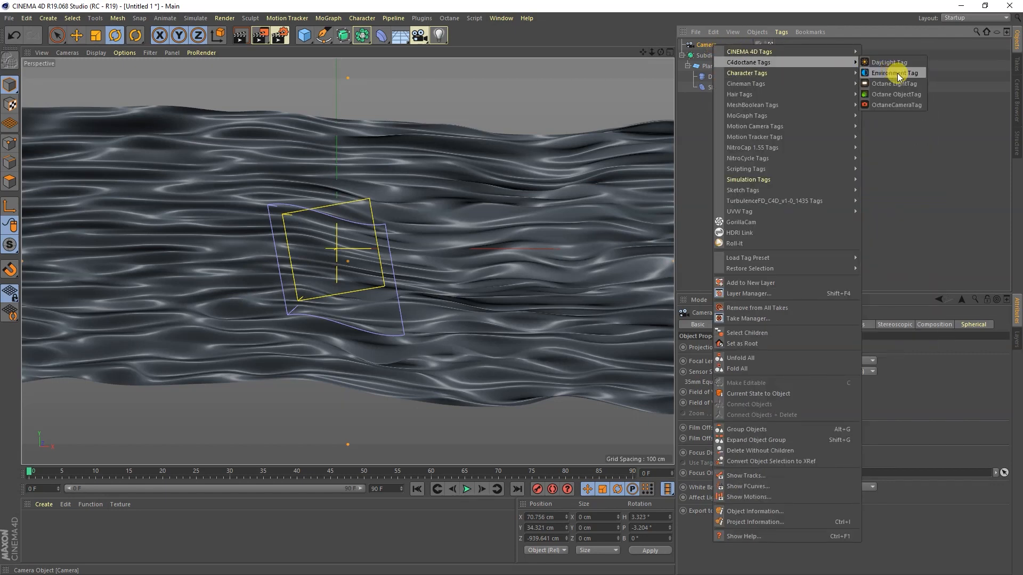
{"action": "mouse_move", "coordinate": [909, 105]}
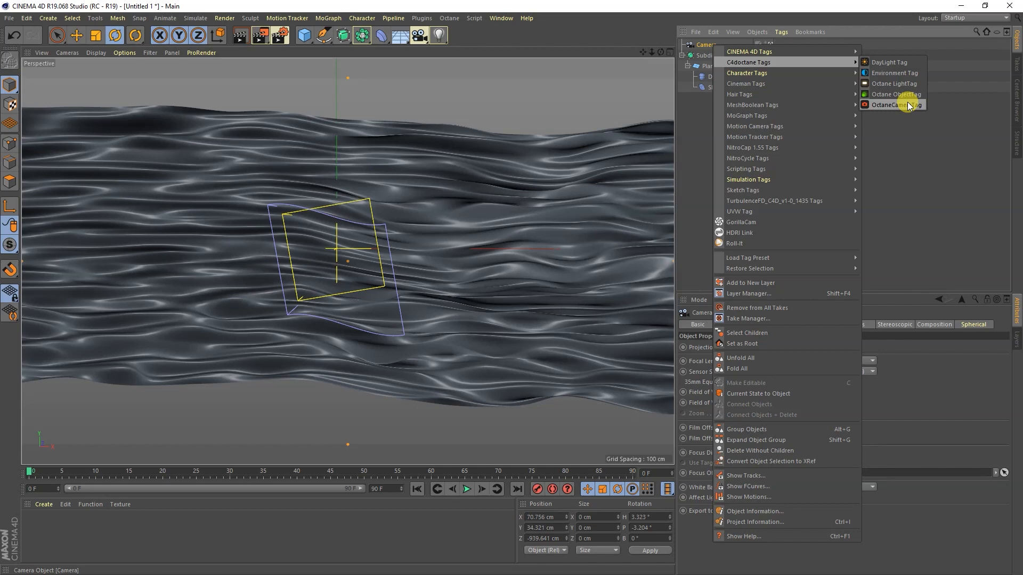
{"action": "left_click", "coordinate": [895, 105]}
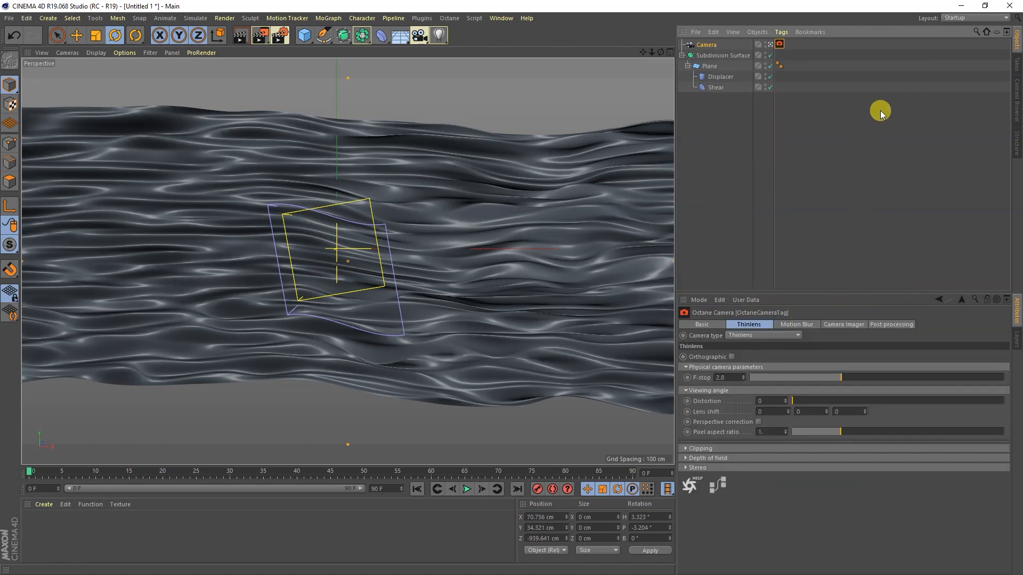
{"action": "left_click", "coordinate": [706, 45]}
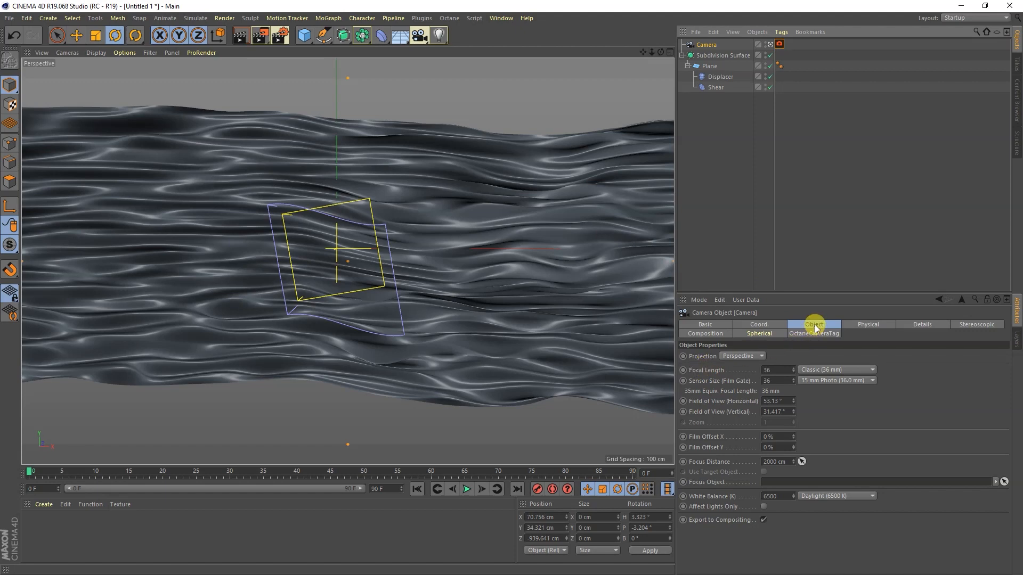
{"action": "left_click", "coordinate": [837, 370]}
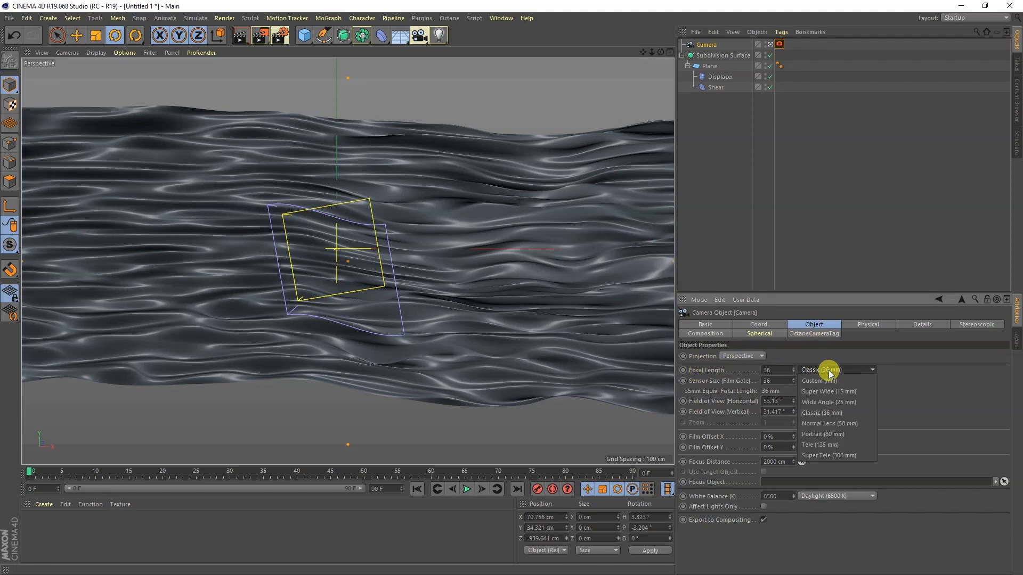
{"action": "mouse_move", "coordinate": [824, 433]}
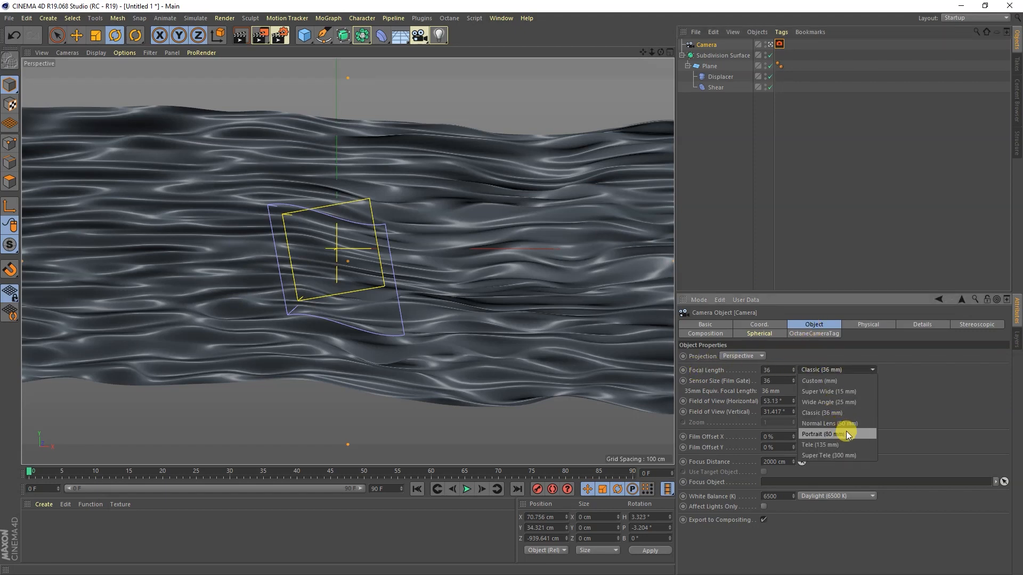
{"action": "left_click", "coordinate": [821, 433]}
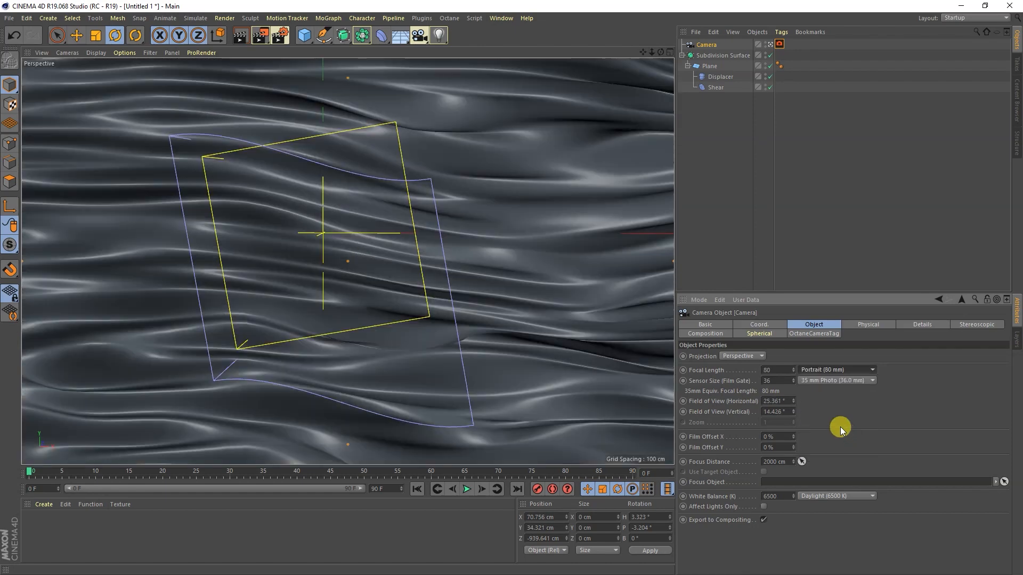
Zero the camera's rotation and X/Y position, then reselect objects in the Object Manager
{"action": "left_click", "coordinate": [758, 325]}
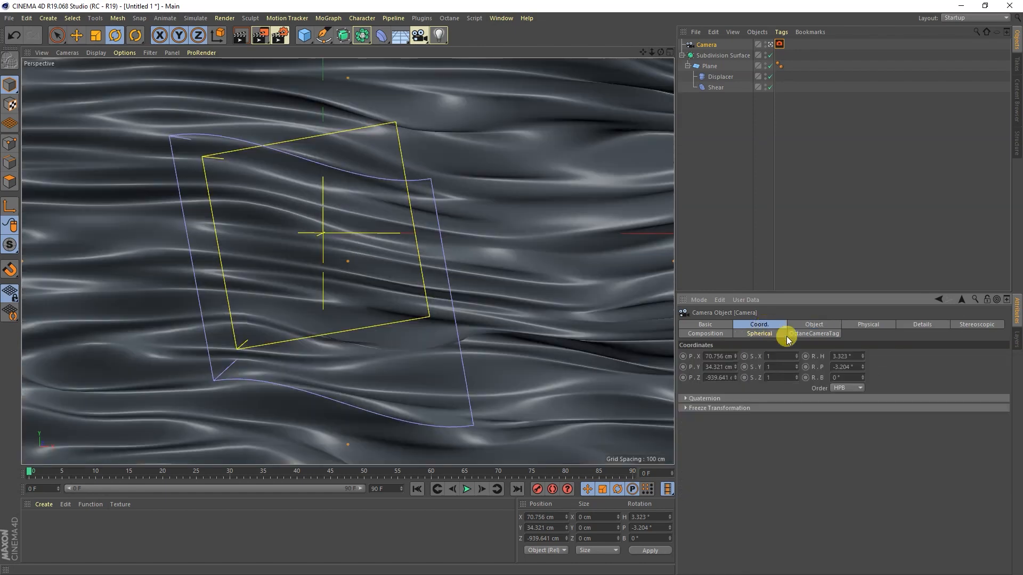
{"action": "mouse_move", "coordinate": [861, 356]}
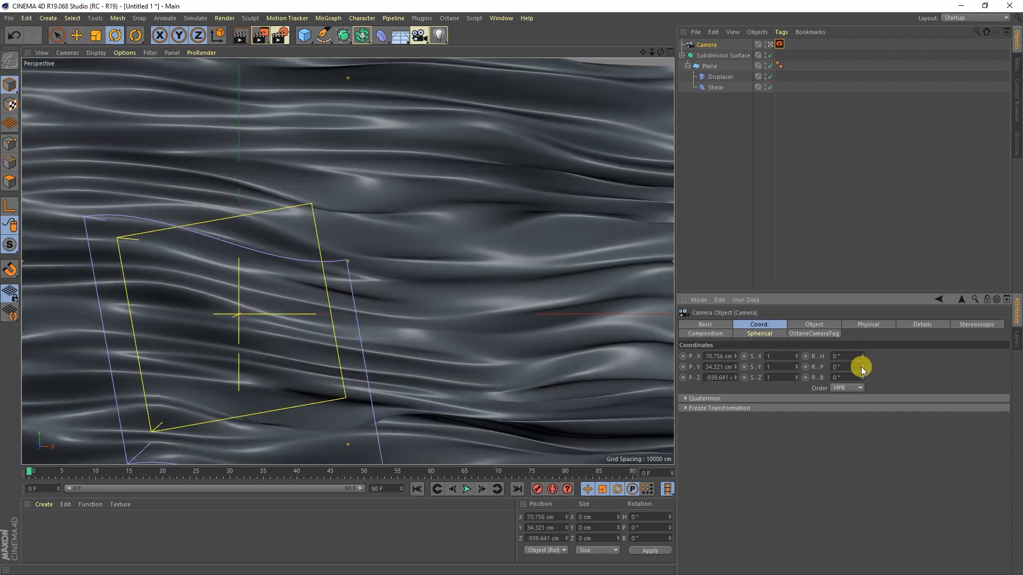
{"action": "mouse_move", "coordinate": [736, 370]}
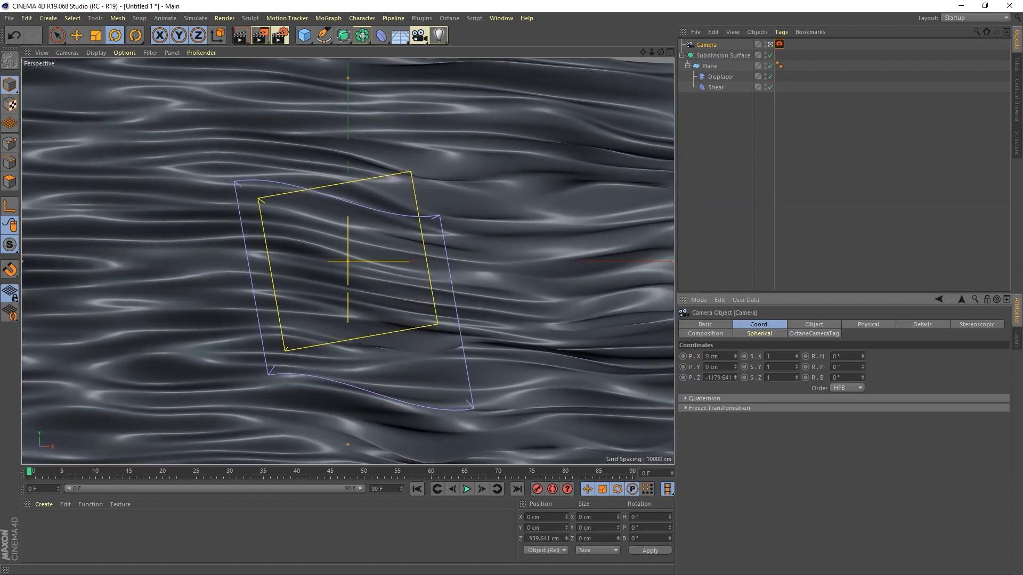
{"action": "left_click", "coordinate": [715, 86]}
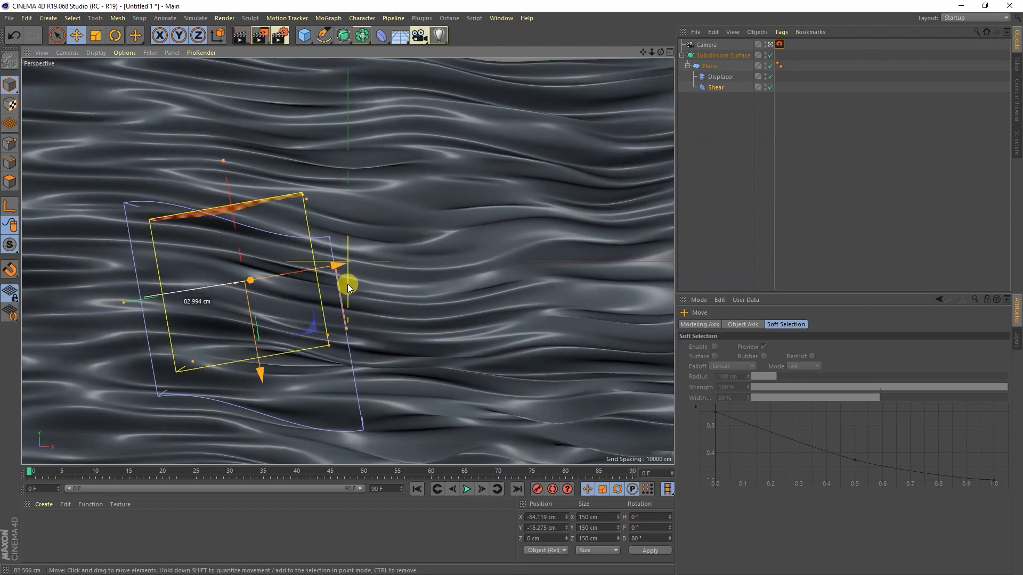
{"action": "left_click", "coordinate": [721, 76]}
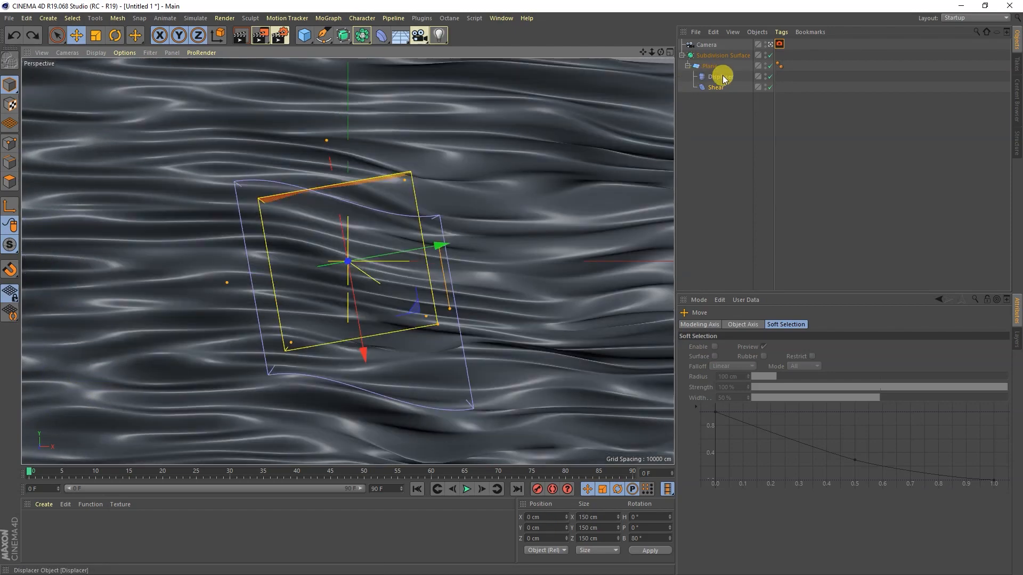
{"action": "left_click", "coordinate": [706, 44]}
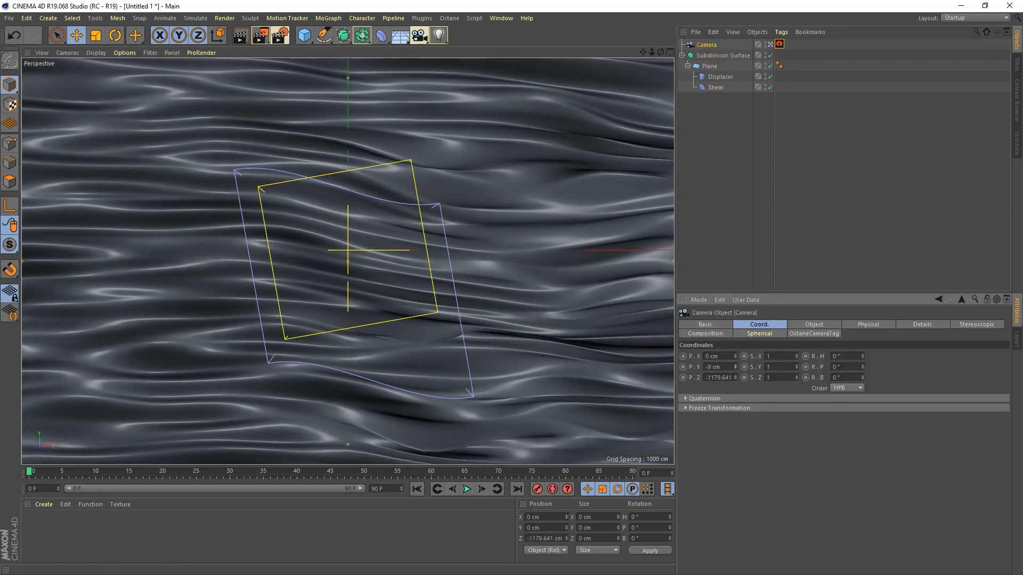
{"action": "left_click", "coordinate": [706, 44]}
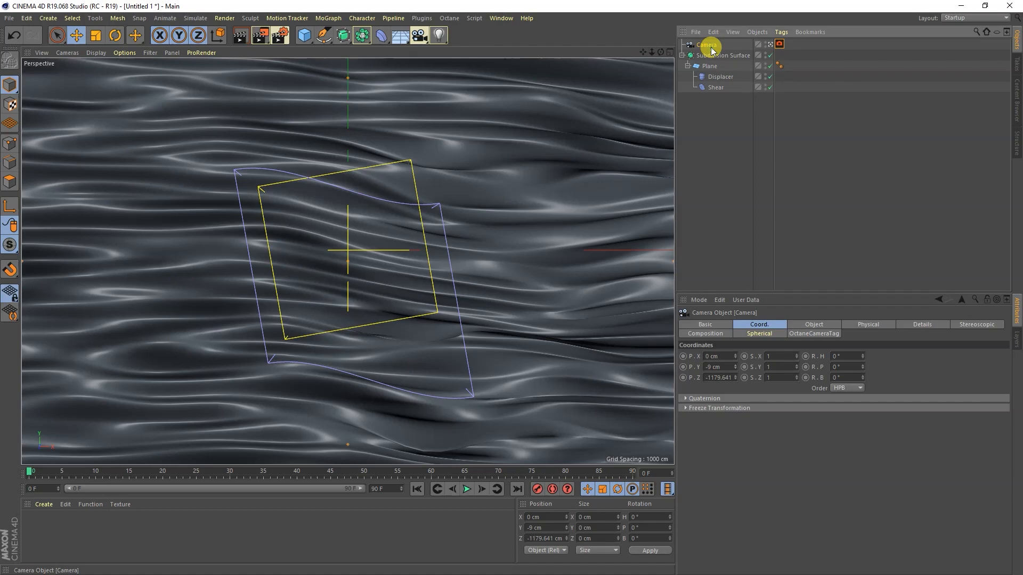
{"action": "left_click", "coordinate": [715, 86]}
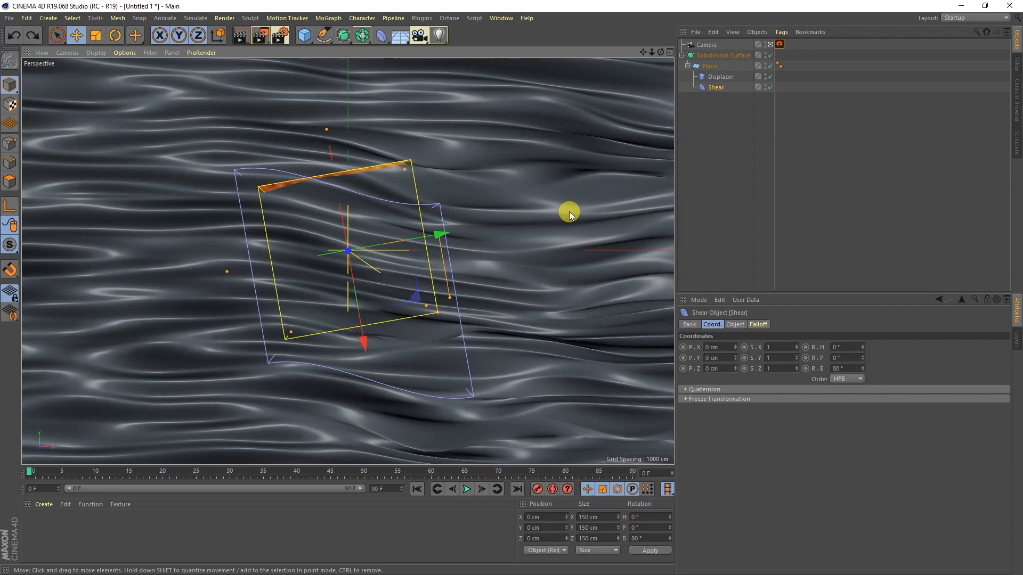
Open the Octane Live Viewer window from the Octane menu
{"action": "left_click", "coordinate": [449, 18]}
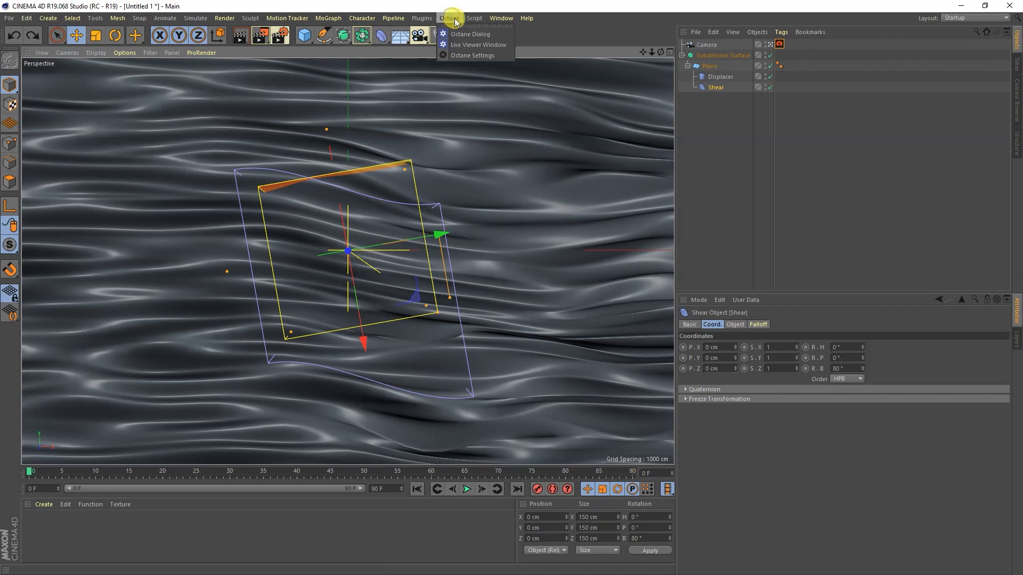
{"action": "mouse_move", "coordinate": [479, 44]}
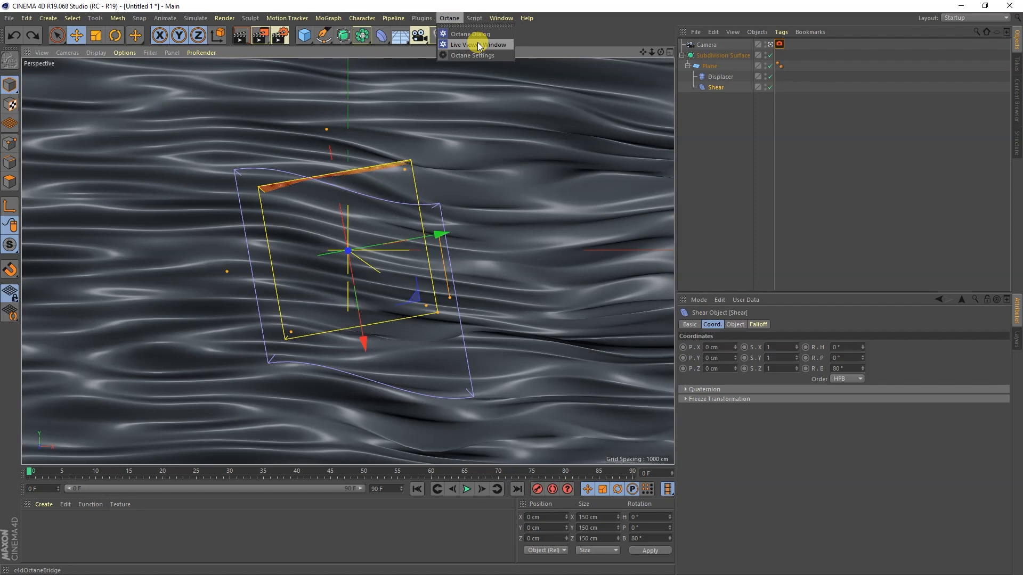
{"action": "left_click", "coordinate": [471, 44]}
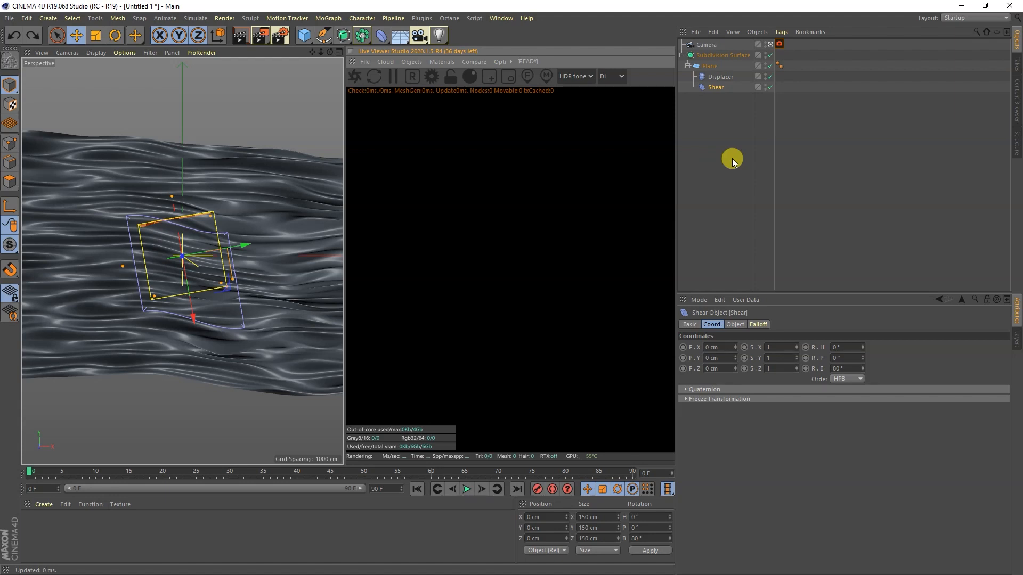
Add an Octane HDRI environment sky with an HDRI Link tag
{"action": "left_click", "coordinate": [411, 61]}
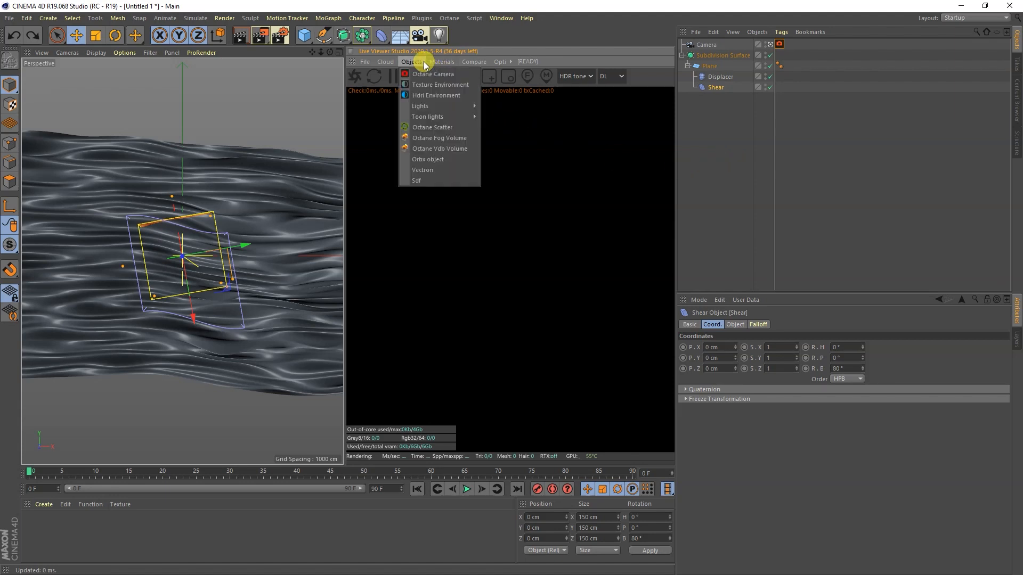
{"action": "mouse_move", "coordinate": [436, 95]}
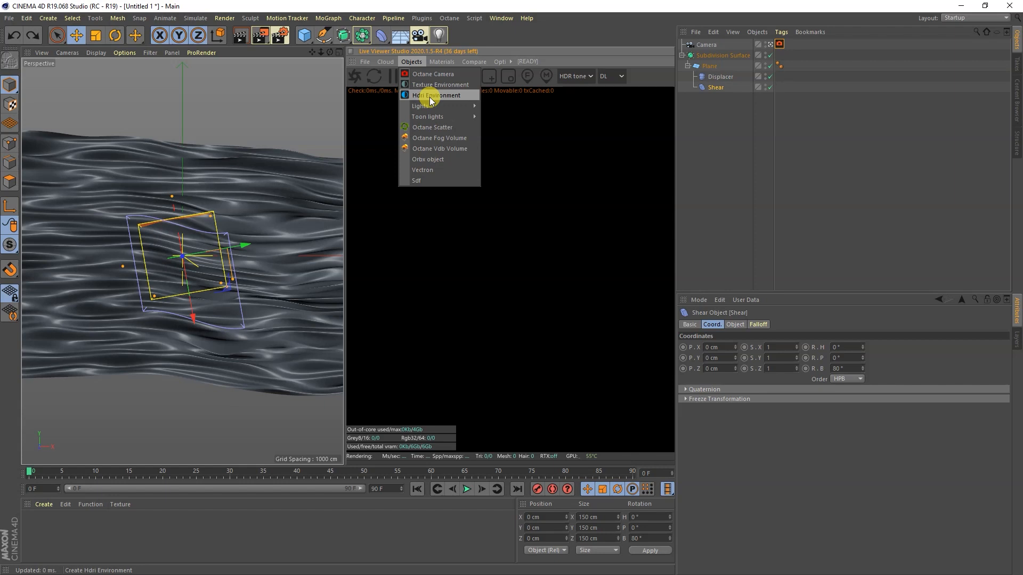
{"action": "left_click", "coordinate": [438, 95]}
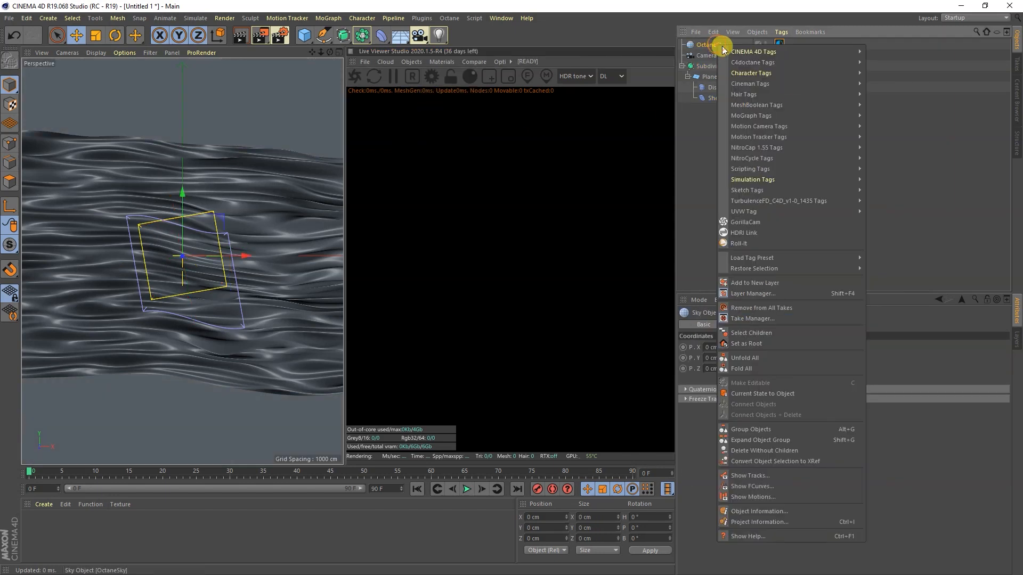
{"action": "mouse_move", "coordinate": [753, 233]}
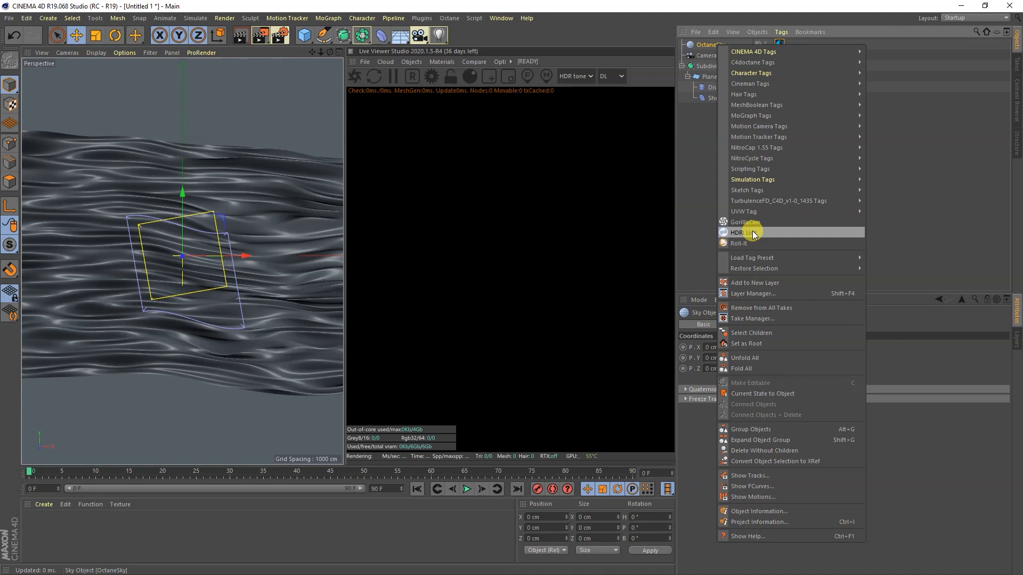
{"action": "left_click", "coordinate": [741, 232]}
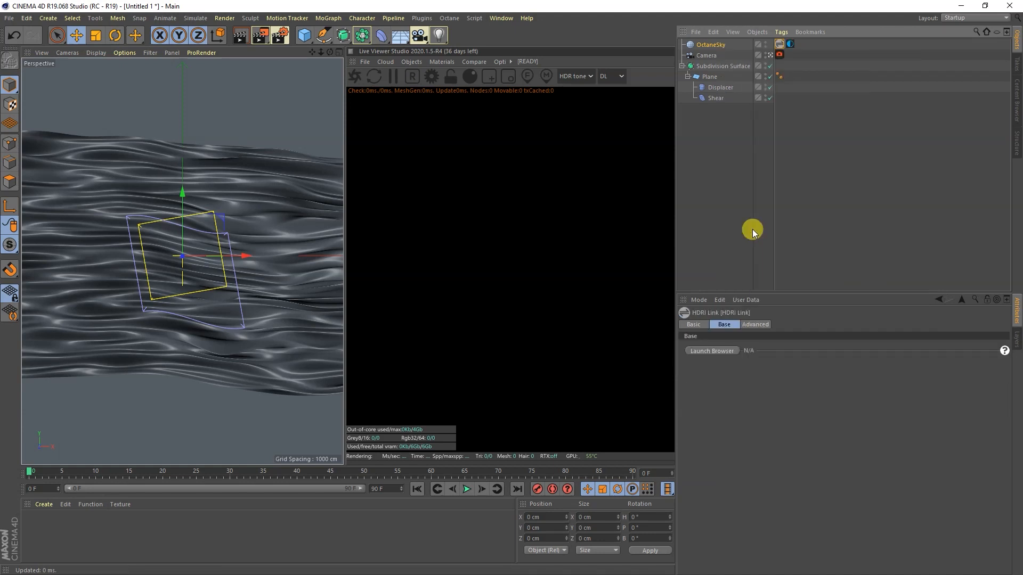
Pick a Studio Basics HDRI in the HDRI browser and restart the live render
{"action": "left_click", "coordinate": [790, 44]}
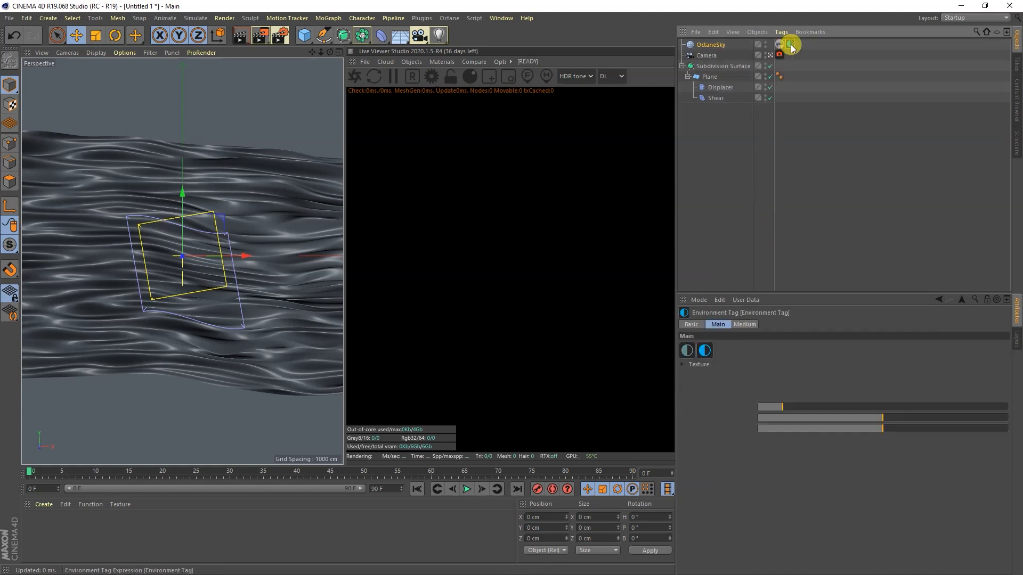
{"action": "left_click", "coordinate": [686, 365]}
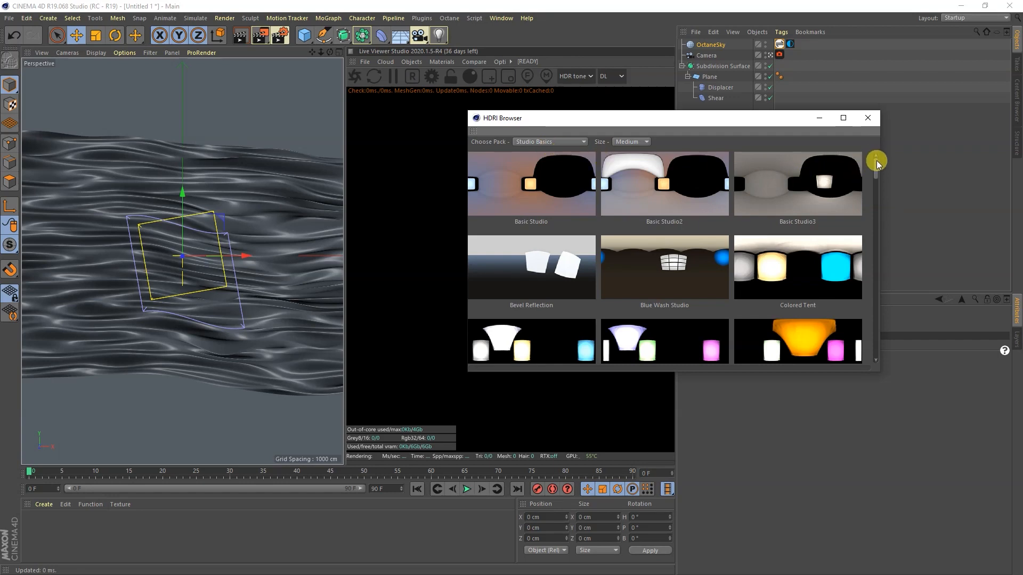
{"action": "scroll", "scroll_direction": "down", "scroll_amount": 3}
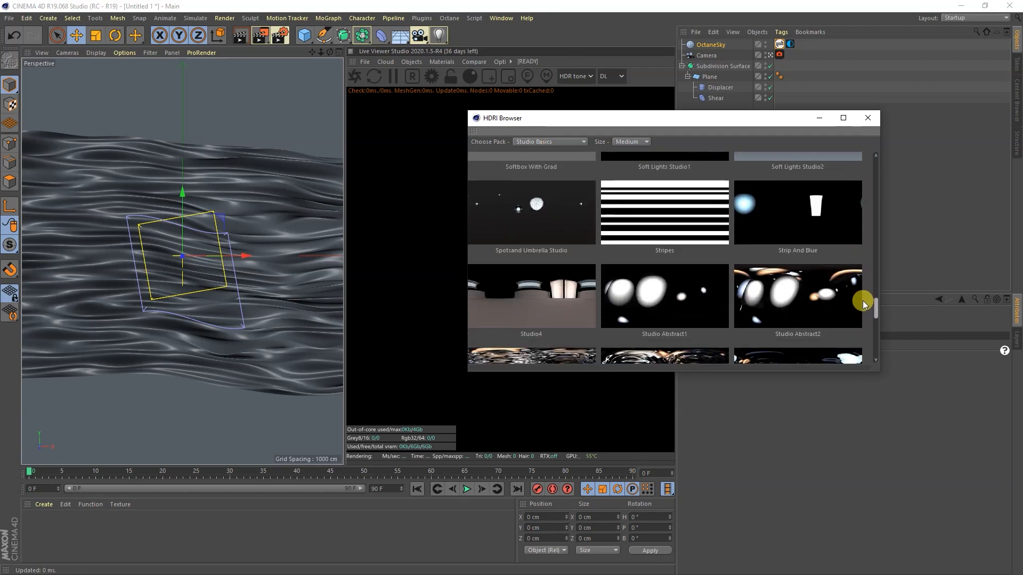
{"action": "scroll", "scroll_direction": "down", "scroll_amount": 3}
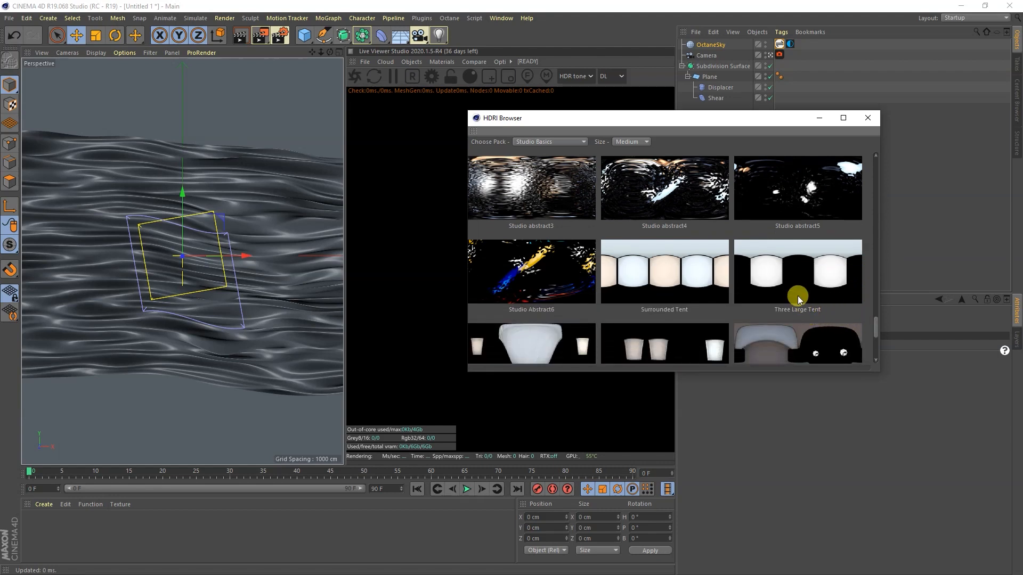
{"action": "mouse_move", "coordinate": [797, 273]}
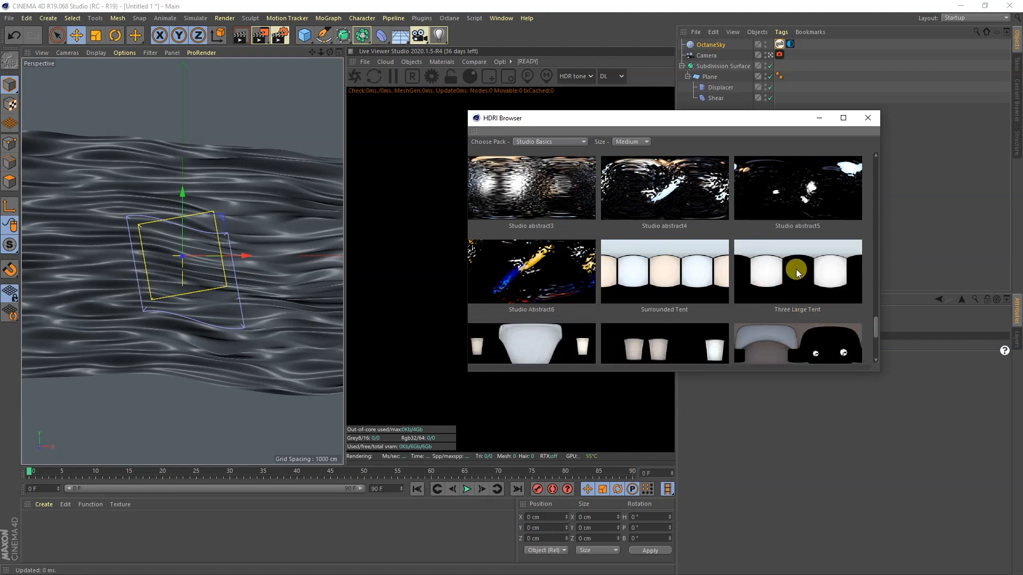
{"action": "mouse_move", "coordinate": [791, 262]}
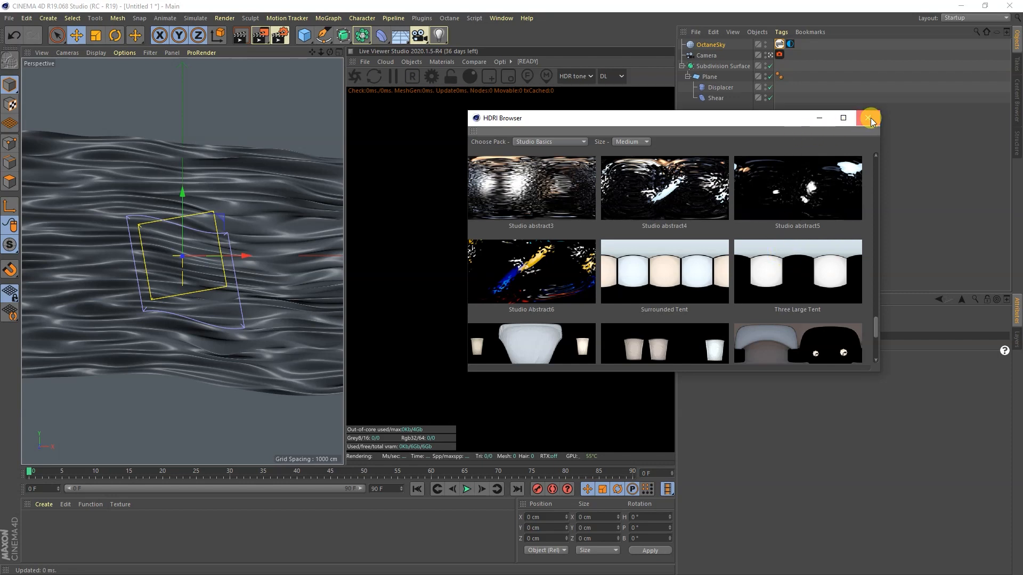
{"action": "left_click", "coordinate": [870, 118]}
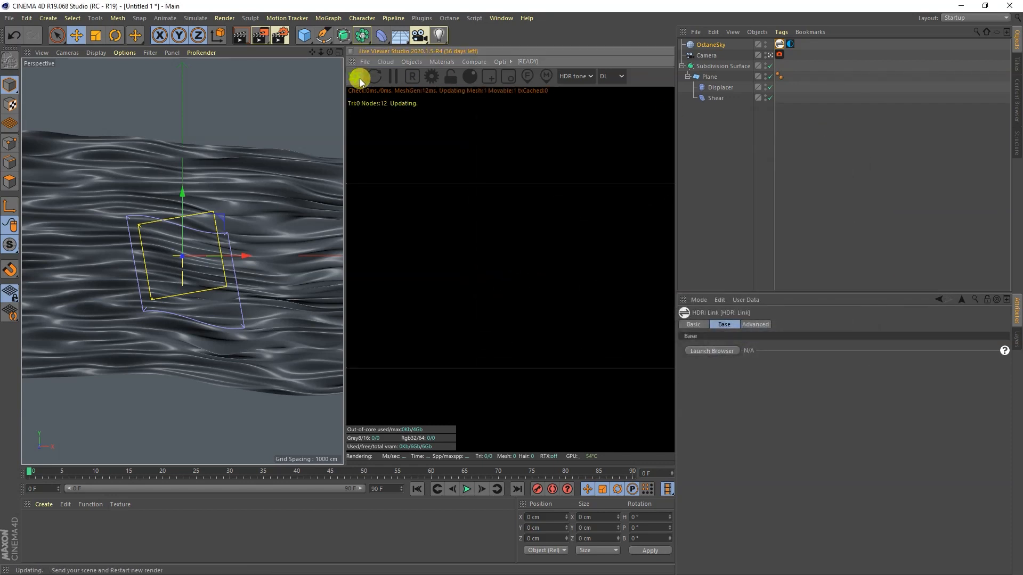
{"action": "left_click", "coordinate": [360, 76]}
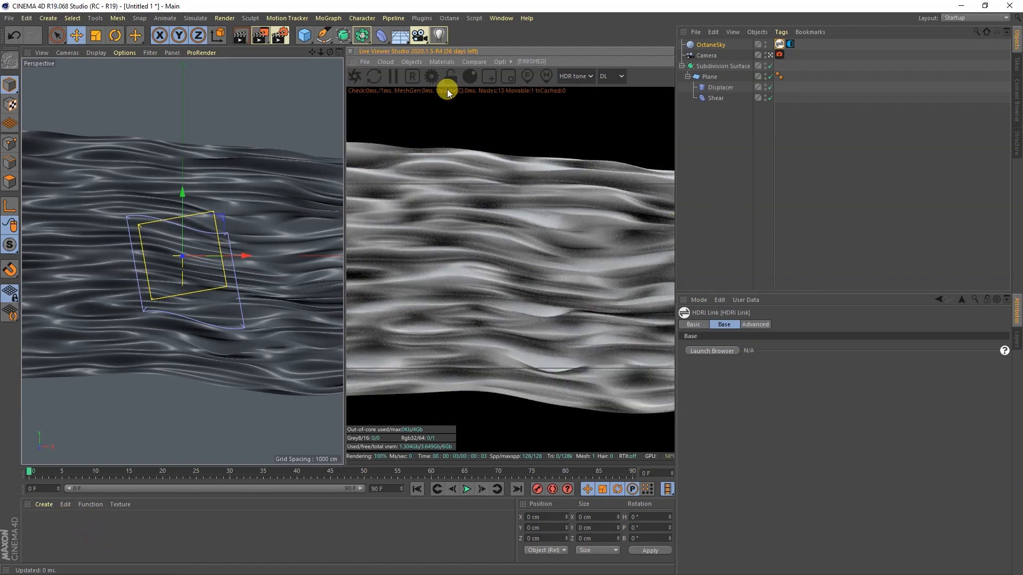
Create an Octane Mix Material, open it in the Node Editor, and remove its FloatTexture node
{"action": "left_click", "coordinate": [442, 61]}
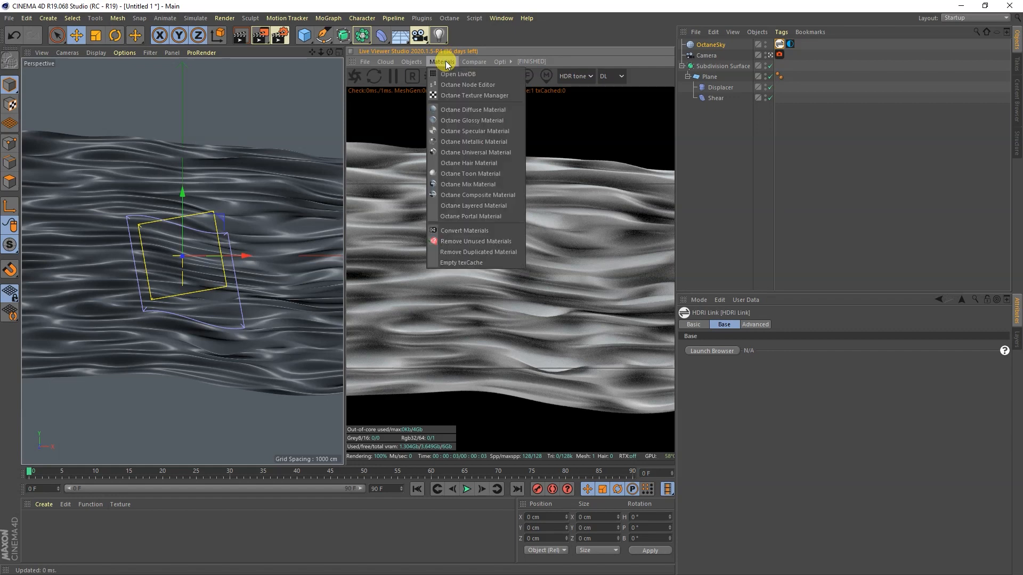
{"action": "mouse_move", "coordinate": [477, 216]}
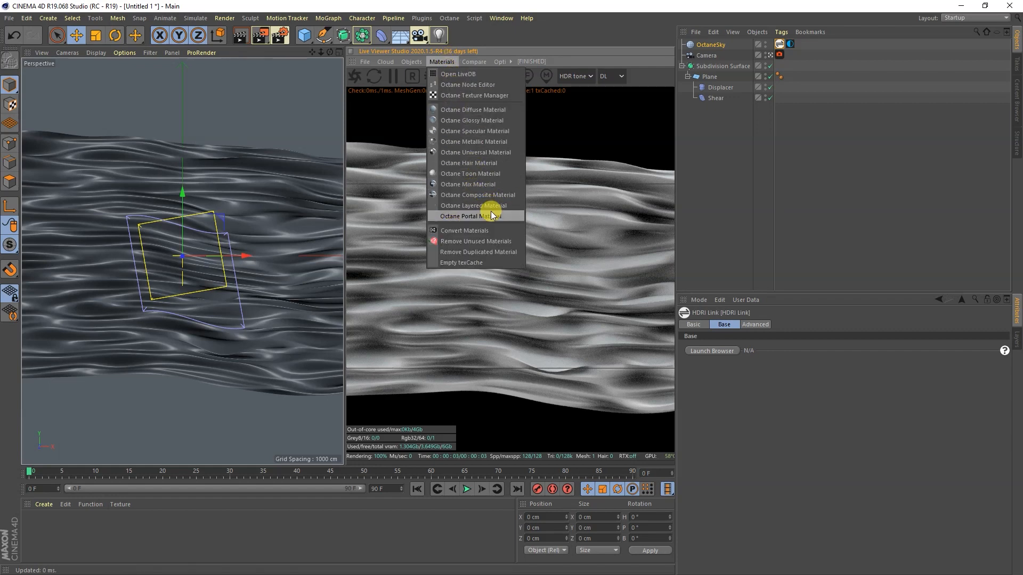
{"action": "left_click", "coordinate": [467, 184]}
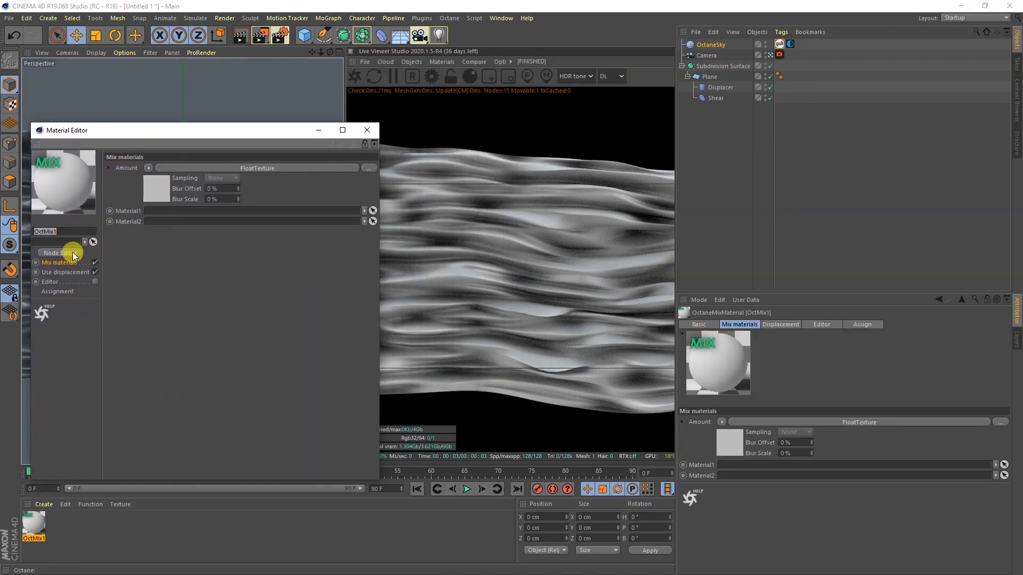
{"action": "left_click", "coordinate": [58, 253]}
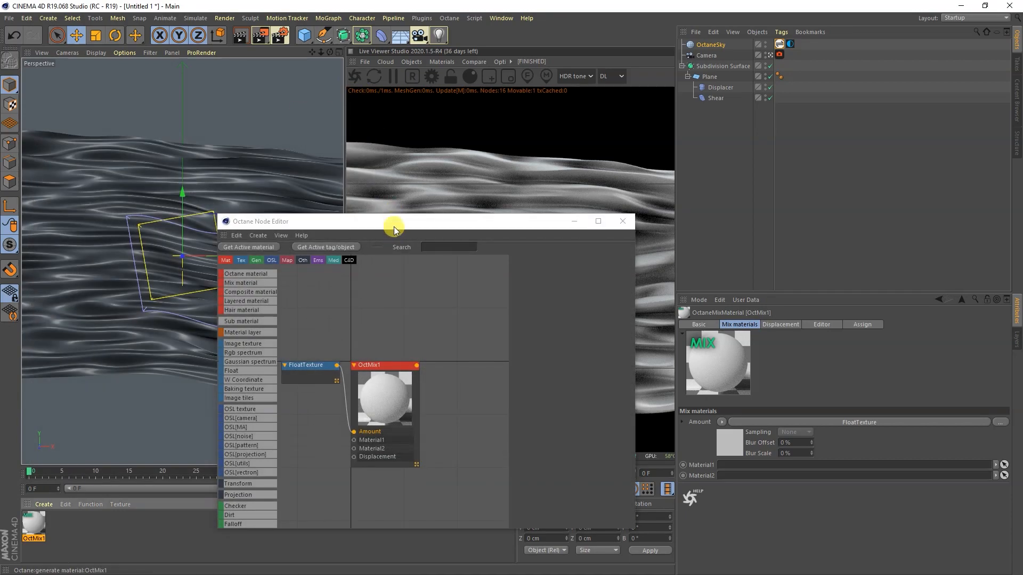
{"action": "left_click_drag", "start_coordinate": [394, 221], "coordinate": [222, 106]}
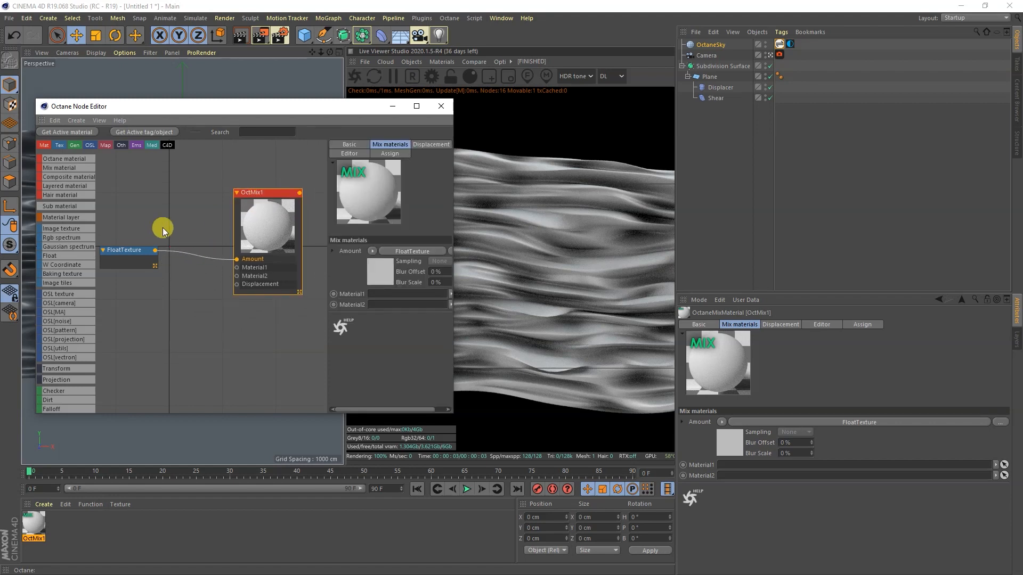
{"action": "left_click", "coordinate": [127, 250]}
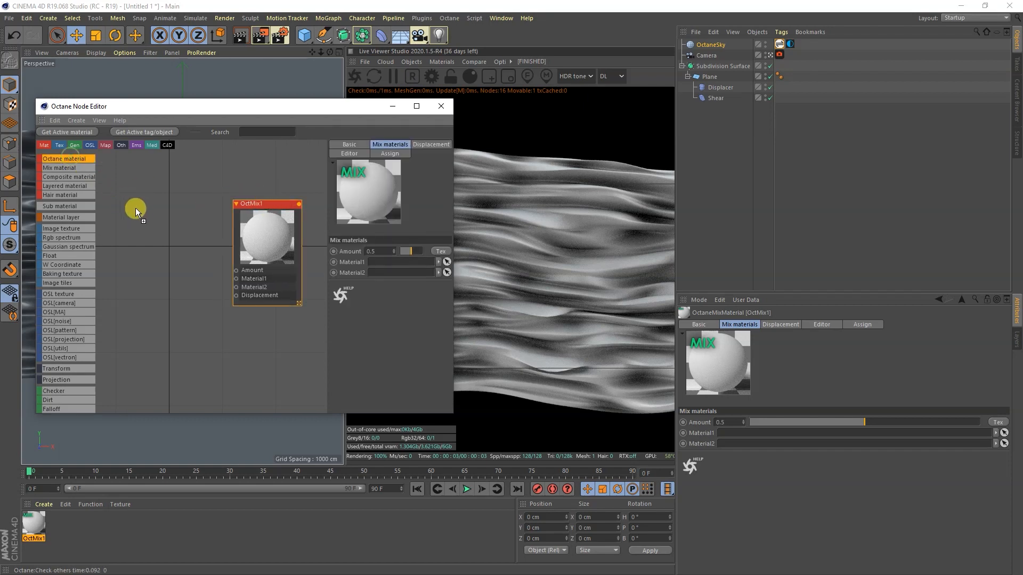
Add an Octane material node, set its type to Glossy and turn off Diffuse
{"action": "left_click", "coordinate": [64, 159]}
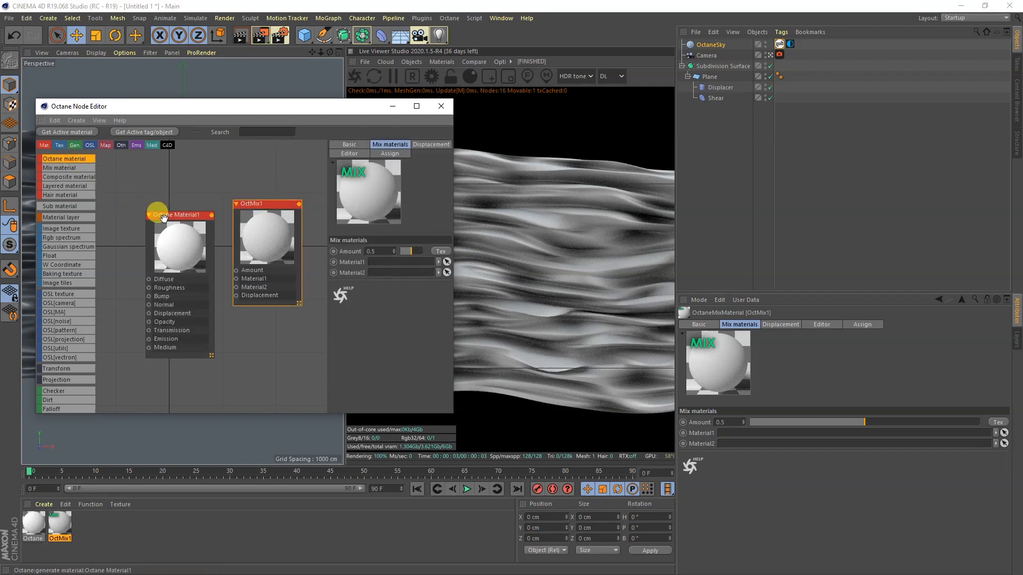
{"action": "left_click", "coordinate": [183, 215]}
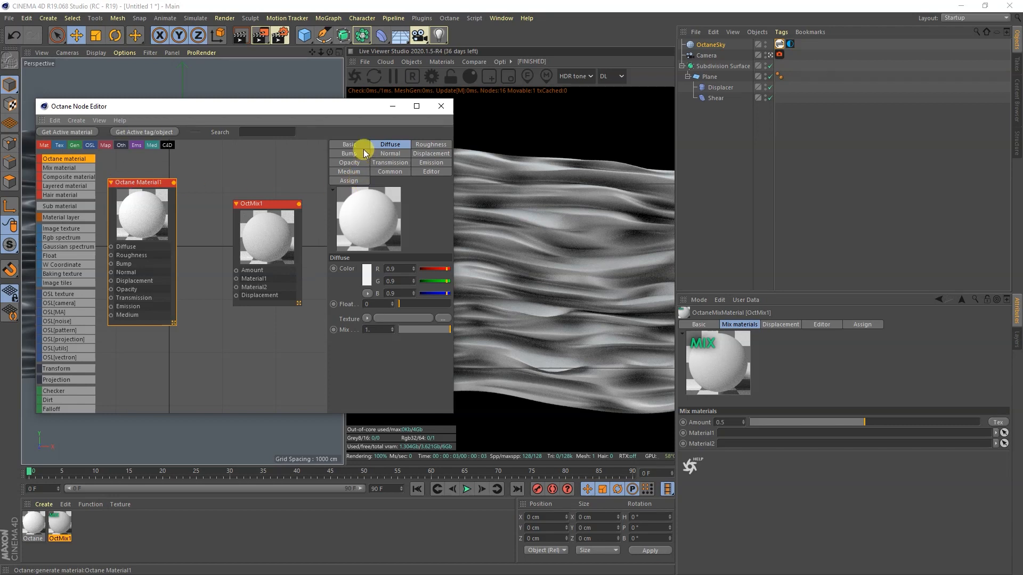
{"action": "left_click", "coordinate": [349, 144]}
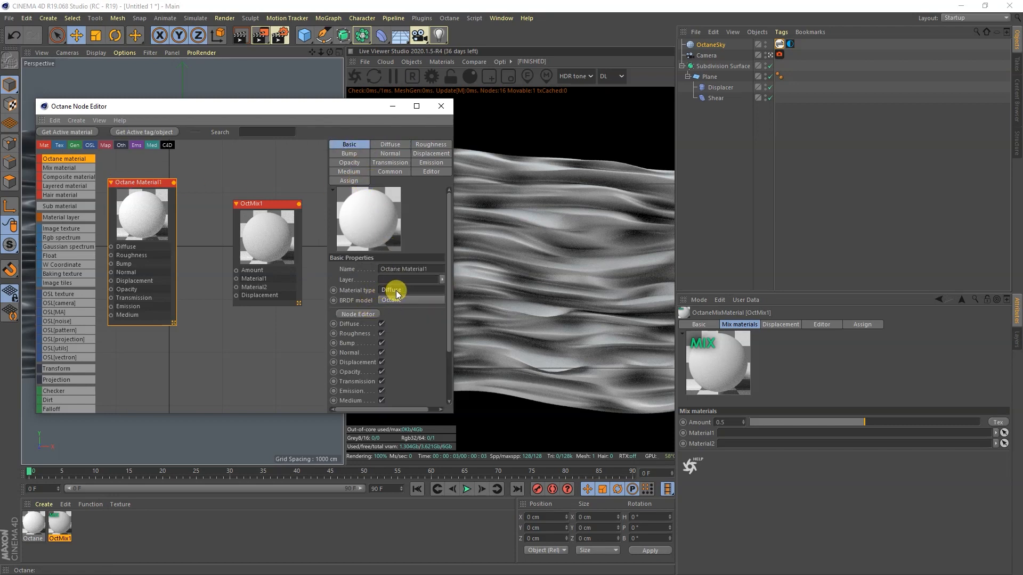
{"action": "left_click", "coordinate": [409, 300]}
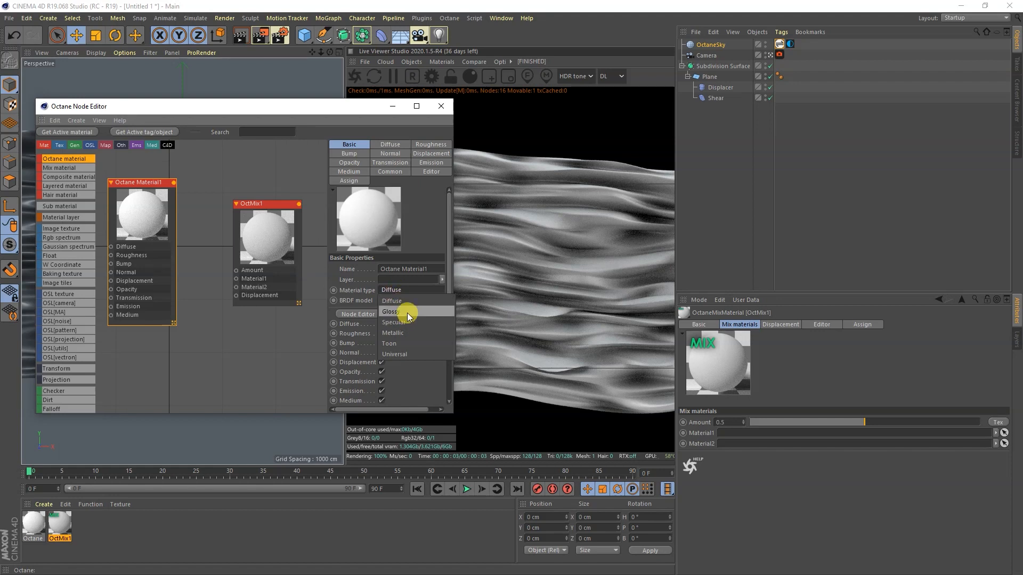
{"action": "left_click", "coordinate": [391, 311]}
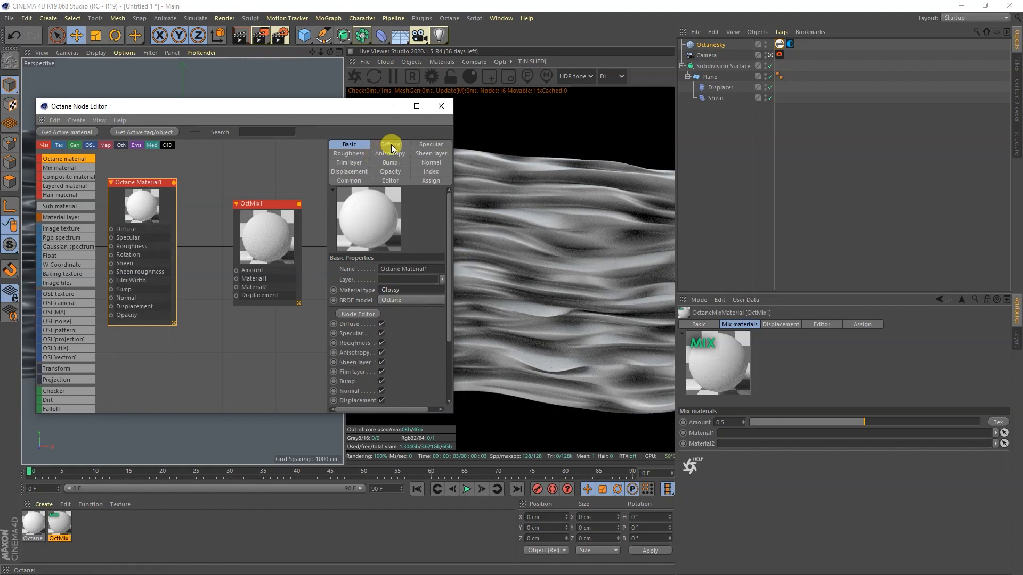
{"action": "left_click", "coordinate": [380, 324]}
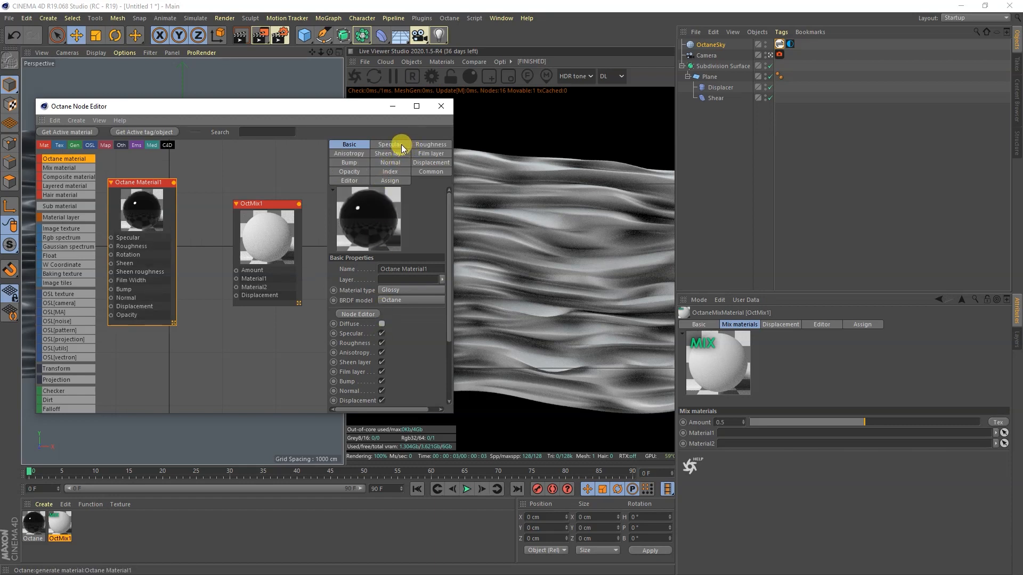
Make the specular colour gold, adjust roughness, and duplicate the material node
{"action": "left_click", "coordinate": [389, 145]}
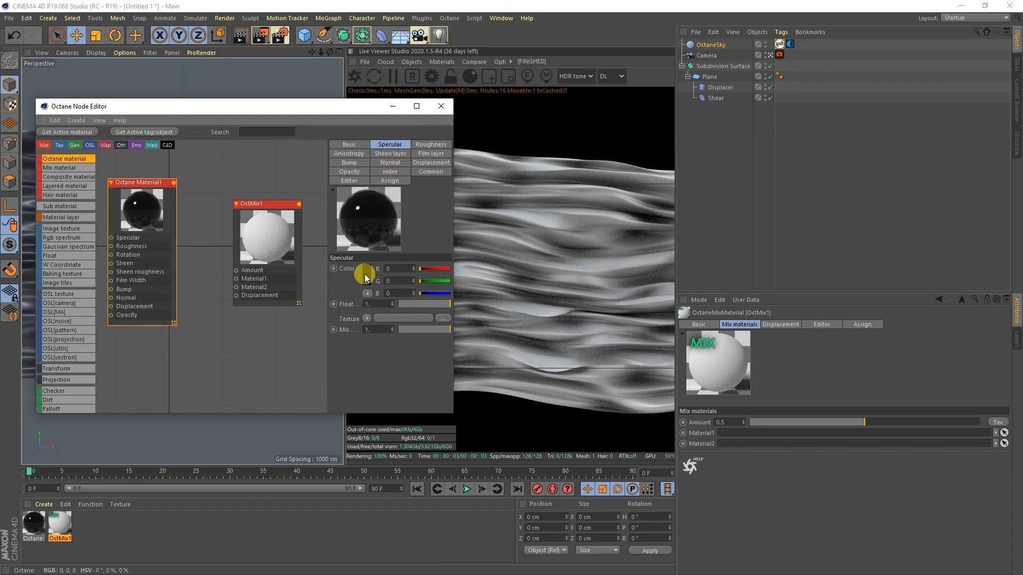
{"action": "left_click", "coordinate": [364, 268]}
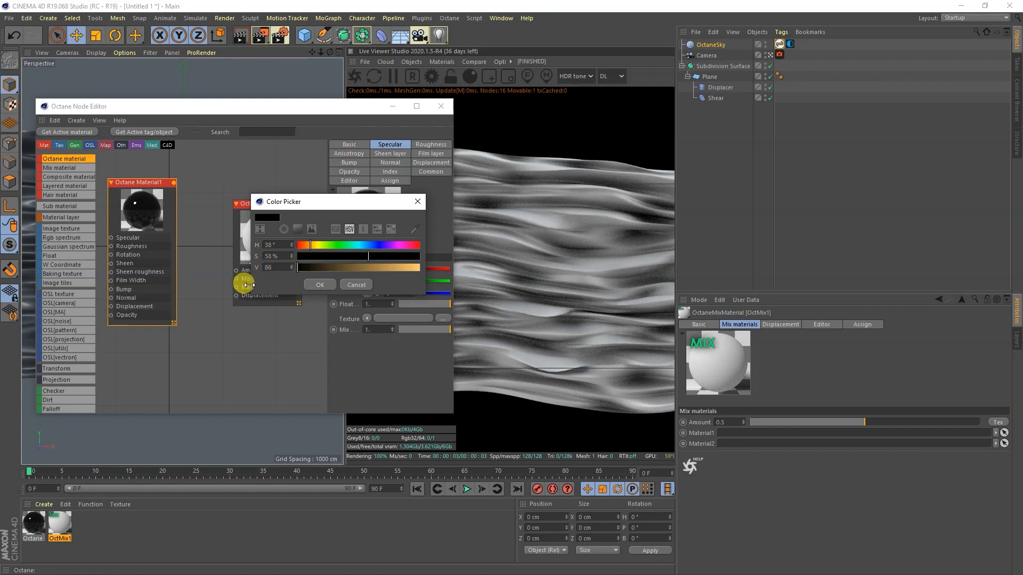
{"action": "left_click", "coordinate": [318, 285]}
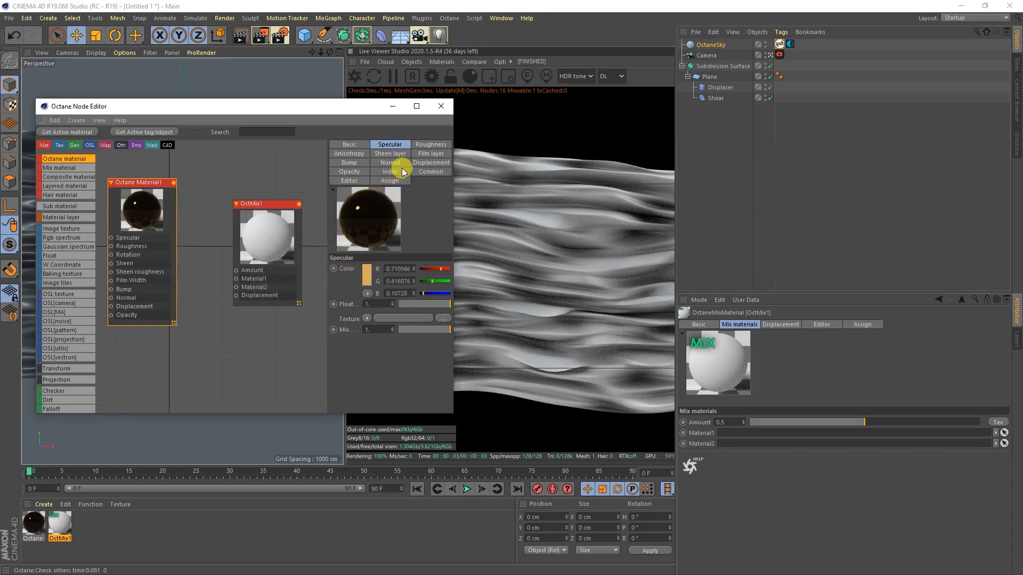
{"action": "left_click", "coordinate": [390, 172]}
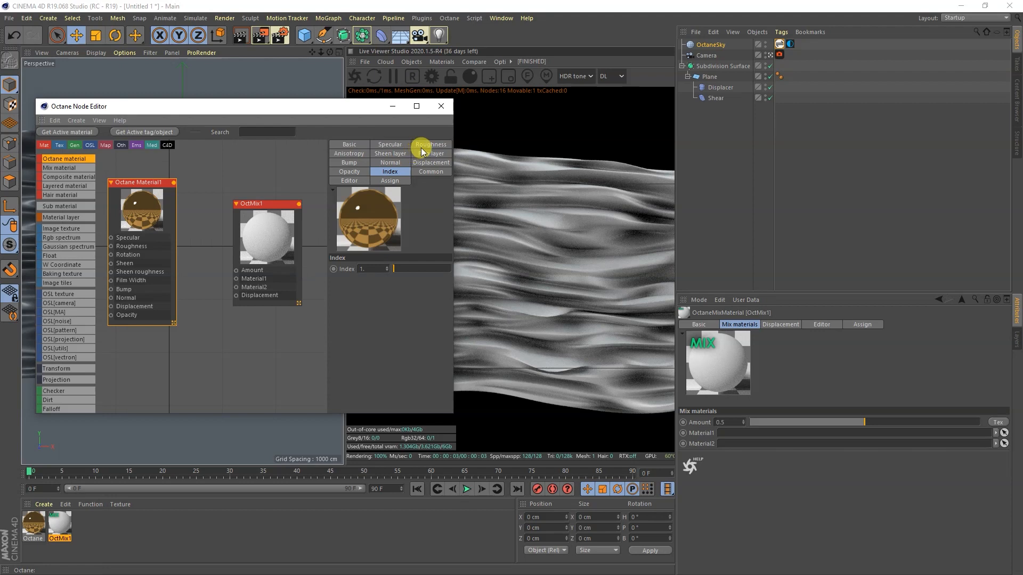
{"action": "left_click", "coordinate": [430, 145]}
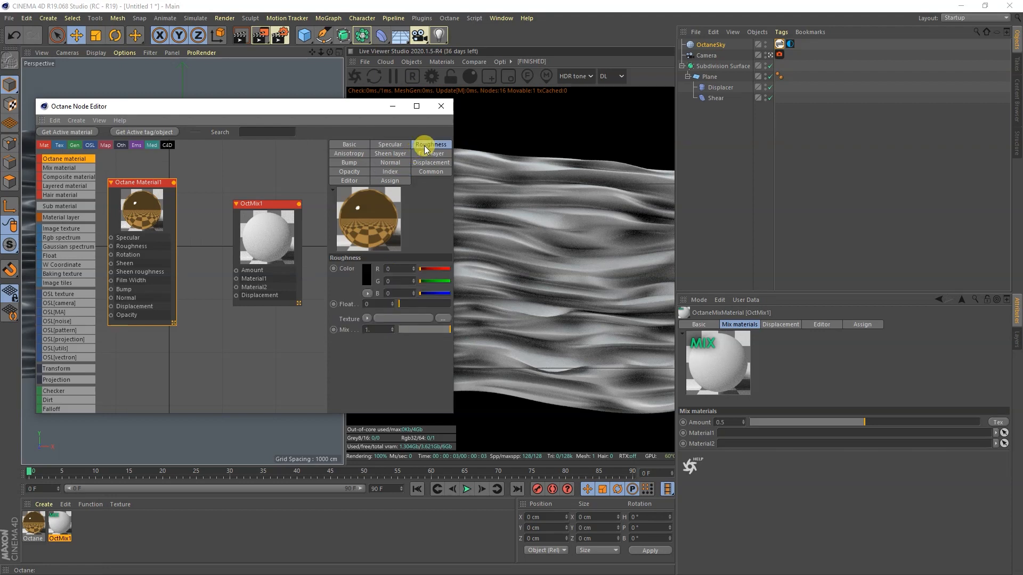
{"action": "left_click", "coordinate": [430, 144]}
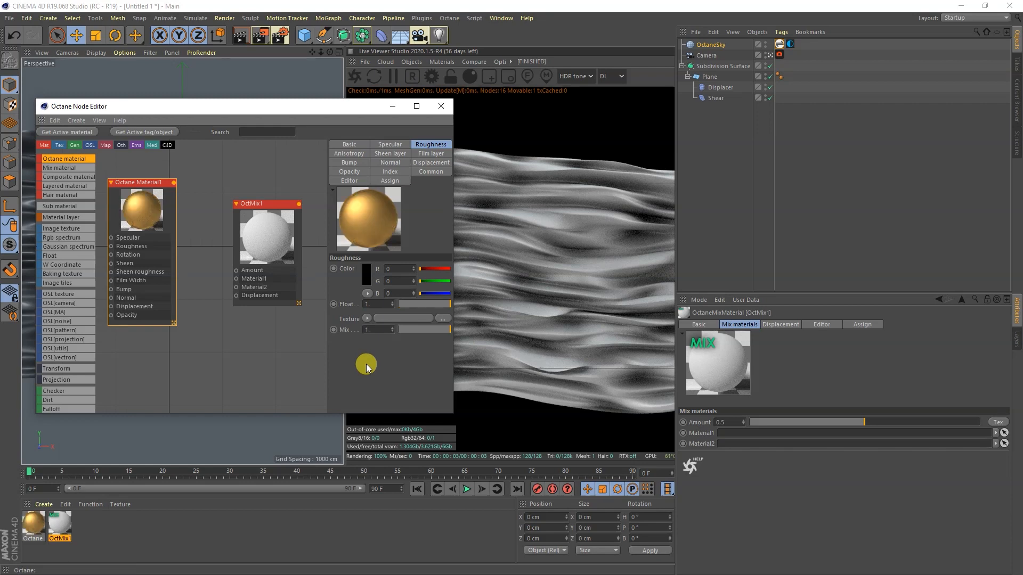
{"action": "left_click_drag", "start_coordinate": [142, 183], "coordinate": [157, 340]}
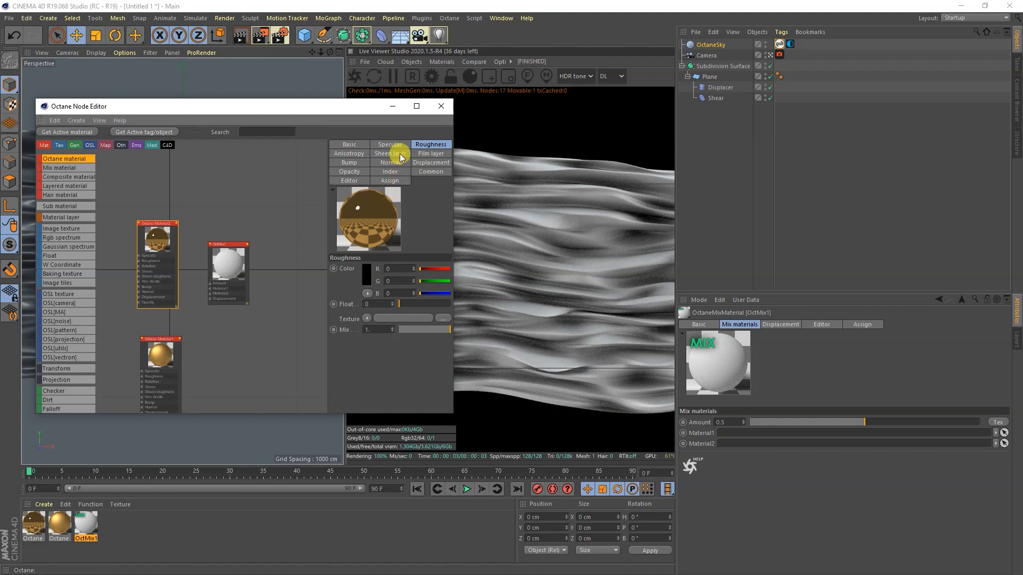
Recolour the copied gold material's specular by adjusting saturation and brightness in the Color Picker
{"action": "left_click", "coordinate": [389, 144]}
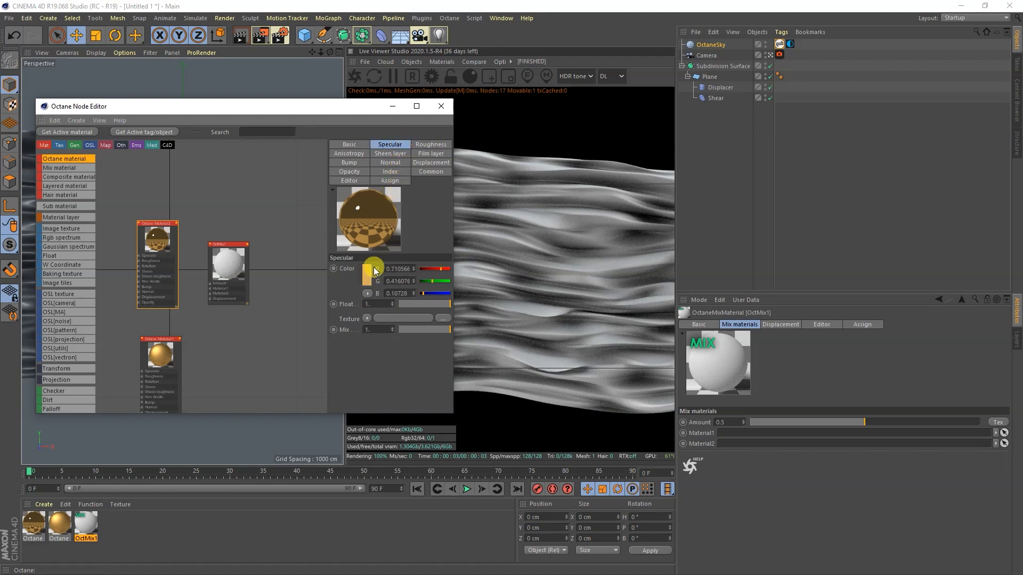
{"action": "left_click", "coordinate": [373, 268]}
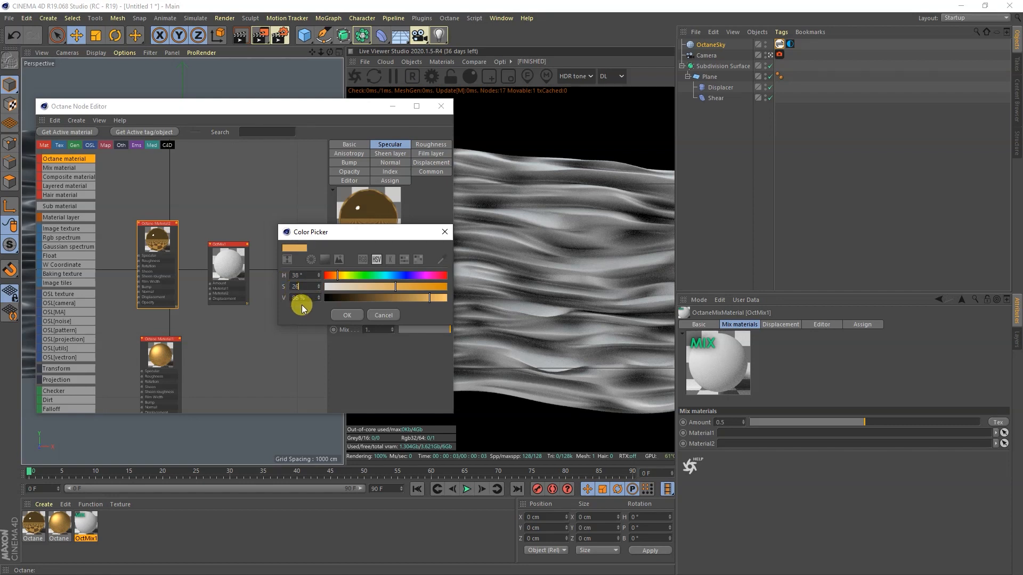
{"action": "left_click", "coordinate": [347, 315]}
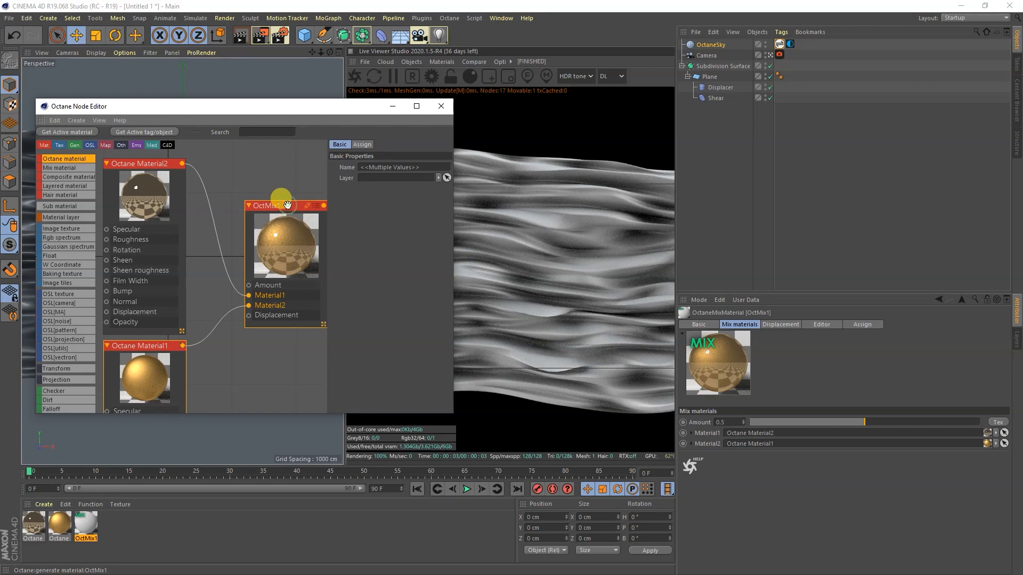
{"action": "mouse_move", "coordinate": [283, 242]}
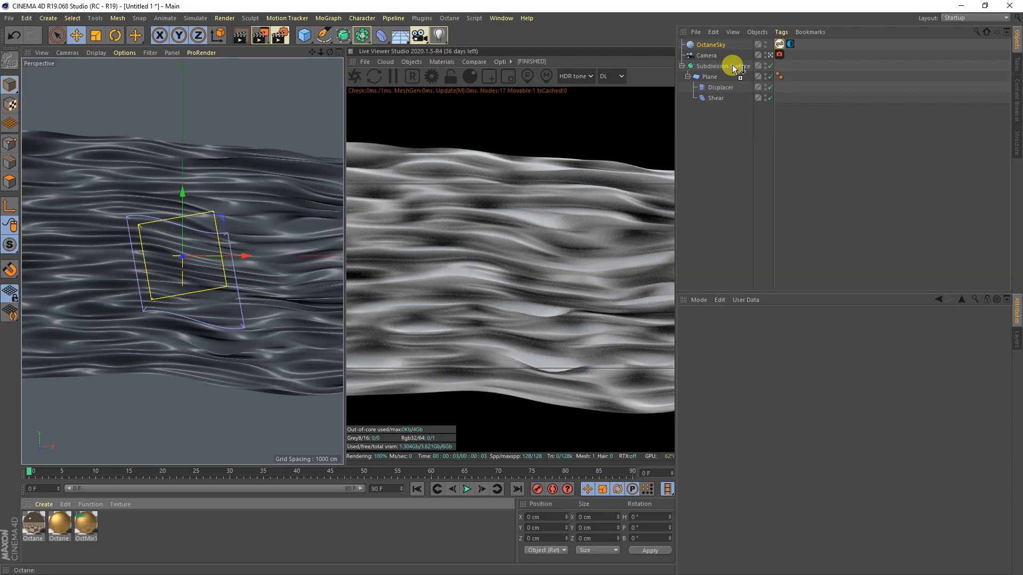
Assign the gold mix material to the fabric and select the OctaneSky Environment tag
{"action": "left_click", "coordinate": [779, 76]}
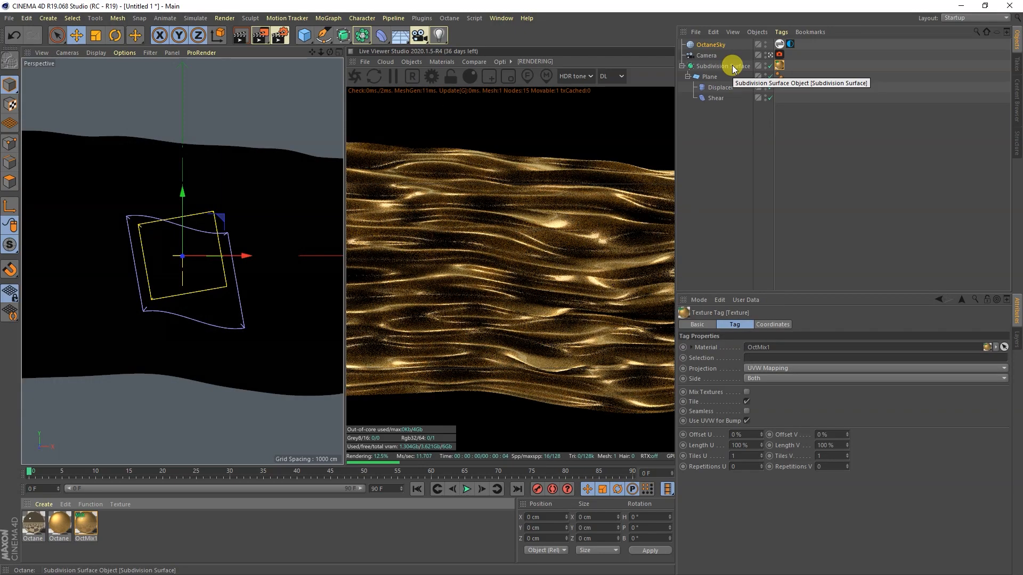
{"action": "mouse_move", "coordinate": [546, 318]}
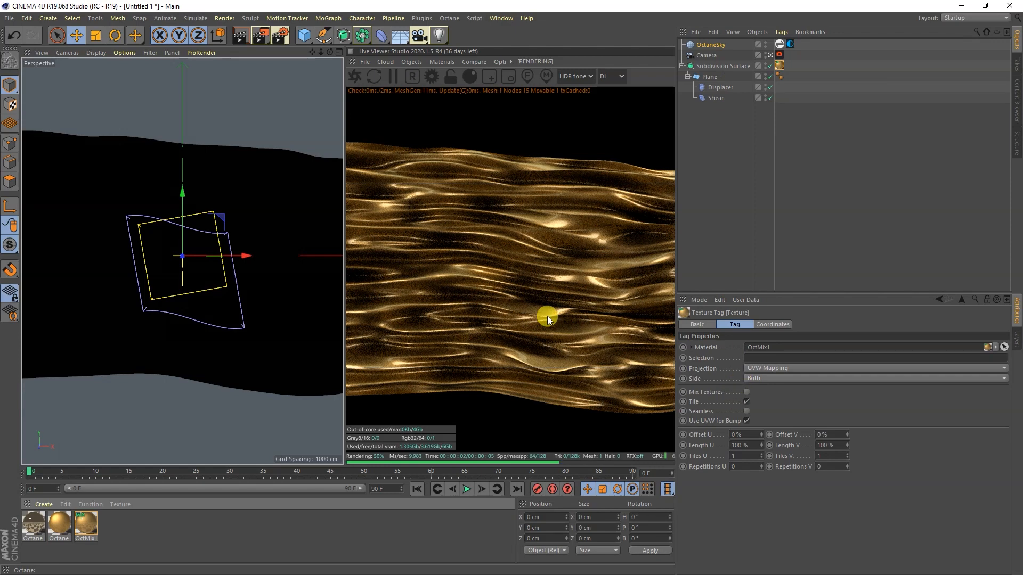
{"action": "mouse_move", "coordinate": [687, 255]}
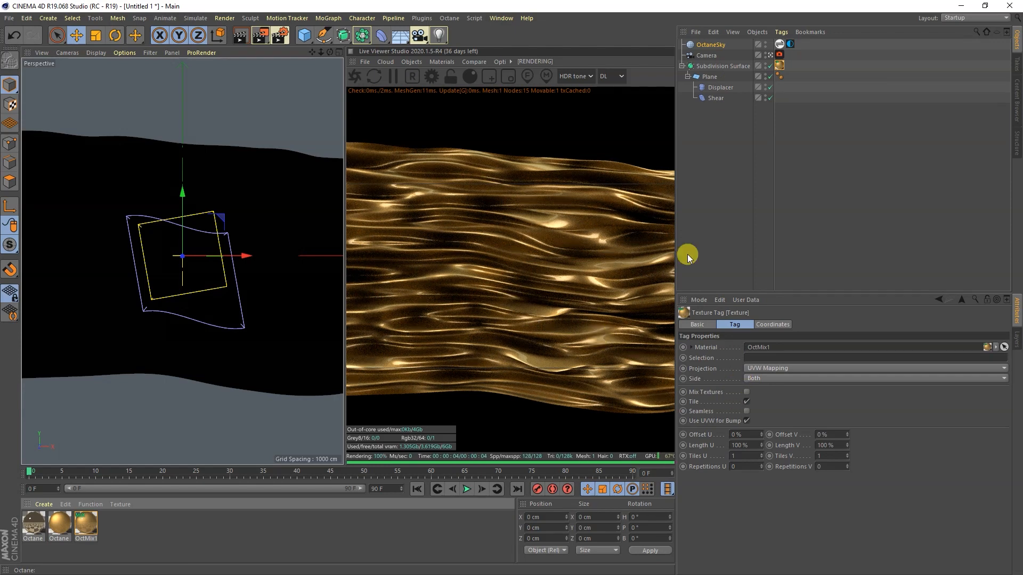
{"action": "left_click", "coordinate": [789, 44]}
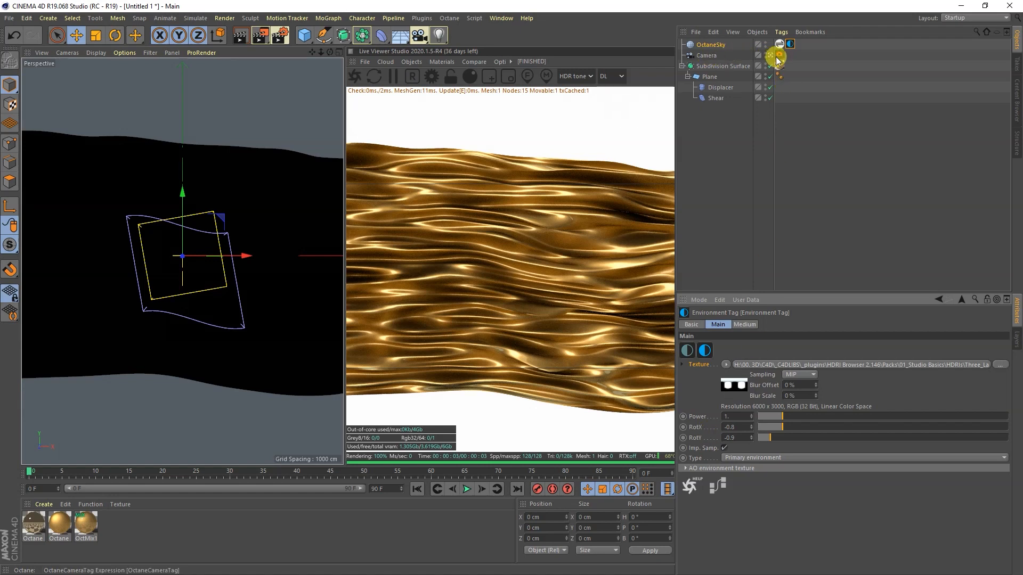
Enable the Octane Camera tag's imager and choose the F125CD film response
{"action": "left_click", "coordinate": [778, 59]}
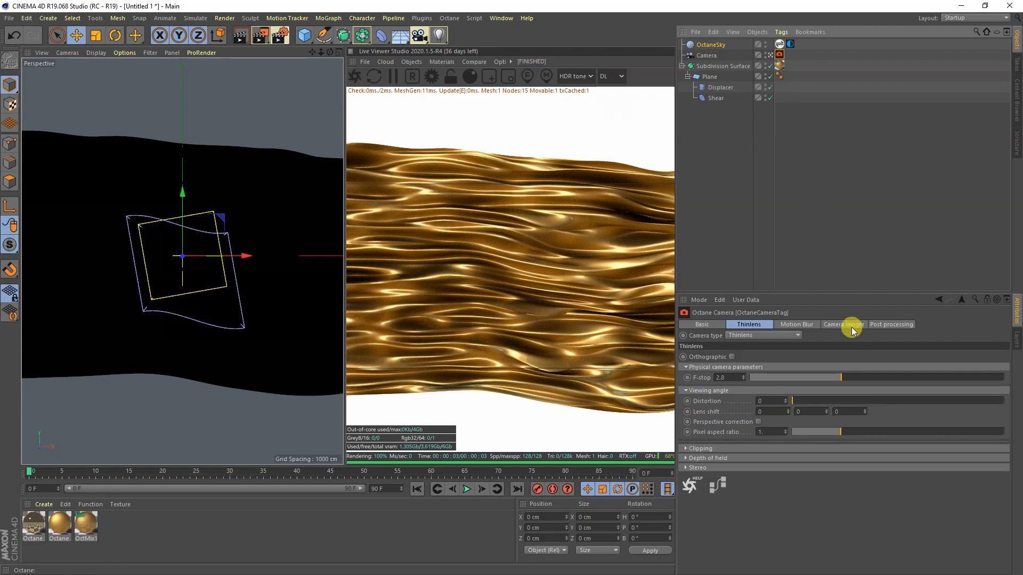
{"action": "left_click", "coordinate": [842, 325]}
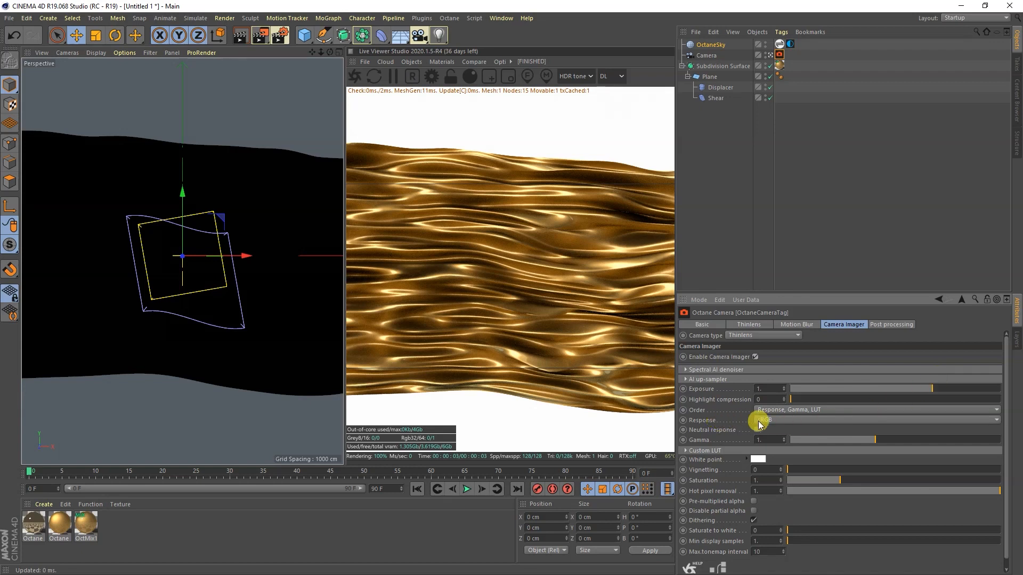
{"action": "left_click", "coordinate": [995, 420]}
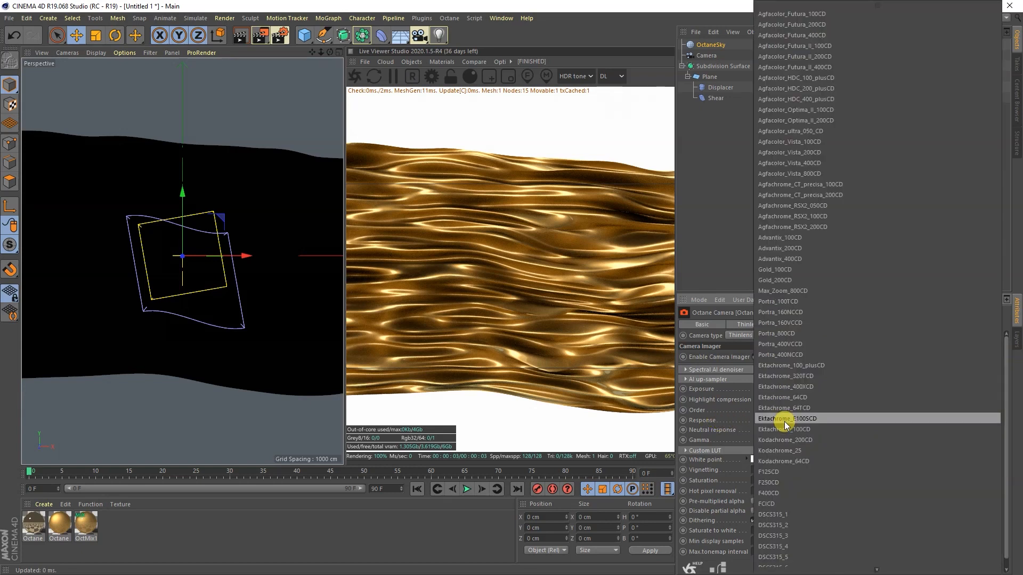
{"action": "mouse_move", "coordinate": [825, 514]}
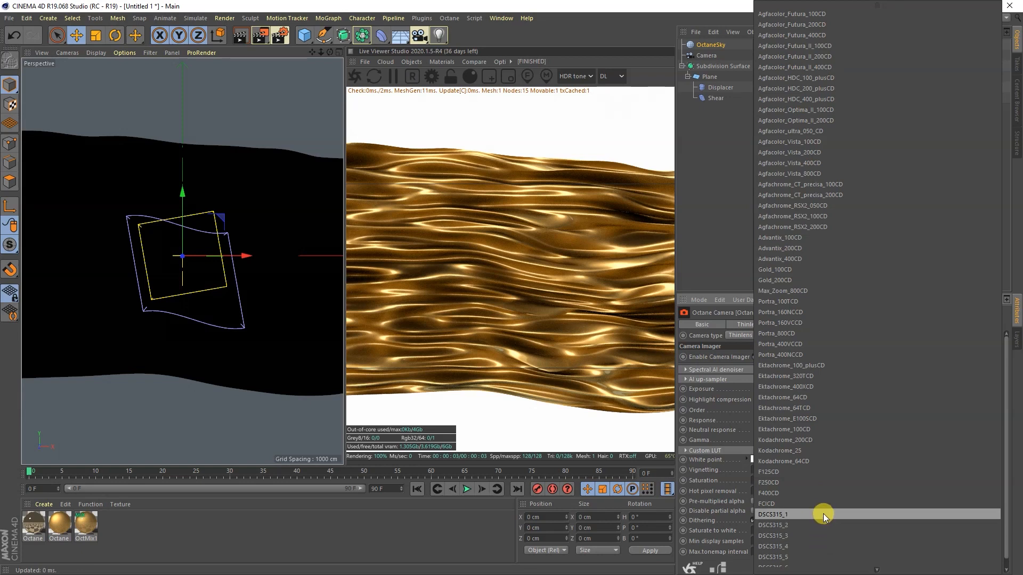
{"action": "scroll", "scroll_direction": "down", "scroll_amount": 3}
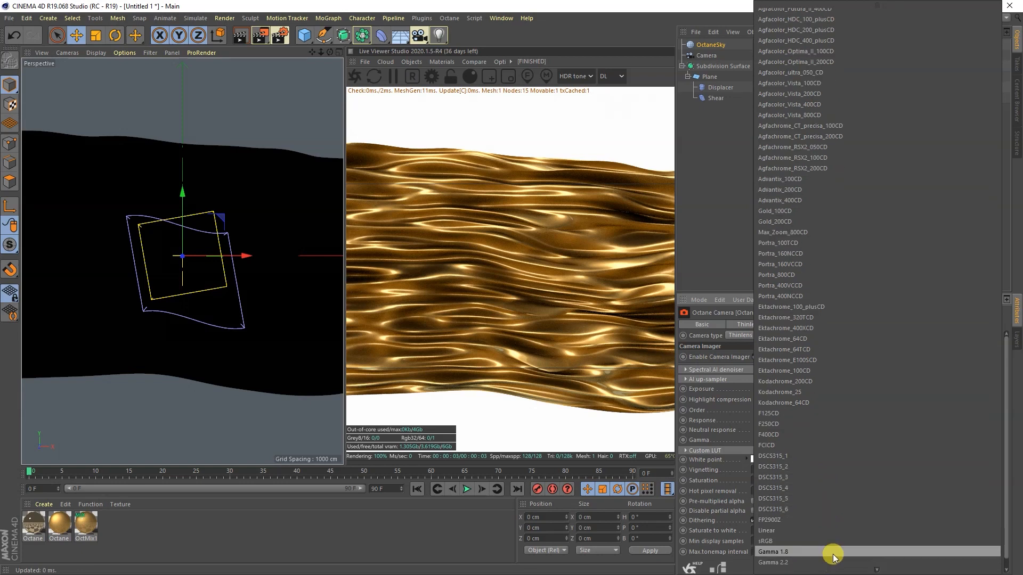
{"action": "mouse_move", "coordinate": [841, 392]}
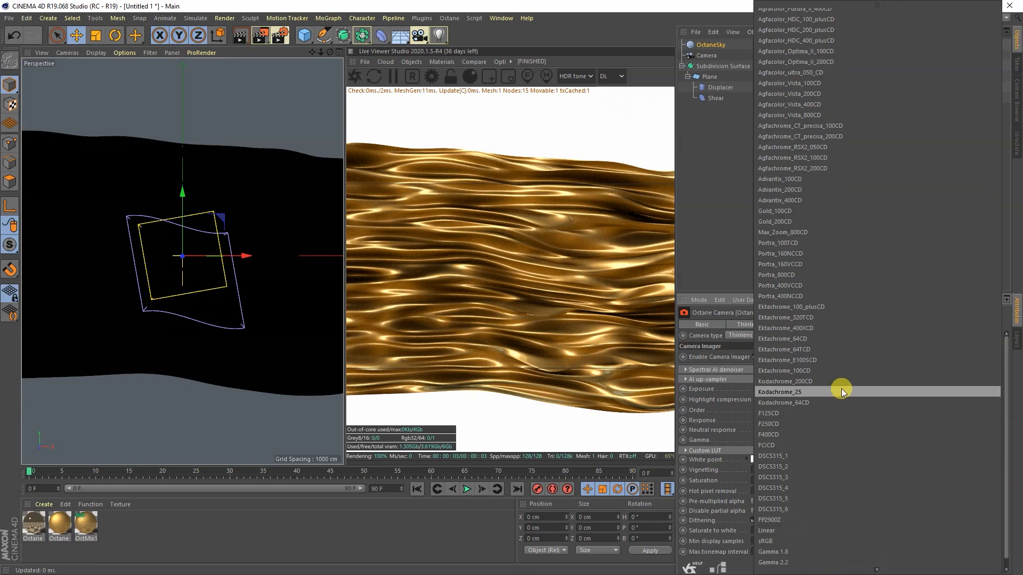
{"action": "scroll", "scroll_direction": "up", "scroll_amount": 3}
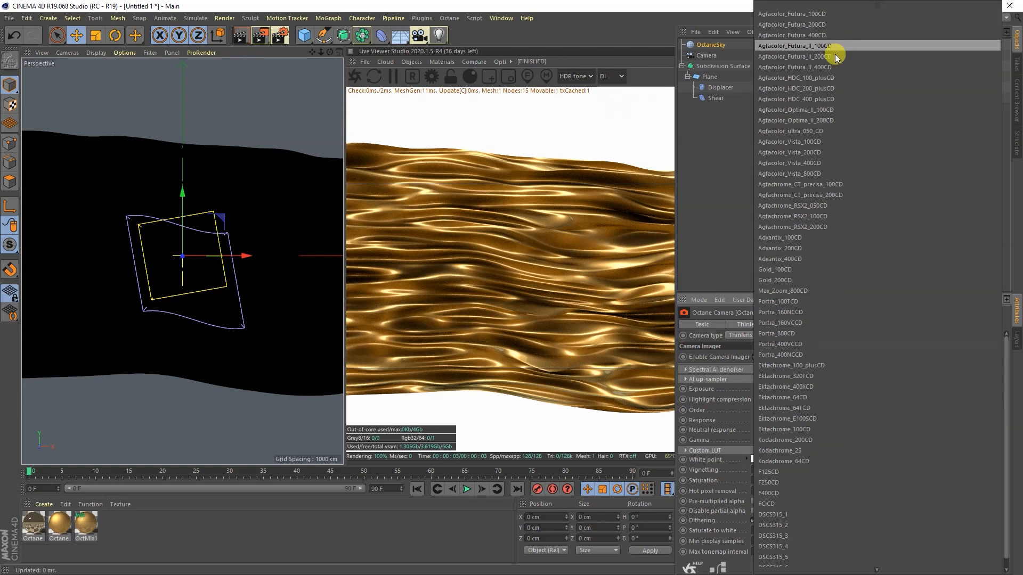
{"action": "mouse_move", "coordinate": [824, 290]}
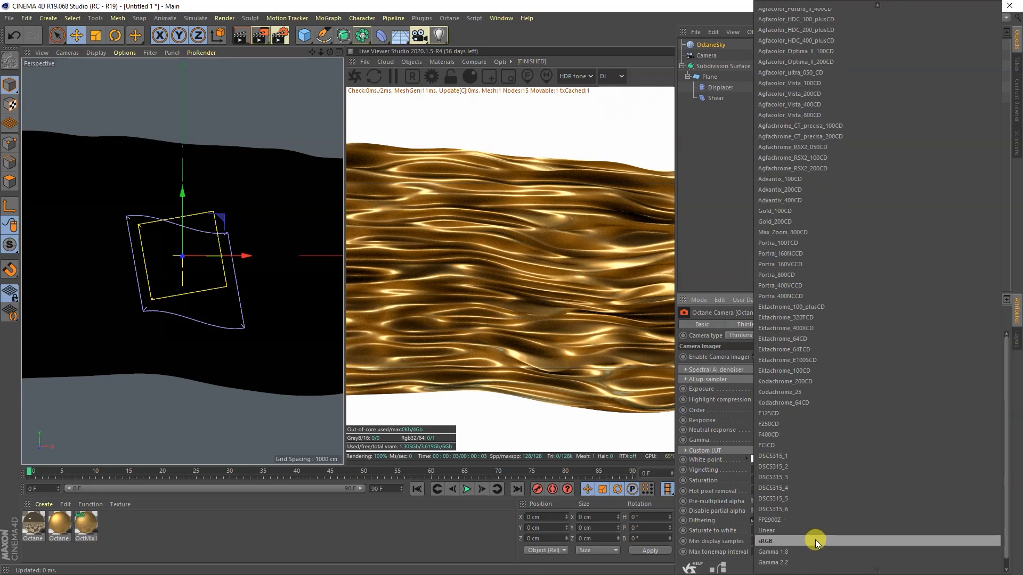
{"action": "mouse_move", "coordinate": [791, 413]}
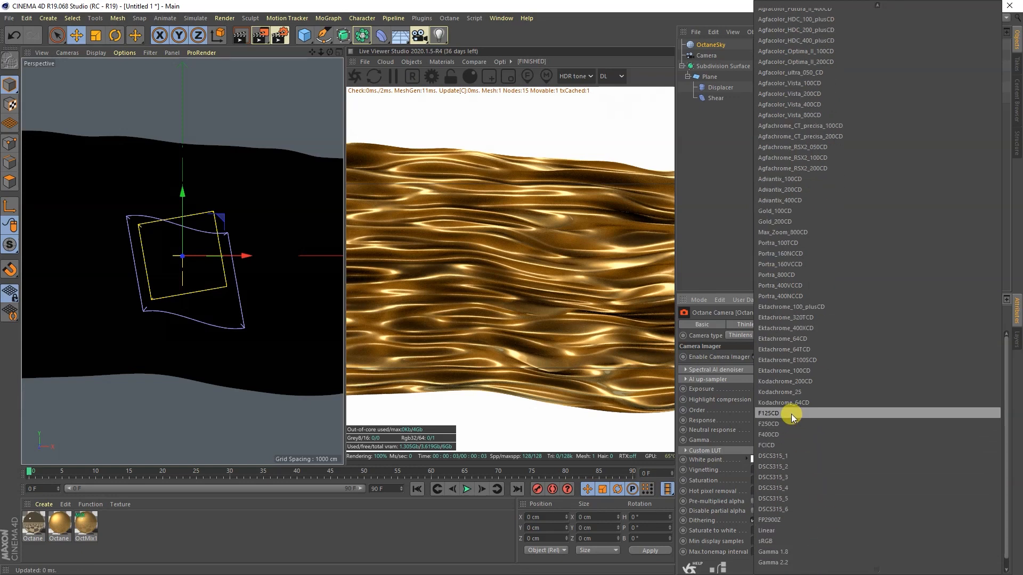
{"action": "left_click", "coordinate": [768, 413]}
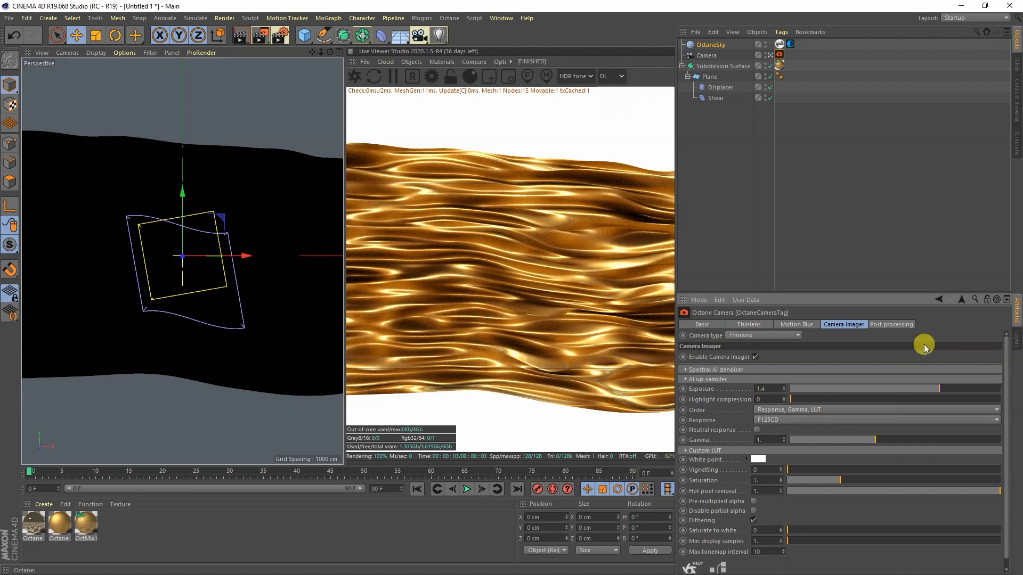
{"action": "mouse_move", "coordinate": [786, 389]}
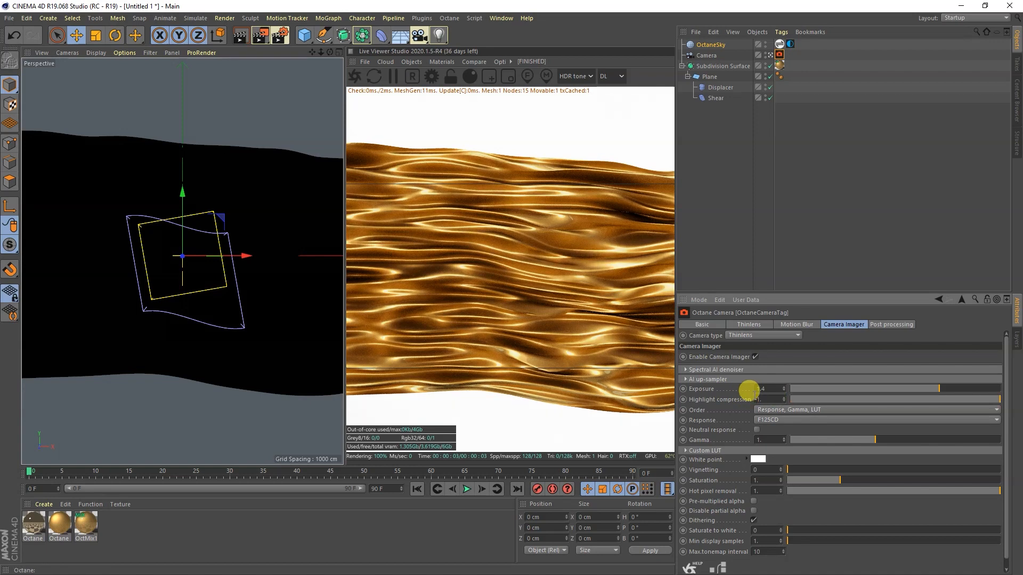
{"action": "mouse_move", "coordinate": [755, 433]}
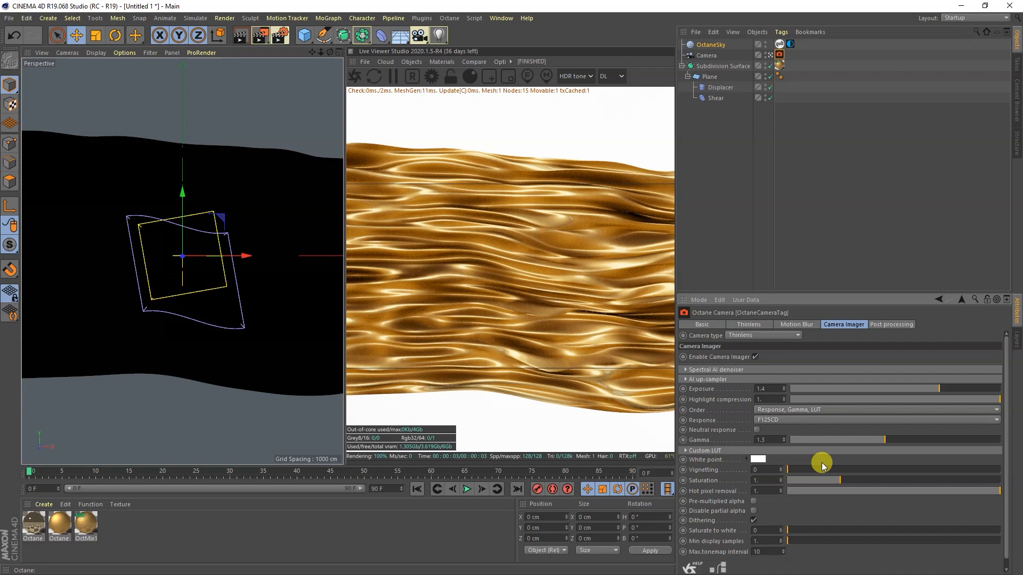
{"action": "mouse_move", "coordinate": [314, 520]}
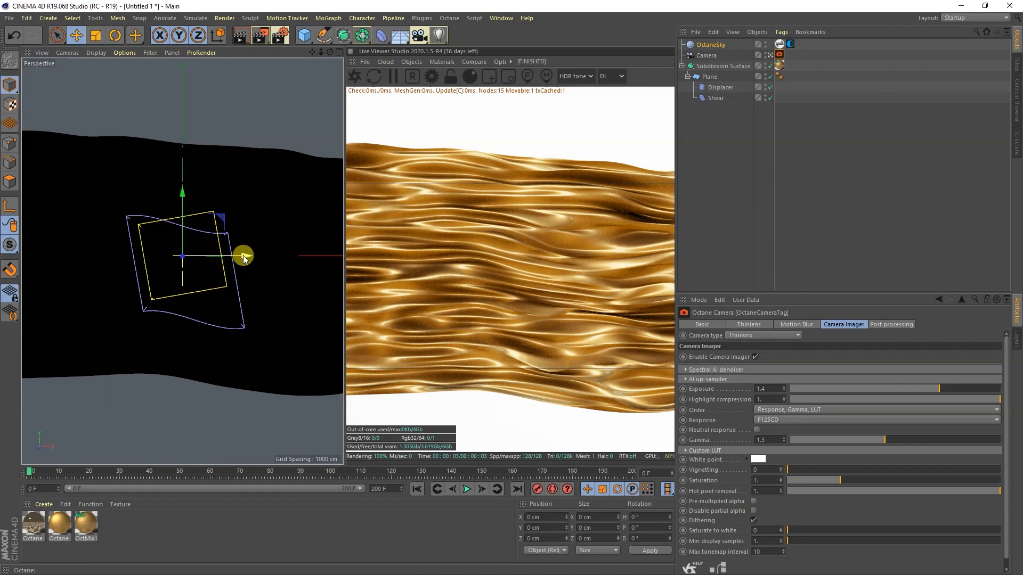
Move the Shear deformer right across the fabric and keyframe its position at frame 200
{"action": "left_click", "coordinate": [721, 86]}
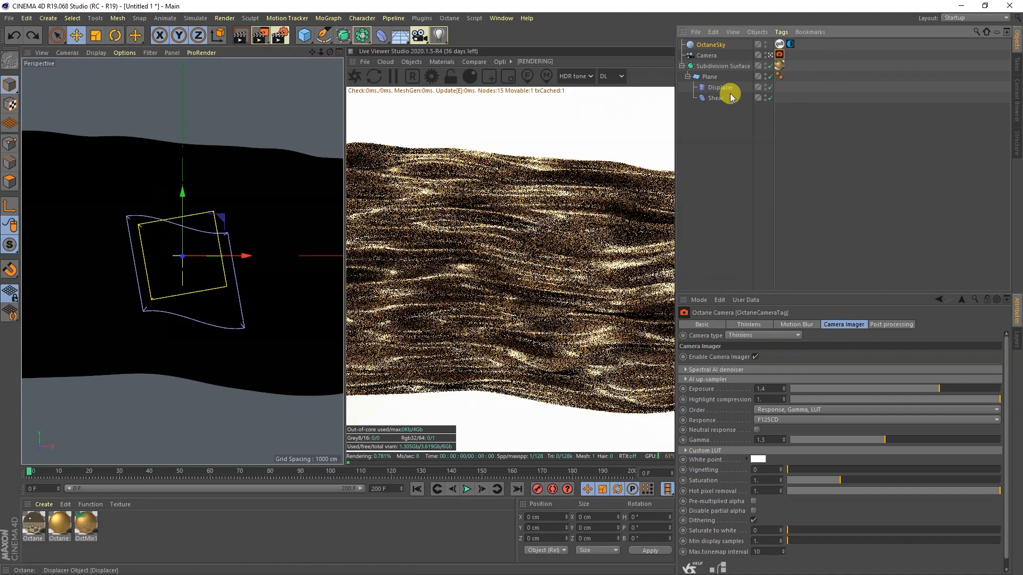
{"action": "left_click", "coordinate": [715, 98]}
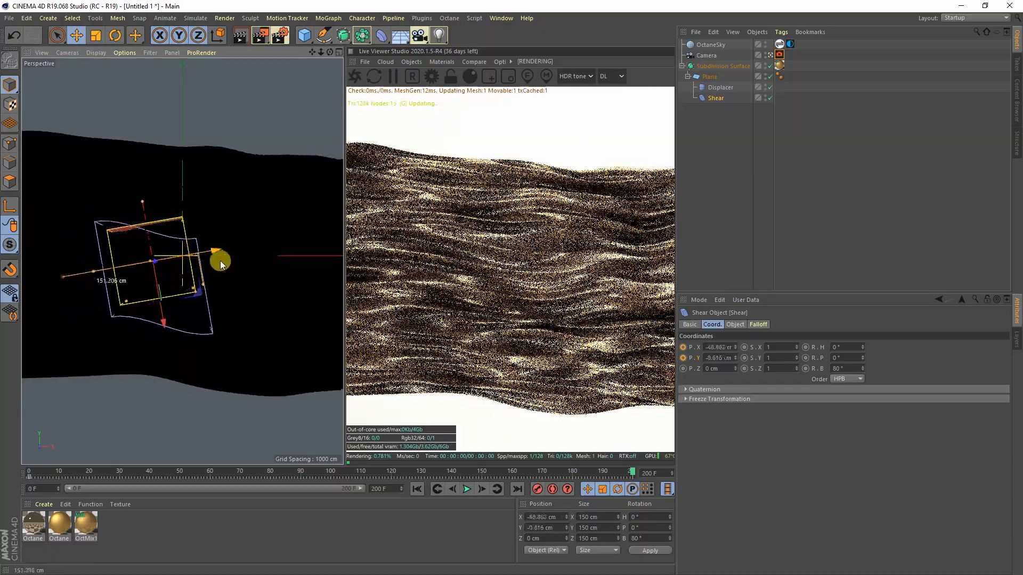
{"action": "left_click_drag", "start_coordinate": [219, 261], "coordinate": [301, 257]}
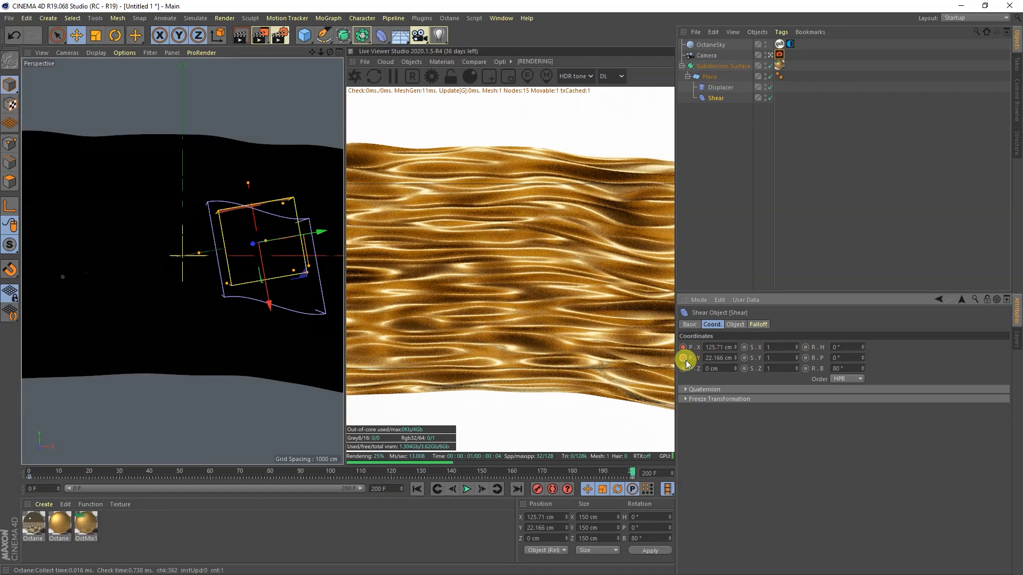
{"action": "left_click", "coordinate": [466, 489]}
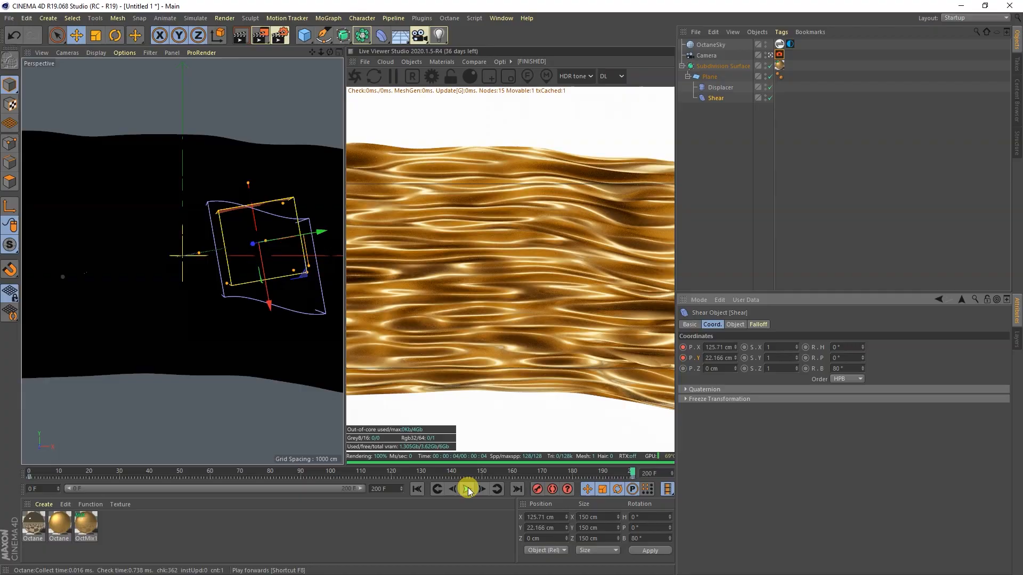
Play back and stop the shear animation, then reselect Shear's position values
{"action": "left_click", "coordinate": [467, 489]}
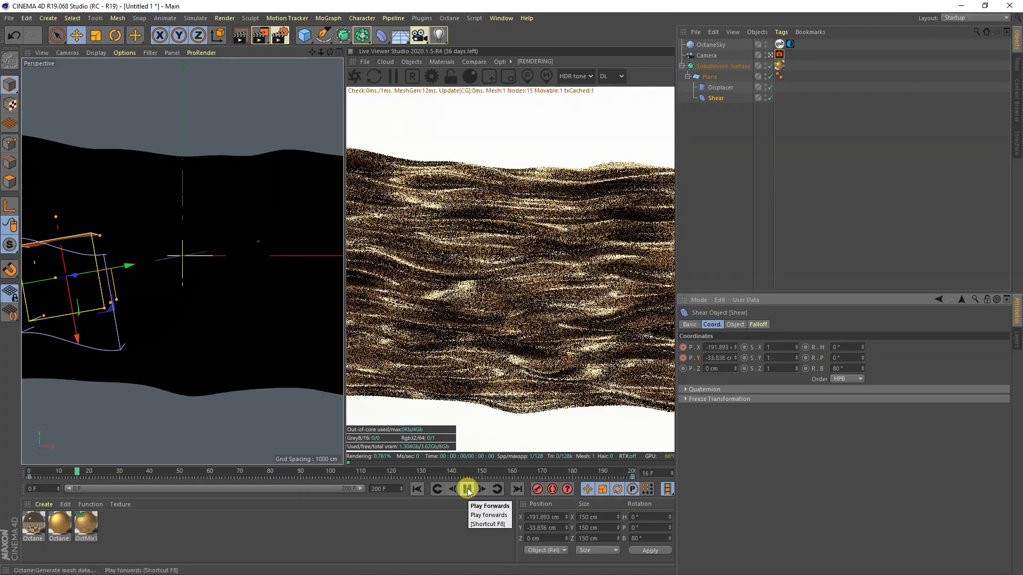
{"action": "left_click", "coordinate": [468, 488]}
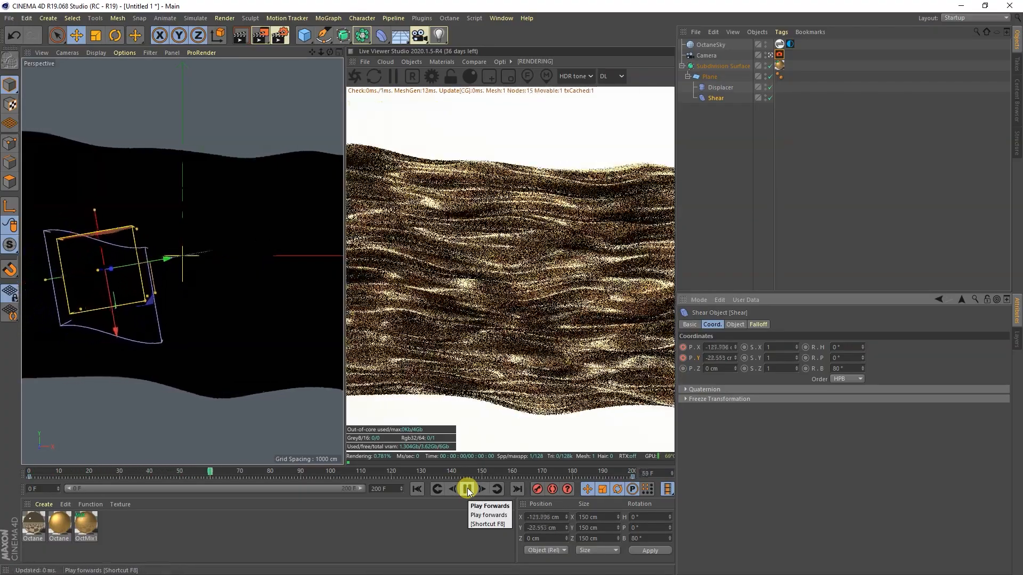
{"action": "left_click", "coordinate": [467, 489]}
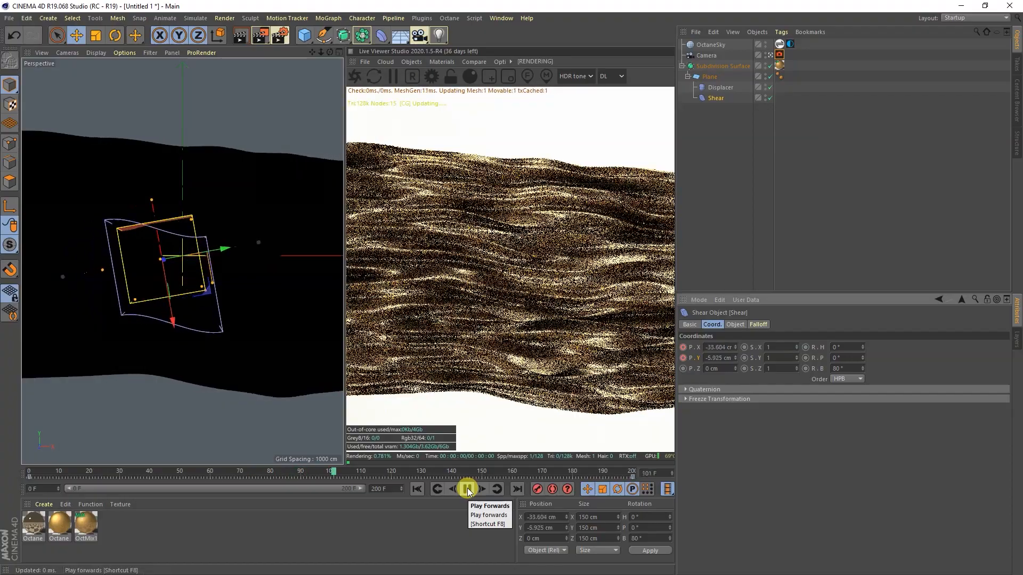
{"action": "left_click", "coordinate": [468, 489]}
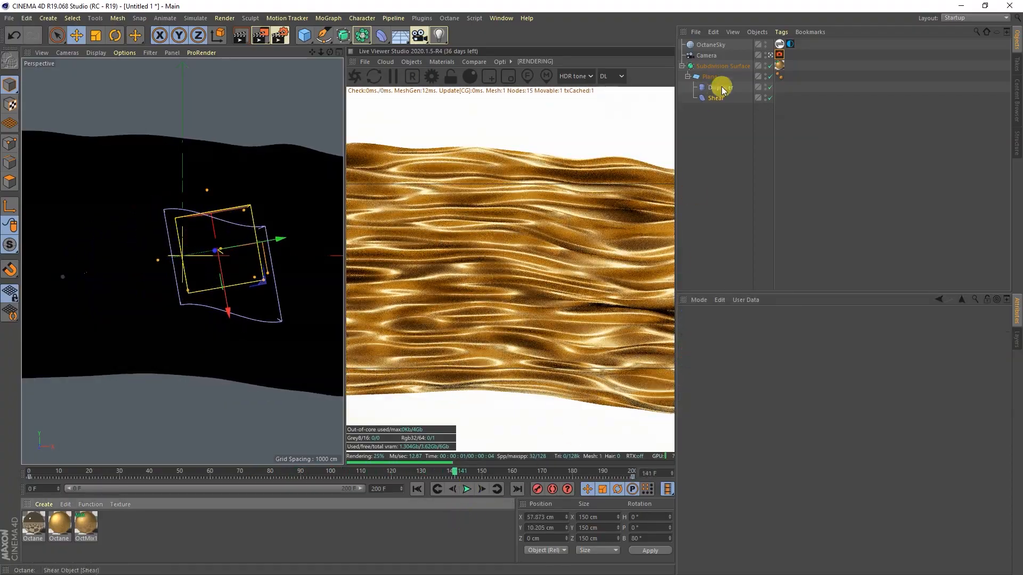
{"action": "left_click", "coordinate": [716, 97]}
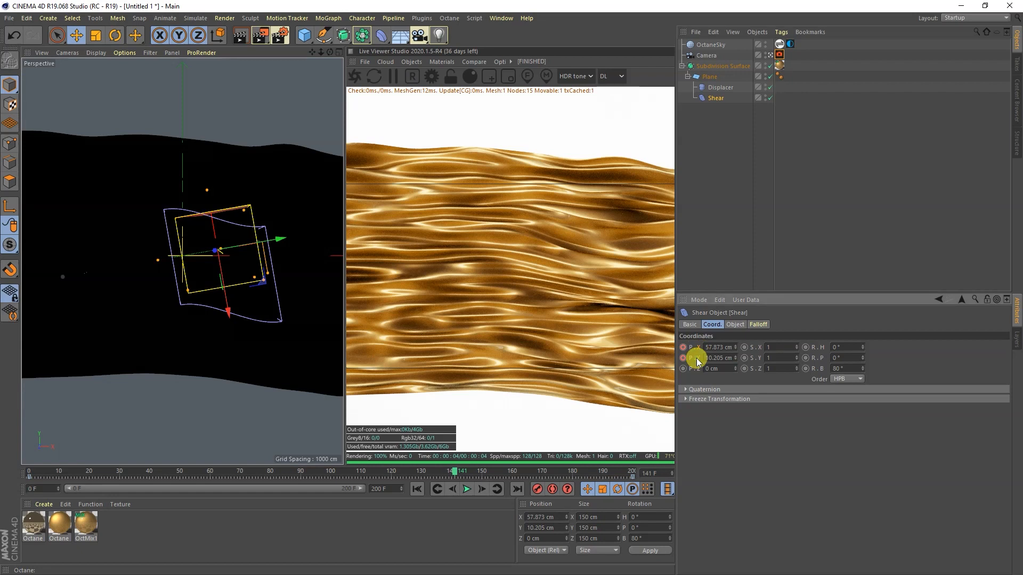
{"action": "right_click", "coordinate": [697, 358]}
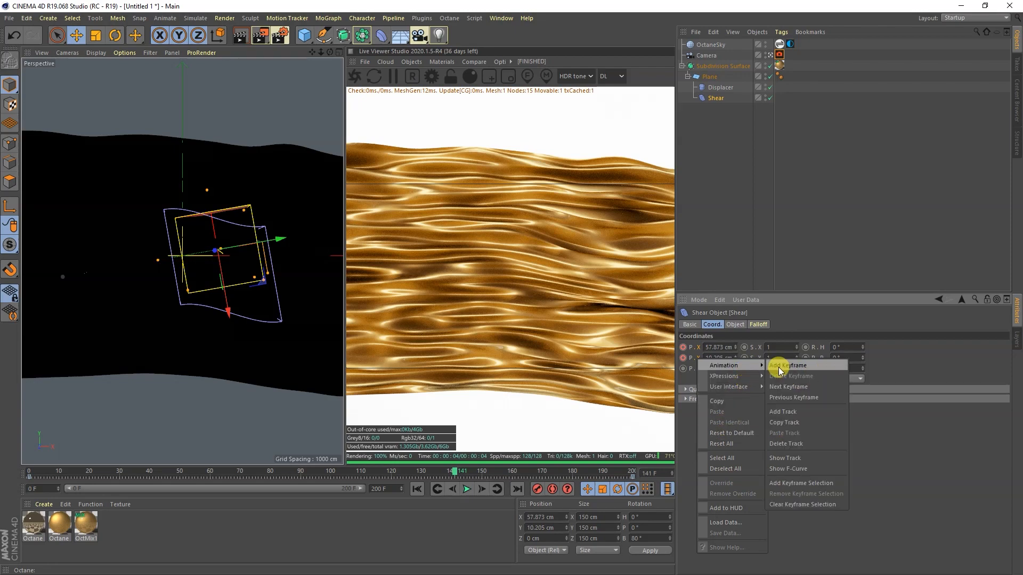
Make the Shear position F-curves linear, close the curve editor, and replay the animation
{"action": "left_click", "coordinate": [788, 469]}
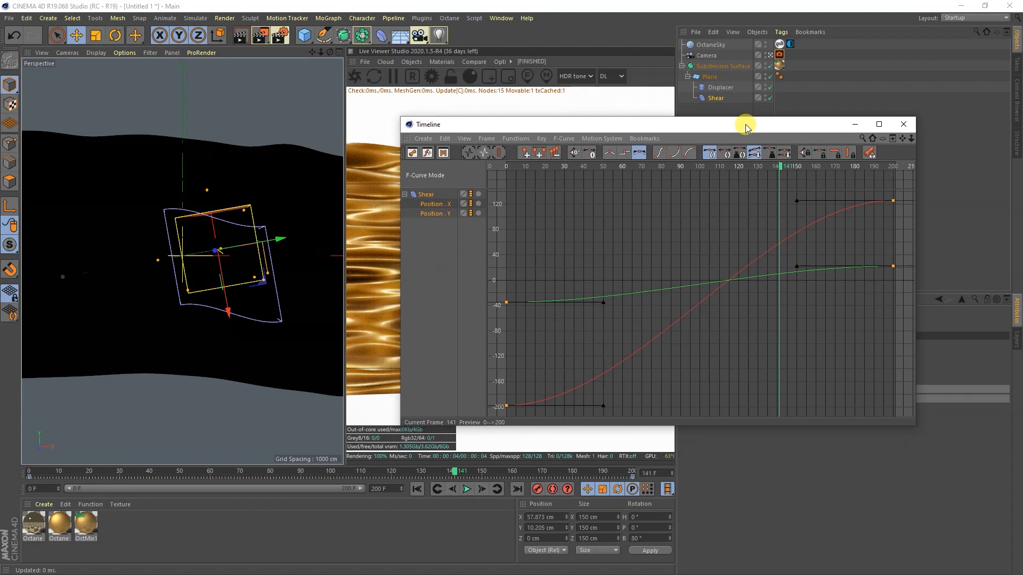
{"action": "mouse_move", "coordinate": [573, 377]}
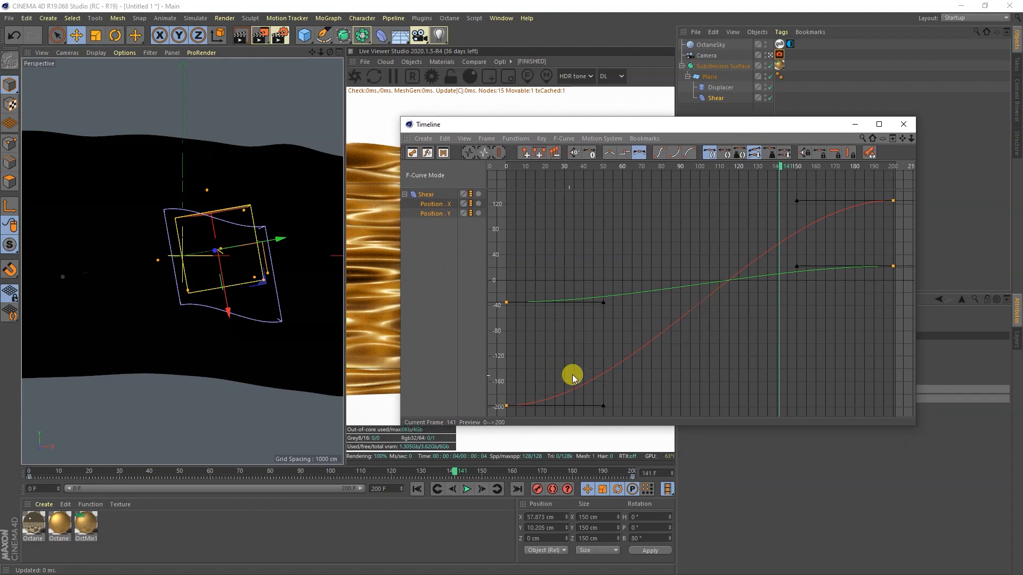
{"action": "mouse_move", "coordinate": [823, 288]}
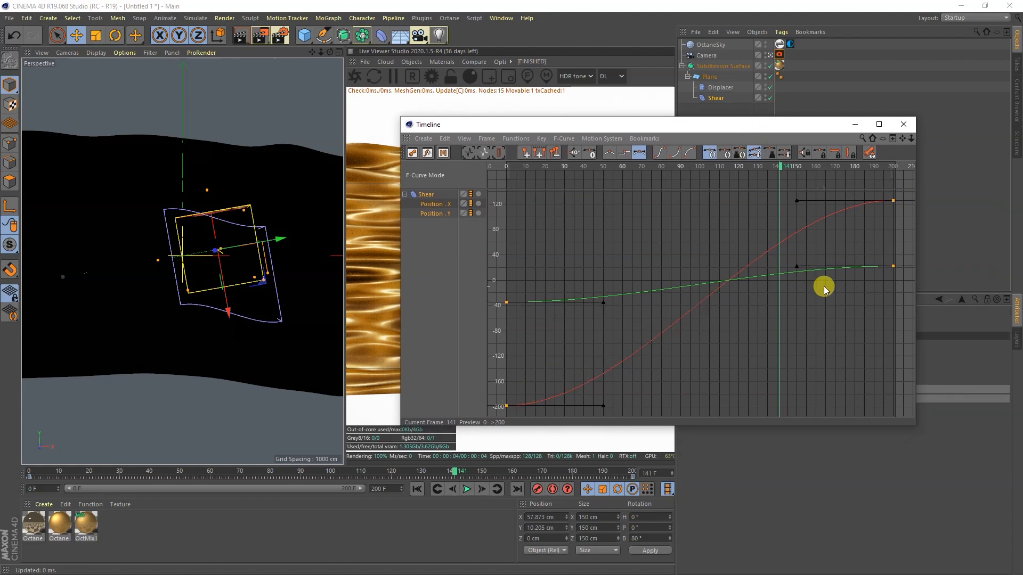
{"action": "mouse_move", "coordinate": [606, 161]}
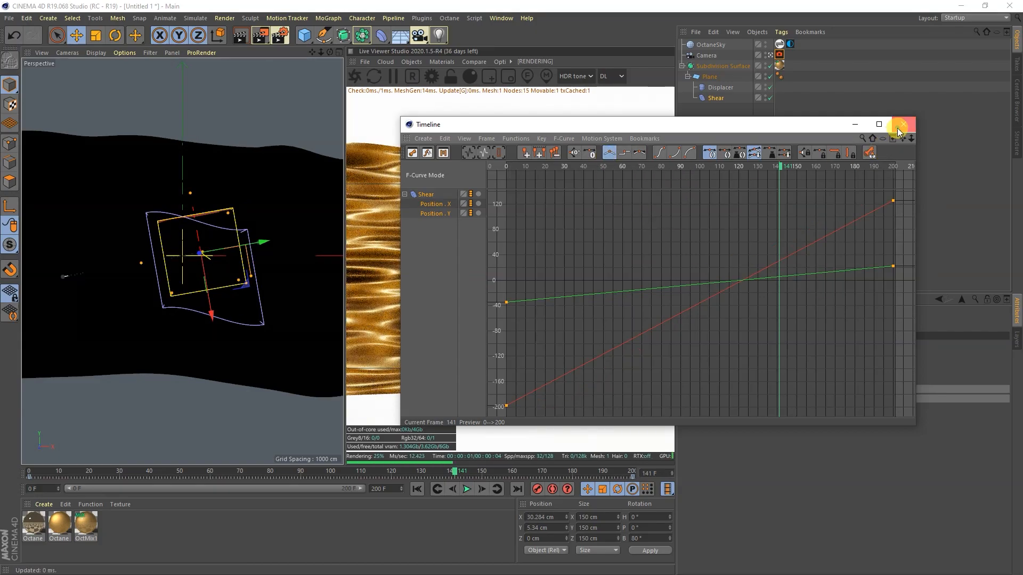
{"action": "left_click", "coordinate": [467, 489]}
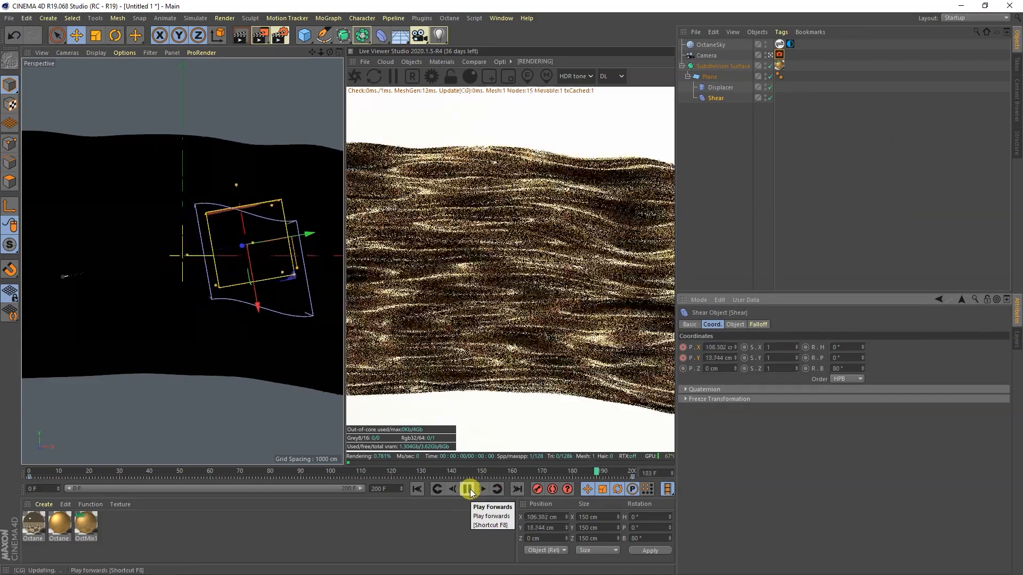
{"action": "left_click", "coordinate": [468, 489]}
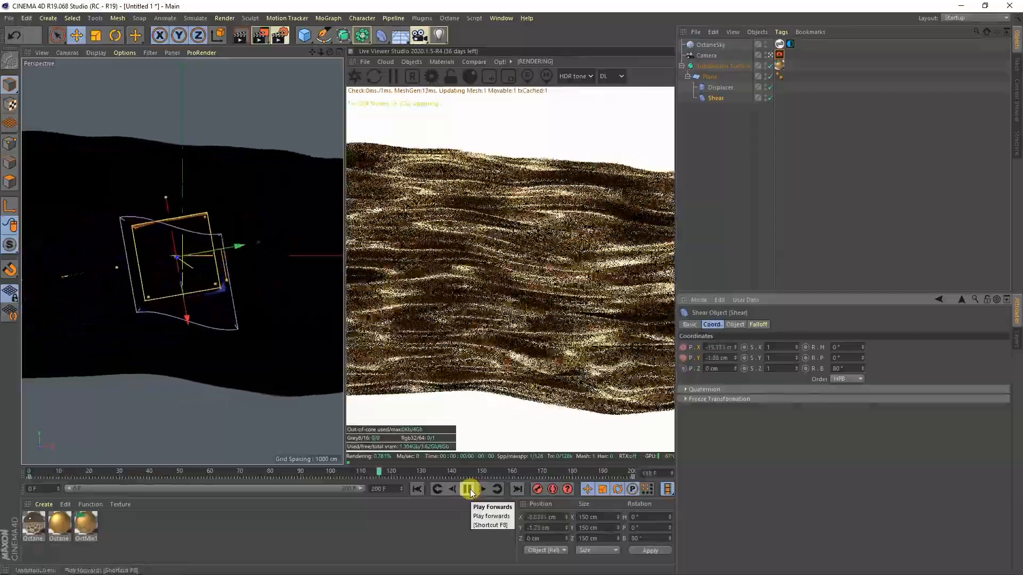